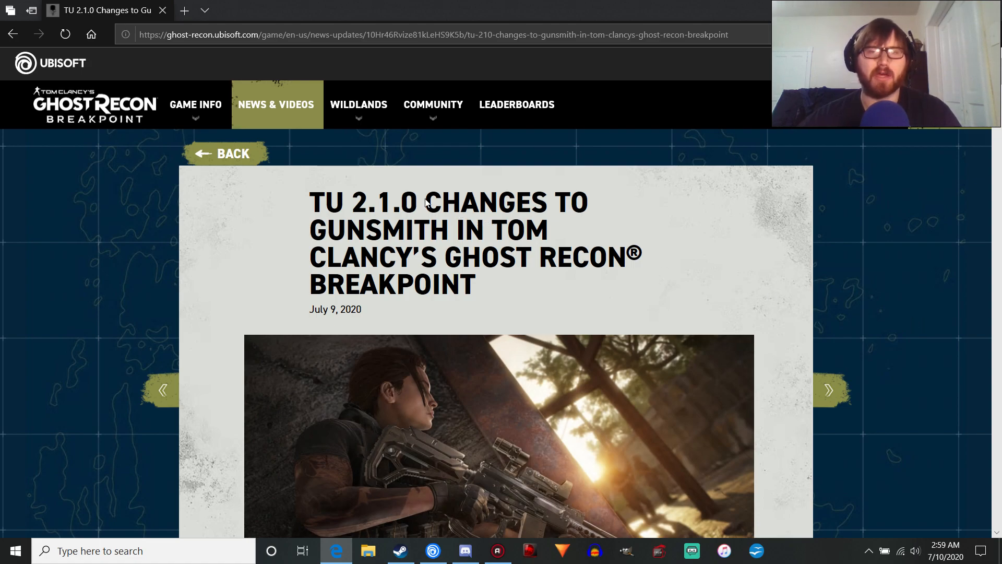
{"action": "mouse_move", "coordinate": [685, 275]}
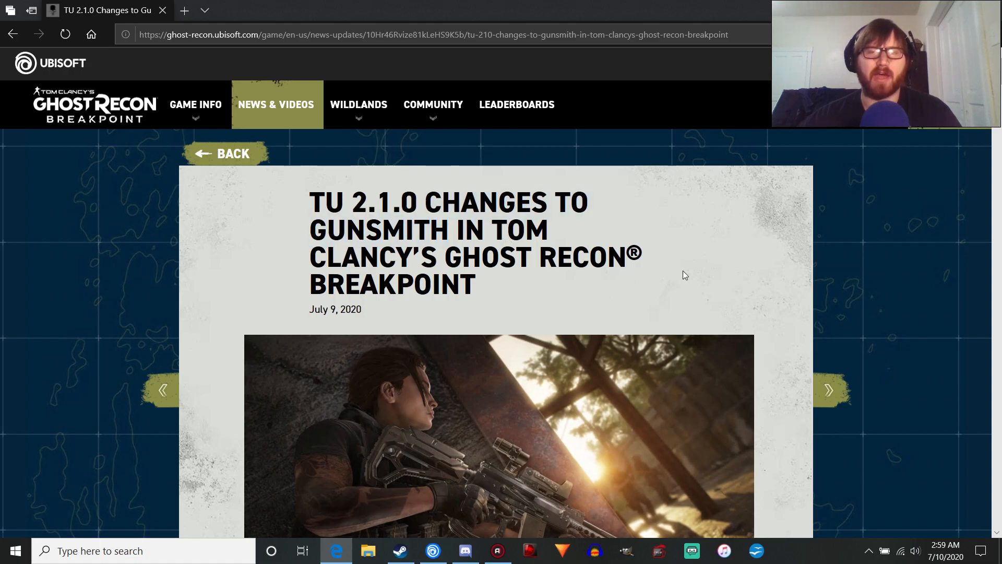
{"action": "mouse_move", "coordinate": [709, 267]}
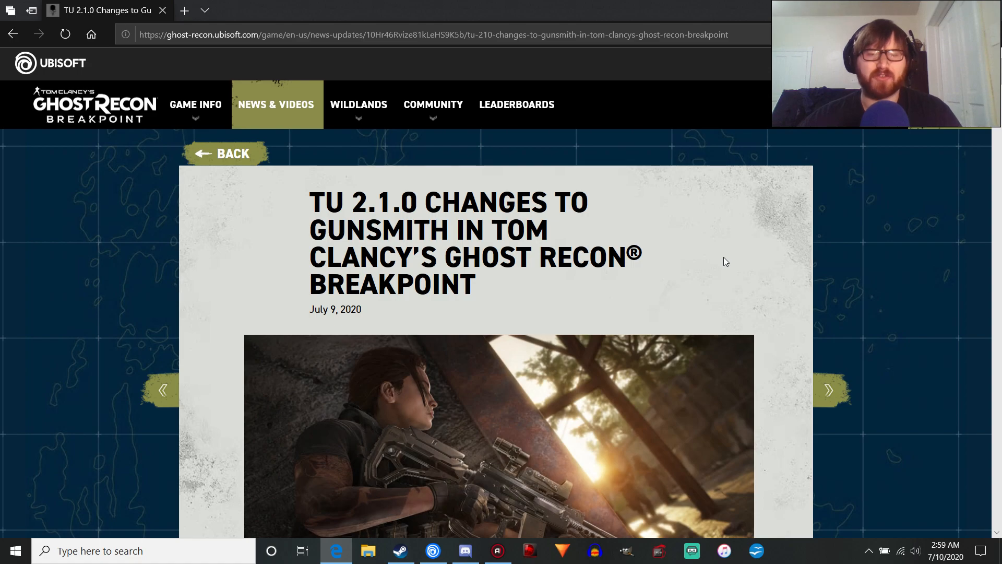
Step: Scroll past the header image to the greeting paragraph and the Trigger Customization heading
{"action": "scroll", "scroll_direction": "down", "scroll_amount": 3}
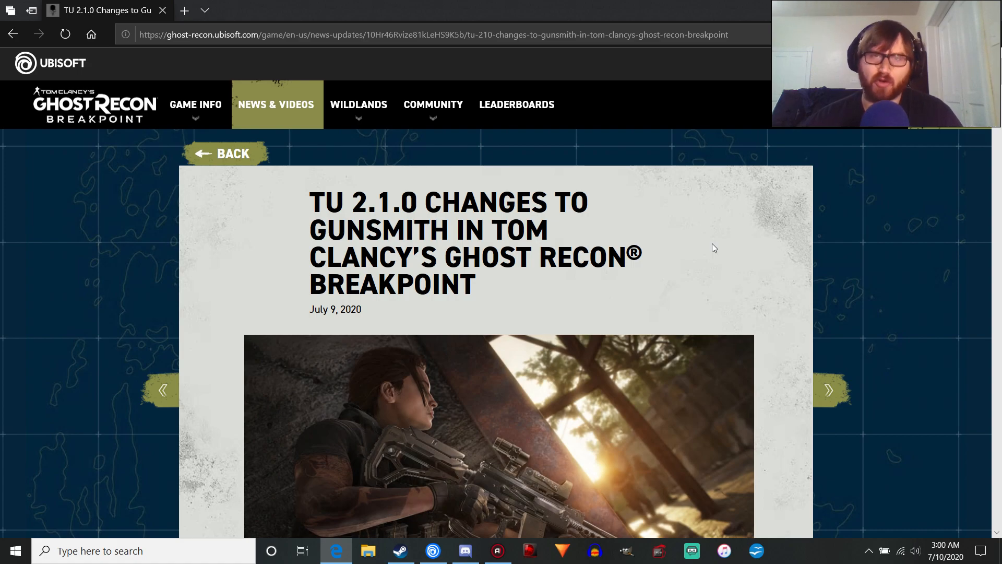
{"action": "scroll", "scroll_direction": "down", "scroll_amount": 3}
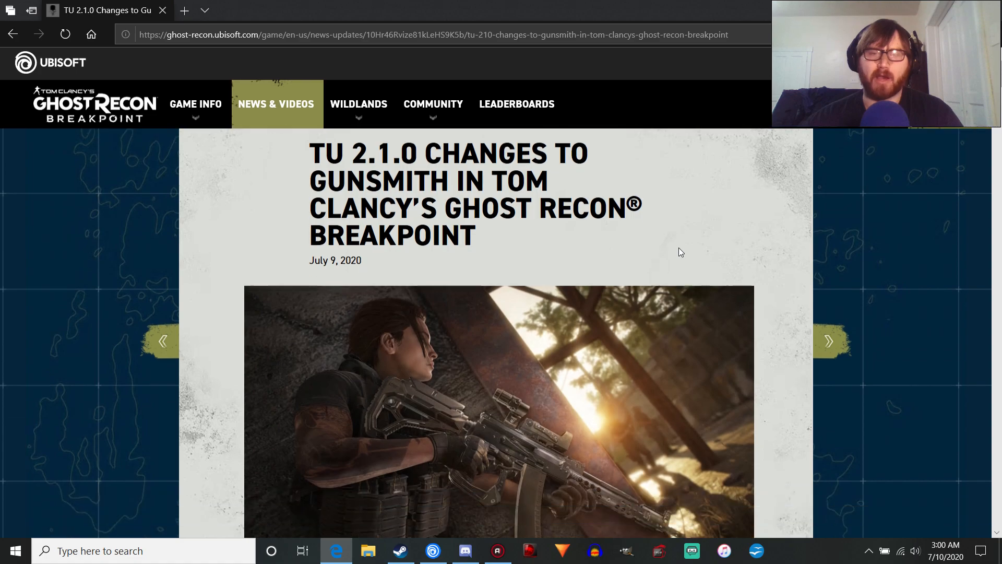
{"action": "scroll", "scroll_direction": "down", "scroll_amount": 3}
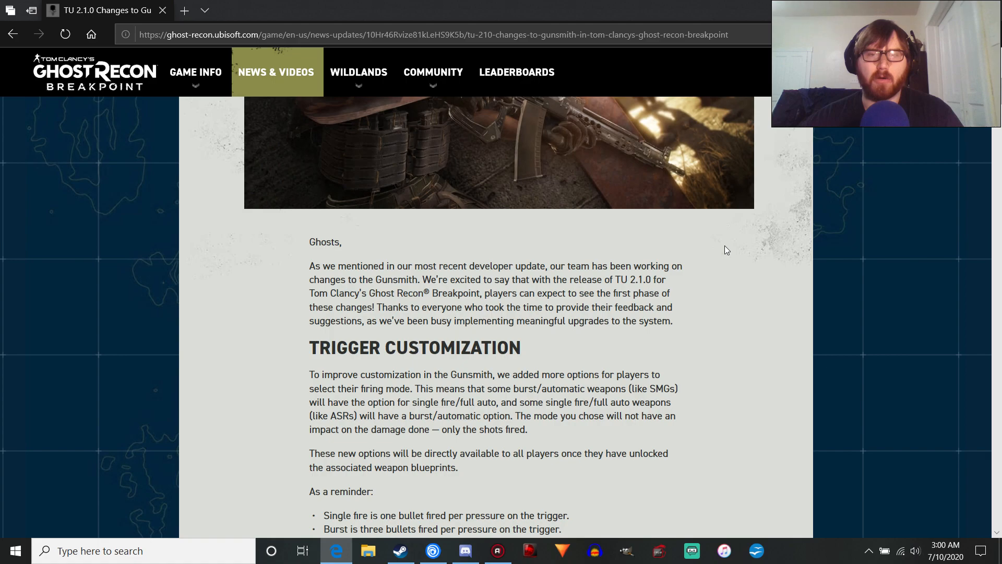
Step: Read through the Trigger Customization intro, scrolling back briefly to recheck it
{"action": "scroll", "scroll_direction": "down", "scroll_amount": 3}
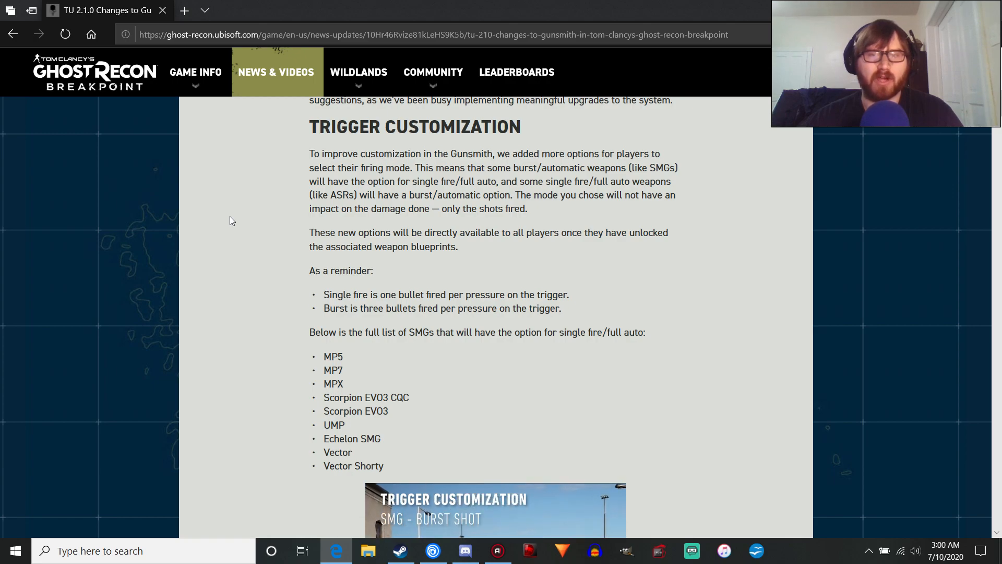
{"action": "scroll", "scroll_direction": "down", "scroll_amount": 3}
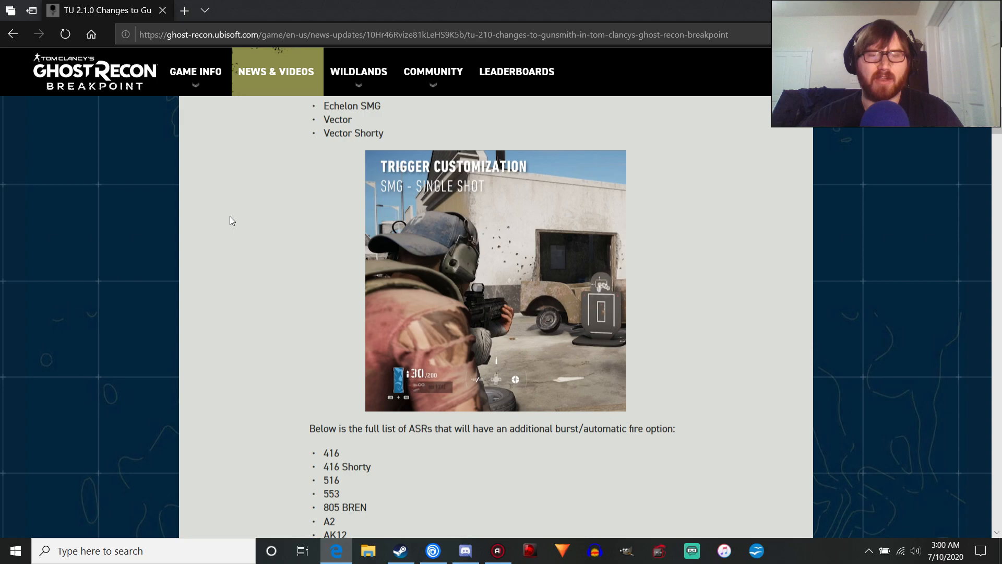
{"action": "scroll", "scroll_direction": "down", "scroll_amount": 3}
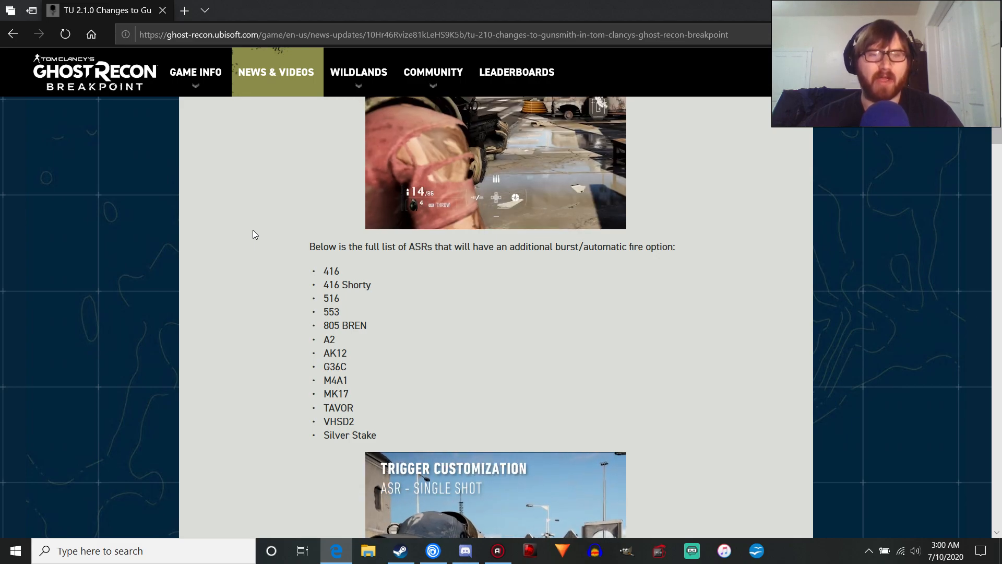
{"action": "scroll", "scroll_direction": "up", "scroll_amount": 3}
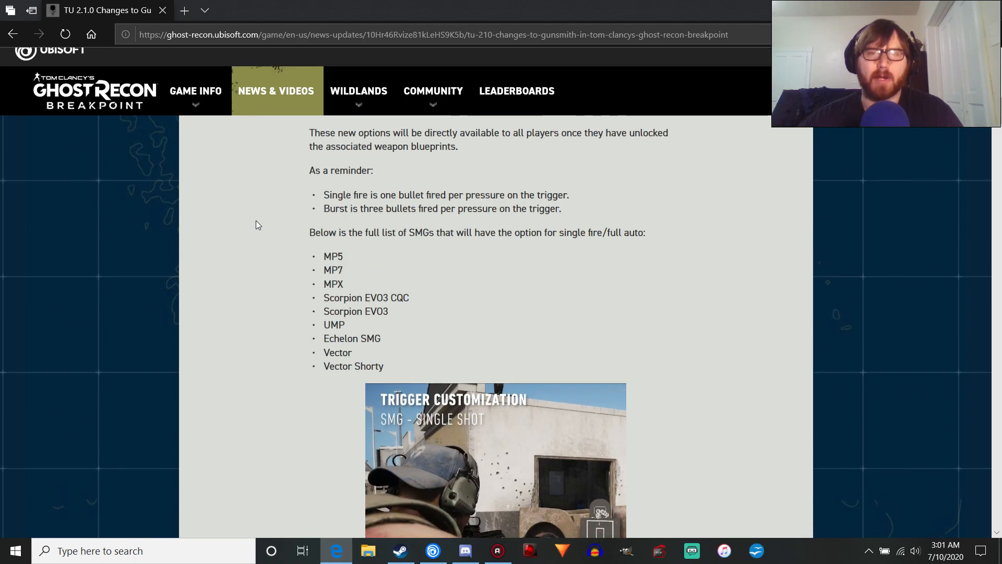
{"action": "scroll", "scroll_direction": "down", "scroll_amount": 3}
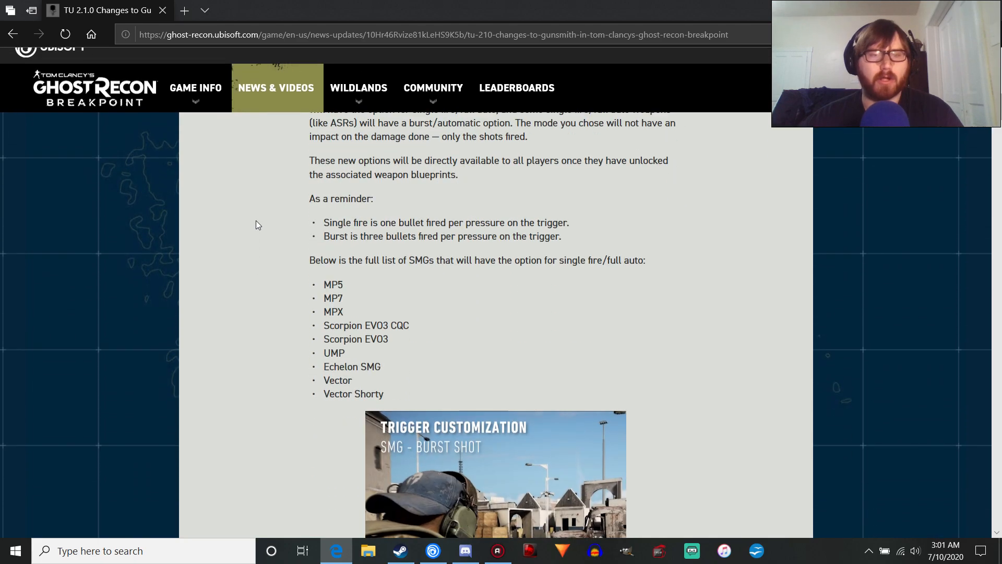
{"action": "scroll", "scroll_direction": "down", "scroll_amount": 3}
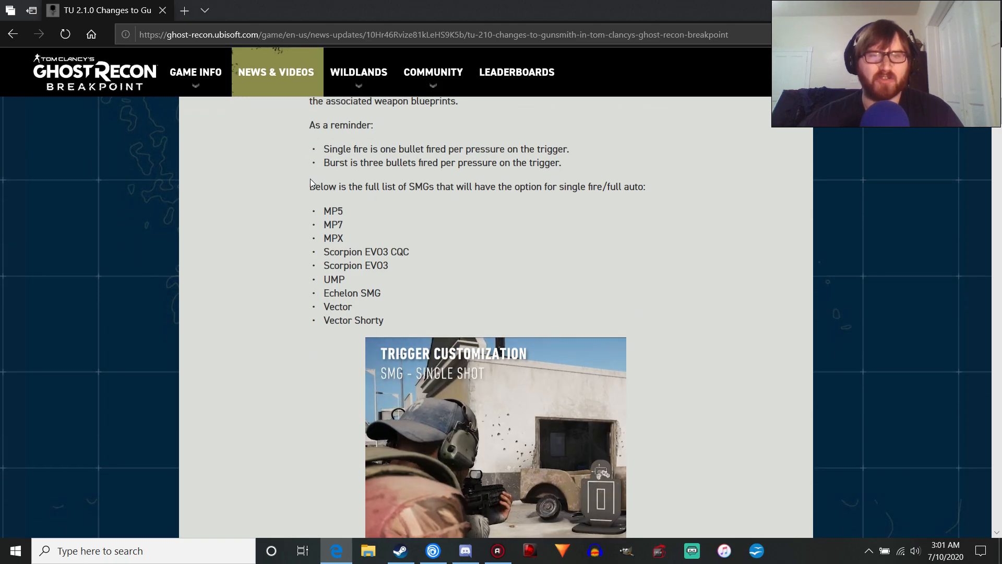
{"action": "mouse_move", "coordinate": [311, 253]}
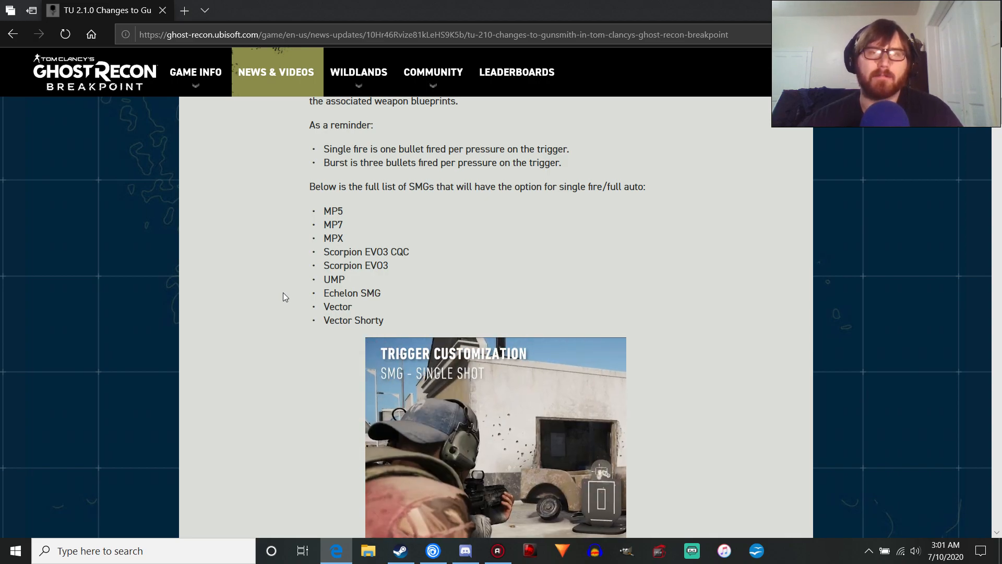
Step: Reach the full SMG single fire/full auto list with its single-shot clip below
{"action": "scroll", "scroll_direction": "up", "scroll_amount": 3}
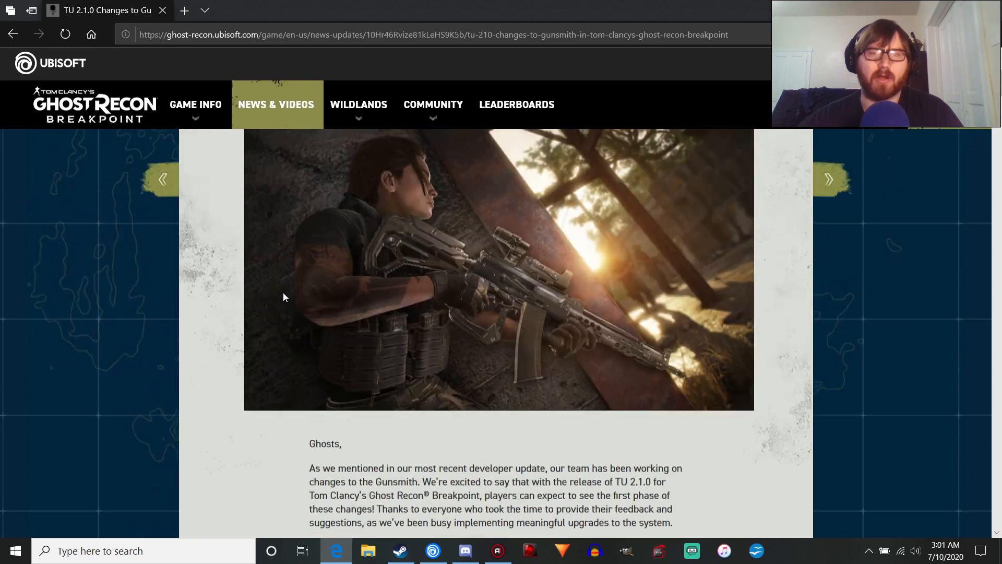
{"action": "scroll", "scroll_direction": "down", "scroll_amount": 3}
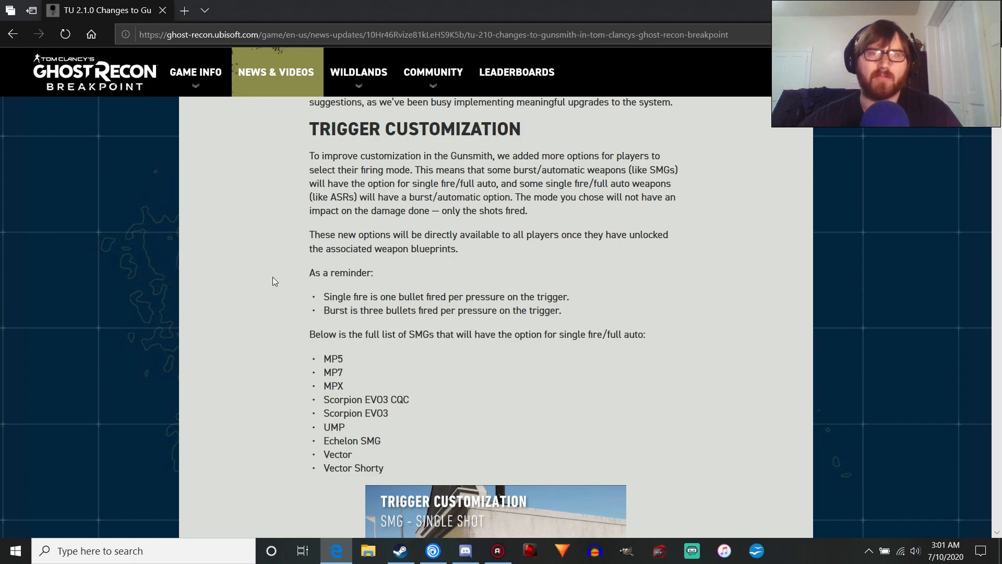
{"action": "scroll", "scroll_direction": "down", "scroll_amount": 3}
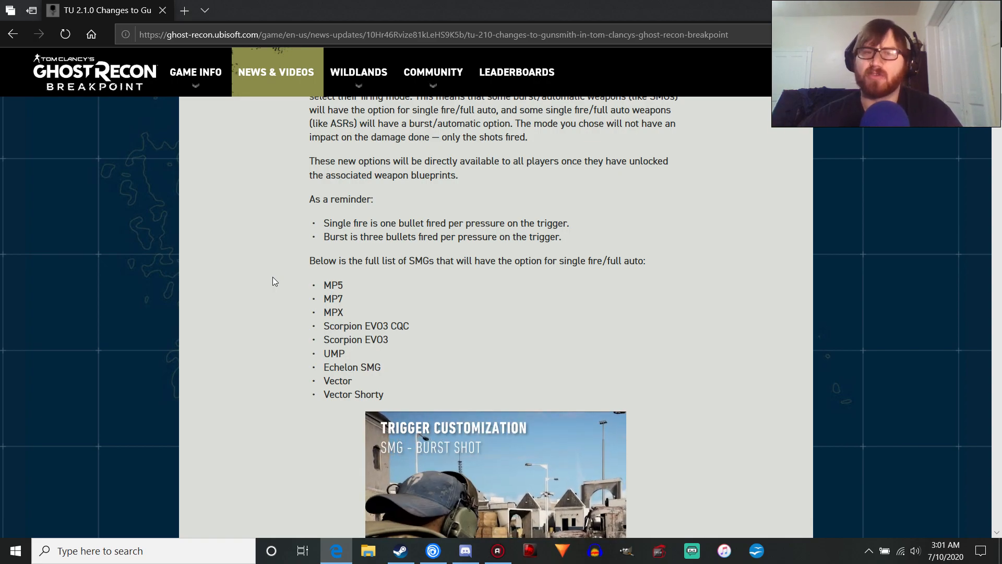
{"action": "scroll", "scroll_direction": "down", "scroll_amount": 3}
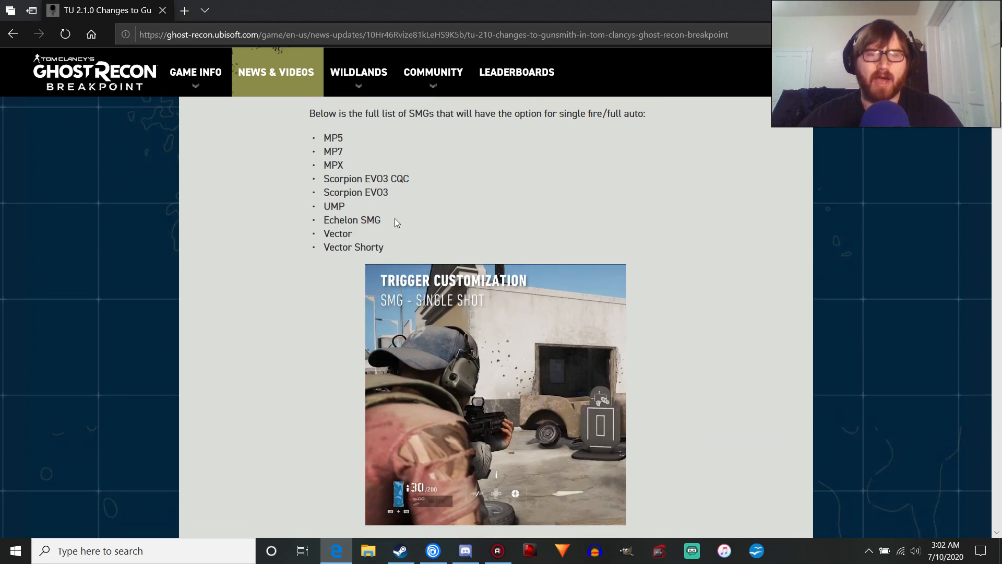
{"action": "double_click", "coordinate": [337, 233]}
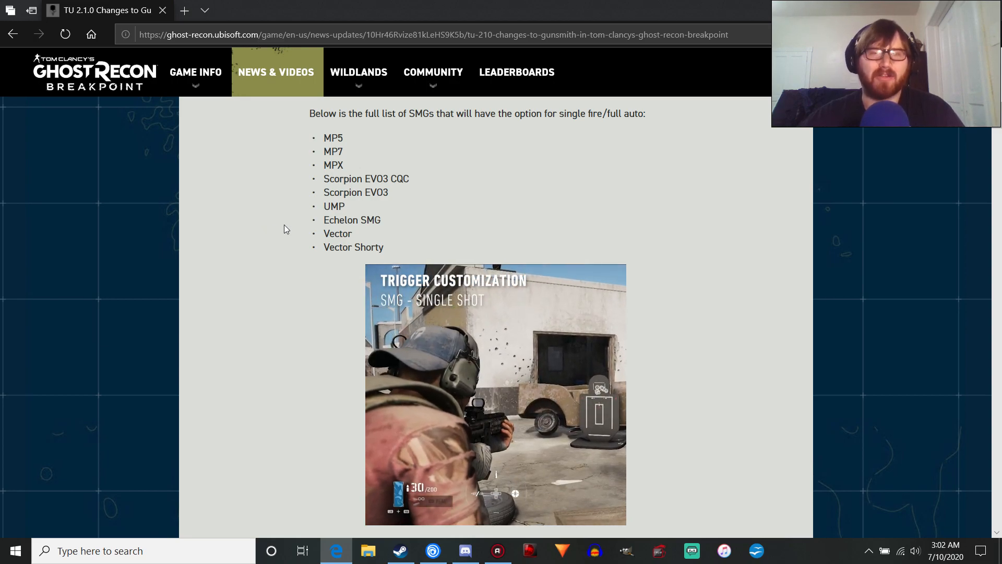
Step: Scroll past the SMG clip to the ASR burst/automatic list from 416 to Silver Stake
{"action": "scroll", "scroll_direction": "down", "scroll_amount": 3}
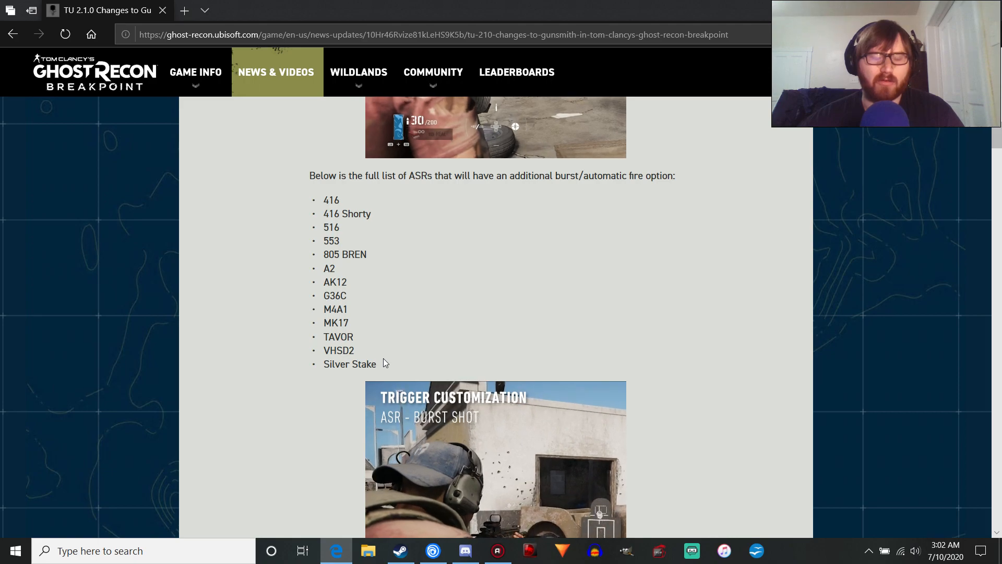
{"action": "double_click", "coordinate": [363, 363]}
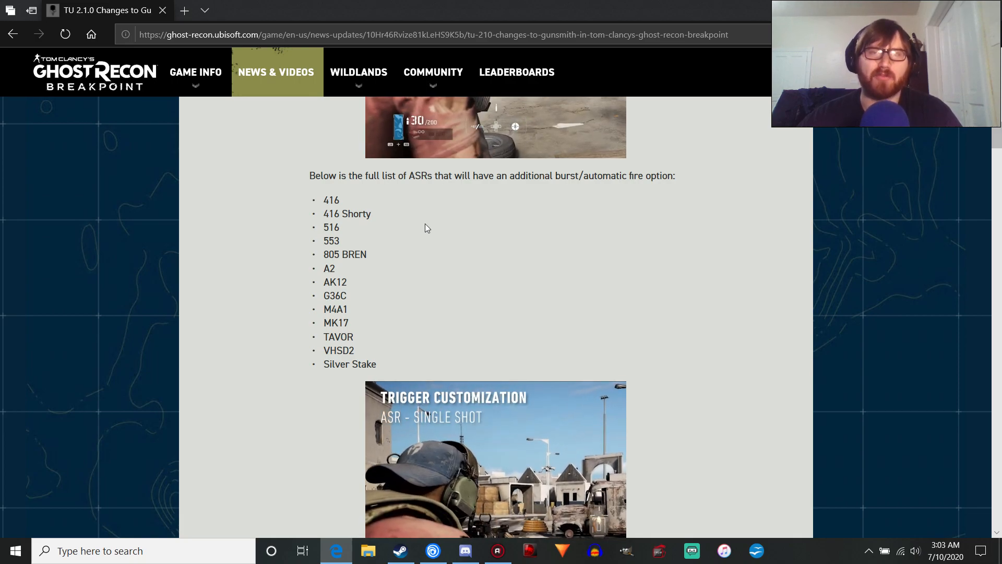
Step: Scroll past the ASR clips through the Fore and Angled Grips section and its comparison image
{"action": "scroll", "scroll_direction": "down", "scroll_amount": 3}
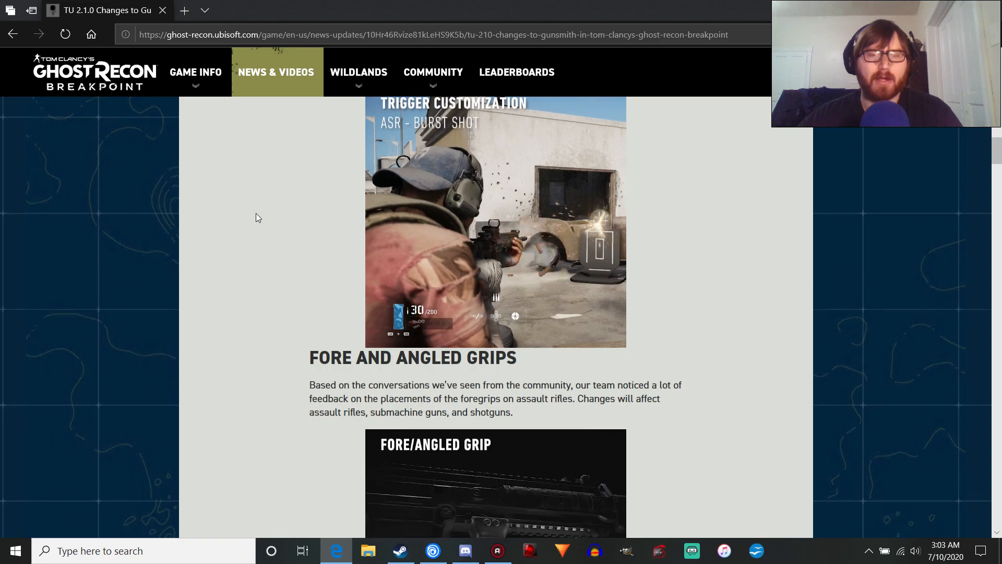
{"action": "scroll", "scroll_direction": "down", "scroll_amount": 3}
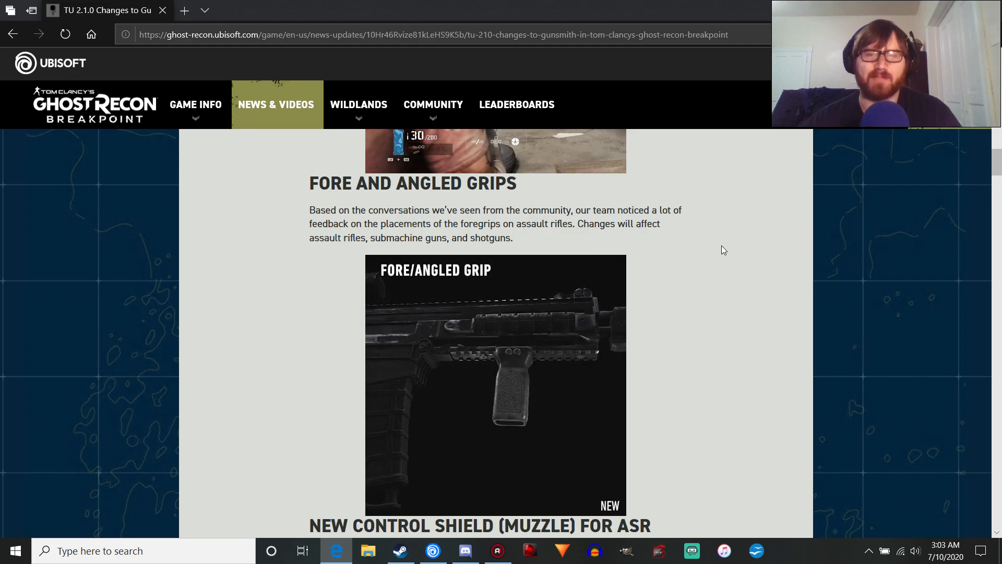
{"action": "scroll", "scroll_direction": "down", "scroll_amount": 3}
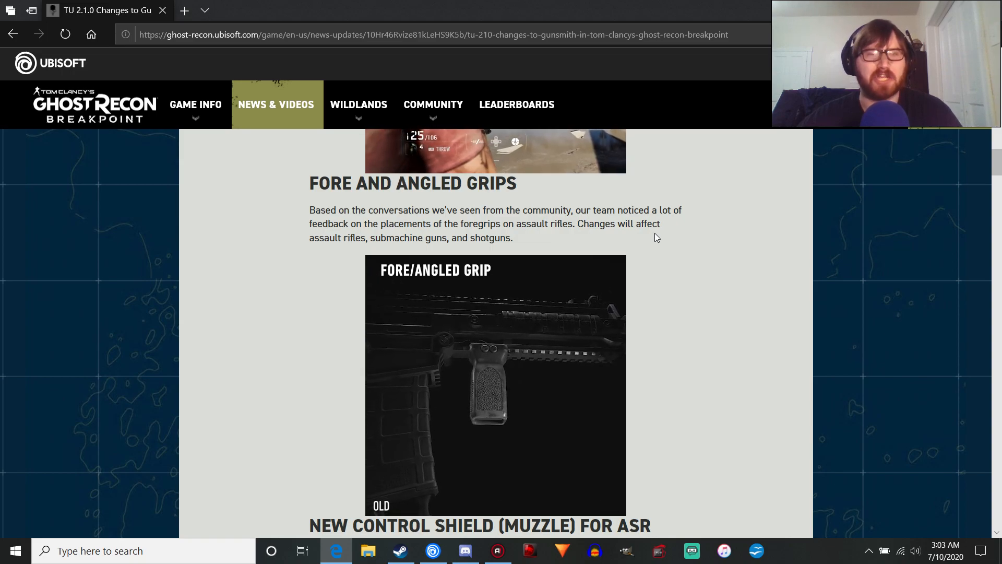
{"action": "scroll", "scroll_direction": "down", "scroll_amount": 3}
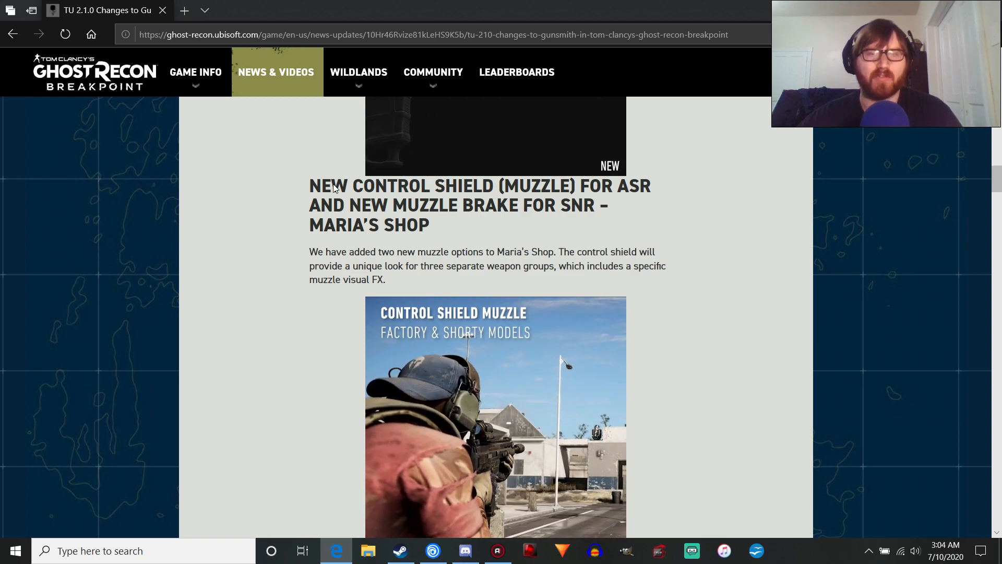
Step: Read down through the control shield muzzle section and its weapon list
{"action": "scroll", "scroll_direction": "down", "scroll_amount": 3}
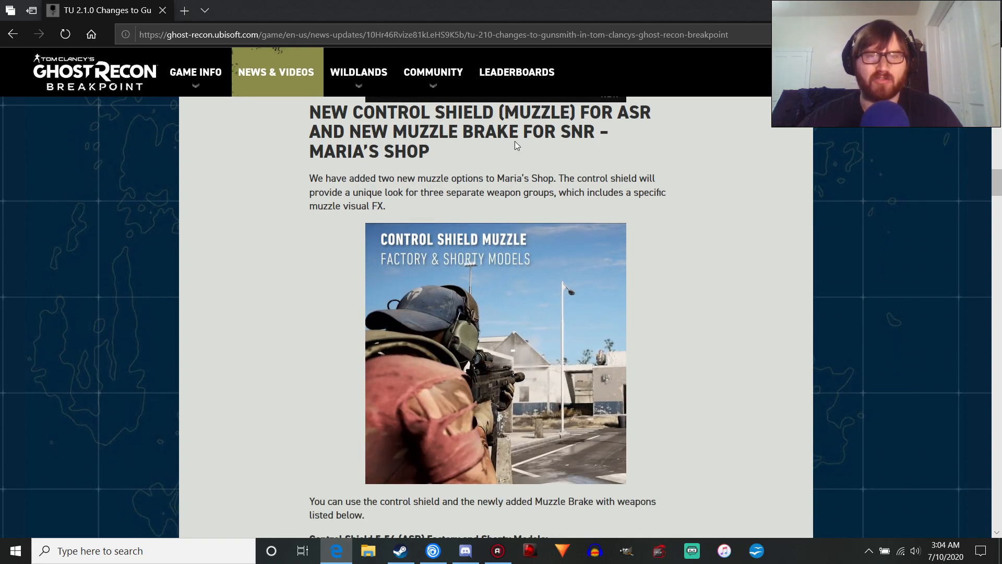
{"action": "scroll", "scroll_direction": "down", "scroll_amount": 3}
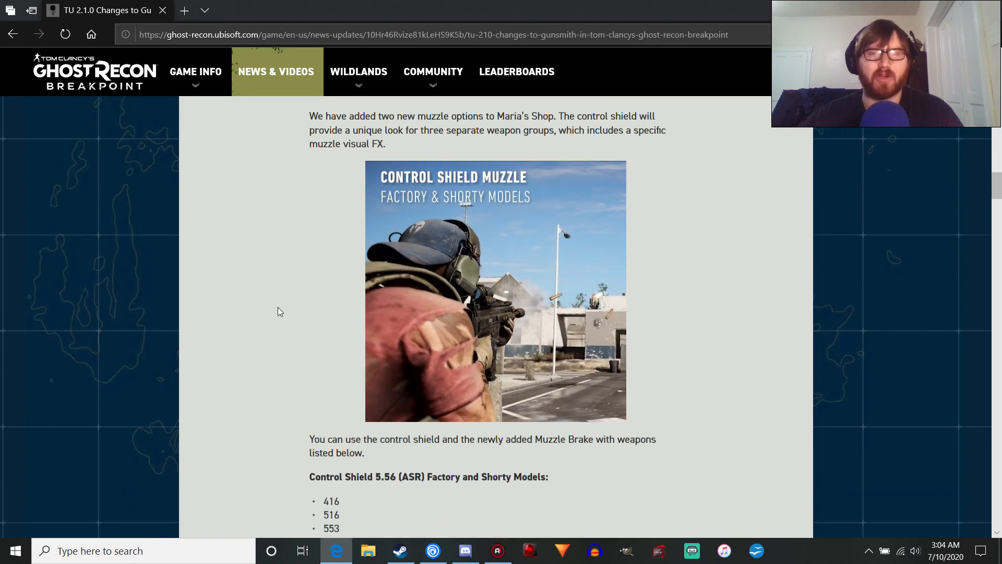
{"action": "scroll", "scroll_direction": "down", "scroll_amount": 3}
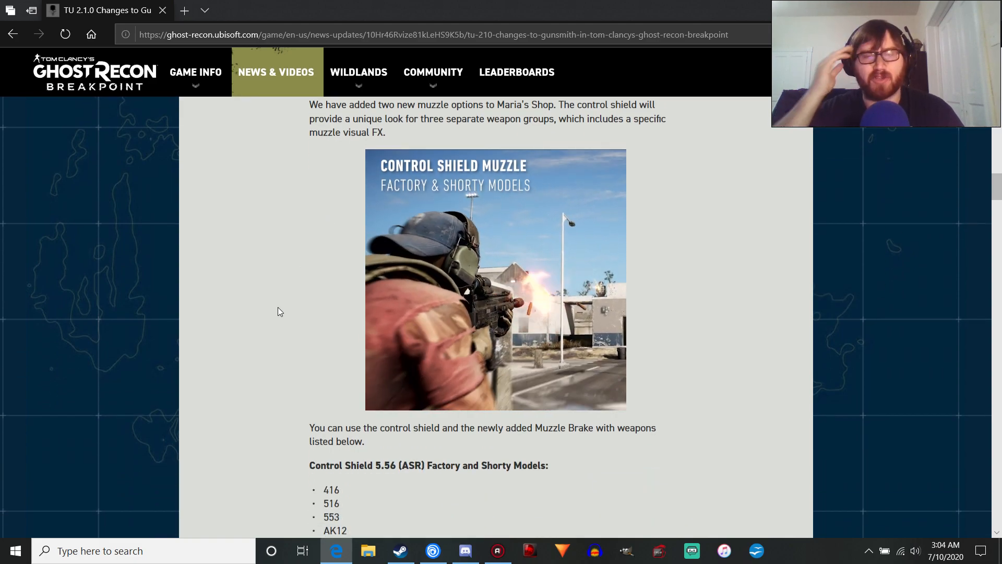
{"action": "scroll", "scroll_direction": "down", "scroll_amount": 3}
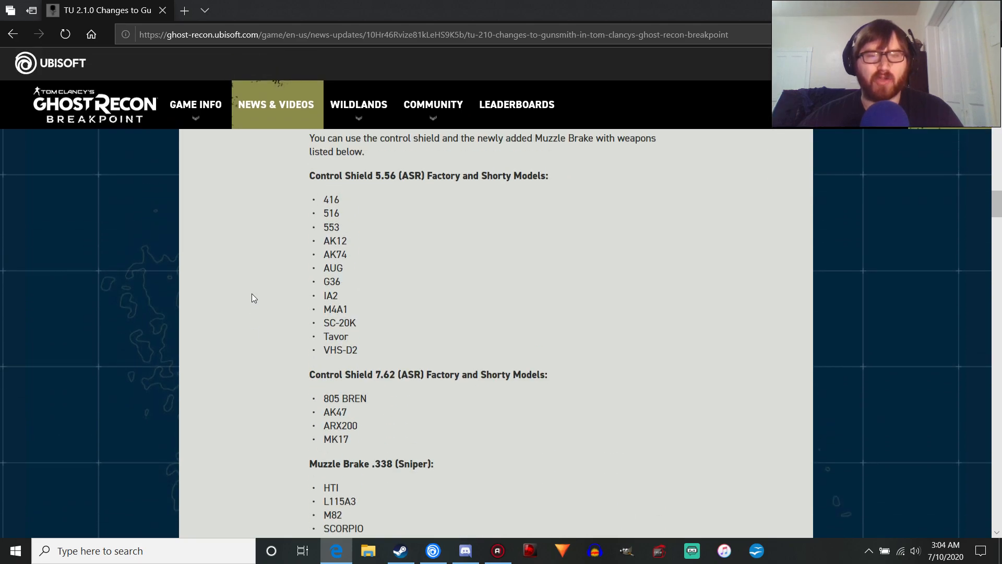
{"action": "scroll", "scroll_direction": "down", "scroll_amount": 3}
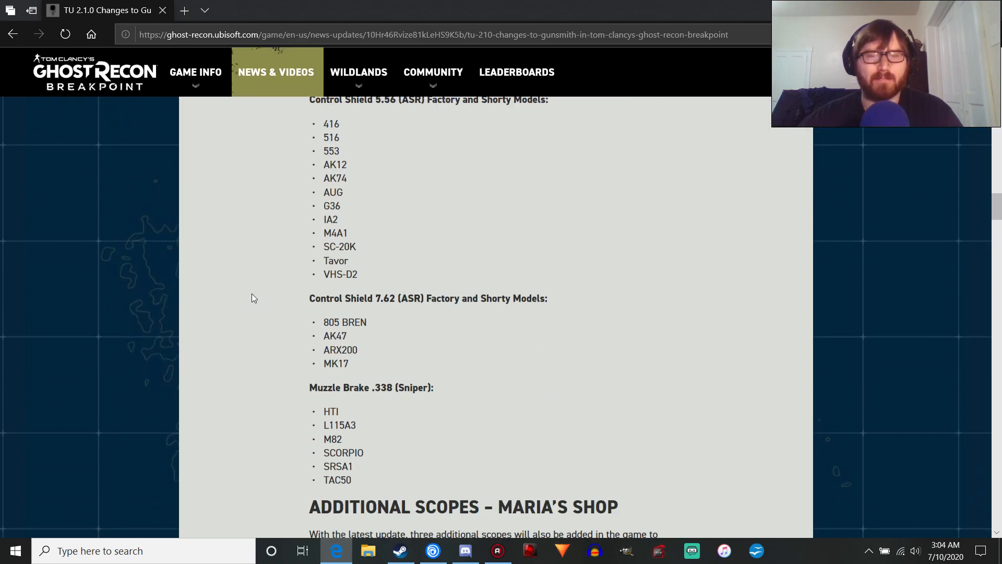
{"action": "scroll", "scroll_direction": "up", "scroll_amount": 3}
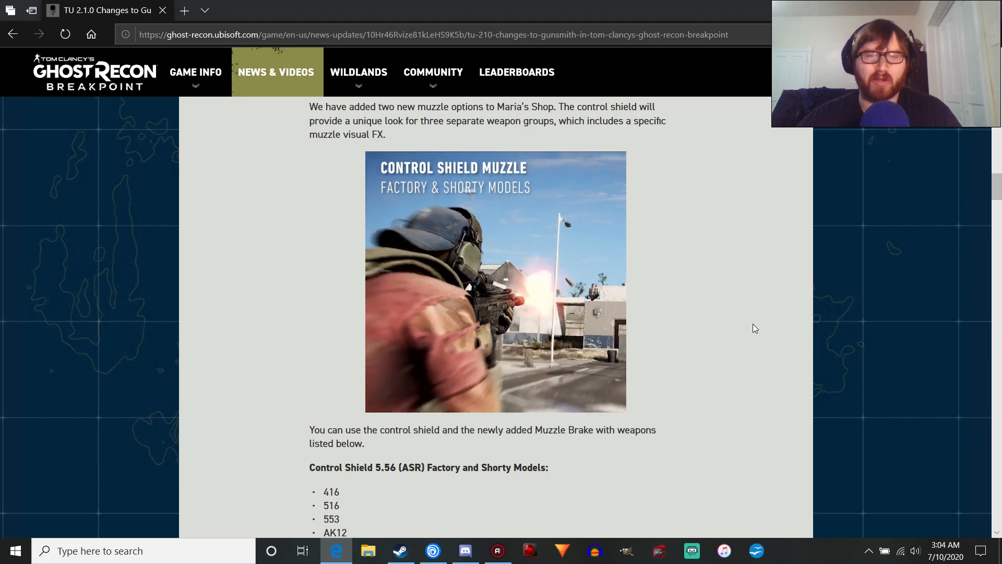
{"action": "scroll", "scroll_direction": "down", "scroll_amount": 3}
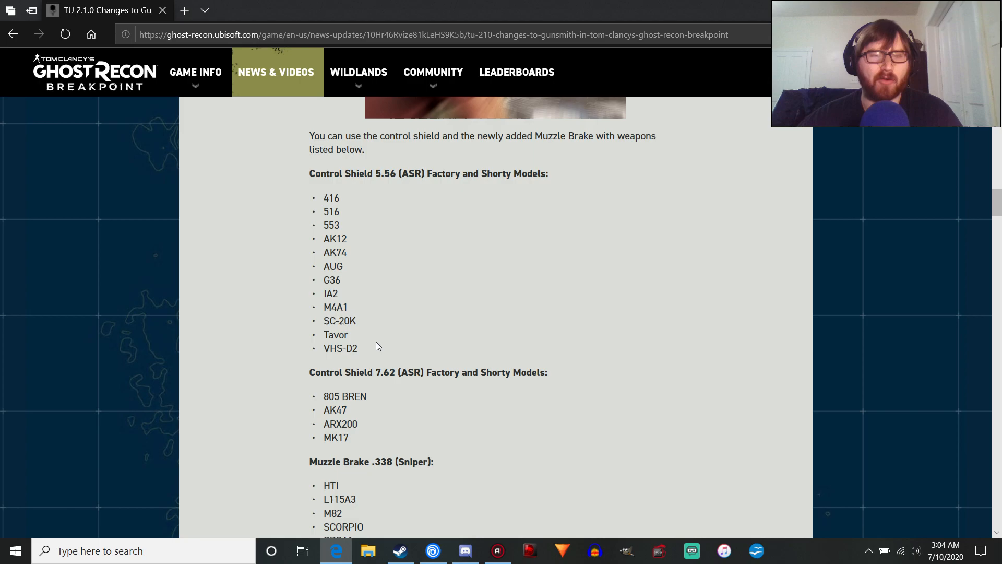
{"action": "mouse_move", "coordinate": [411, 280]}
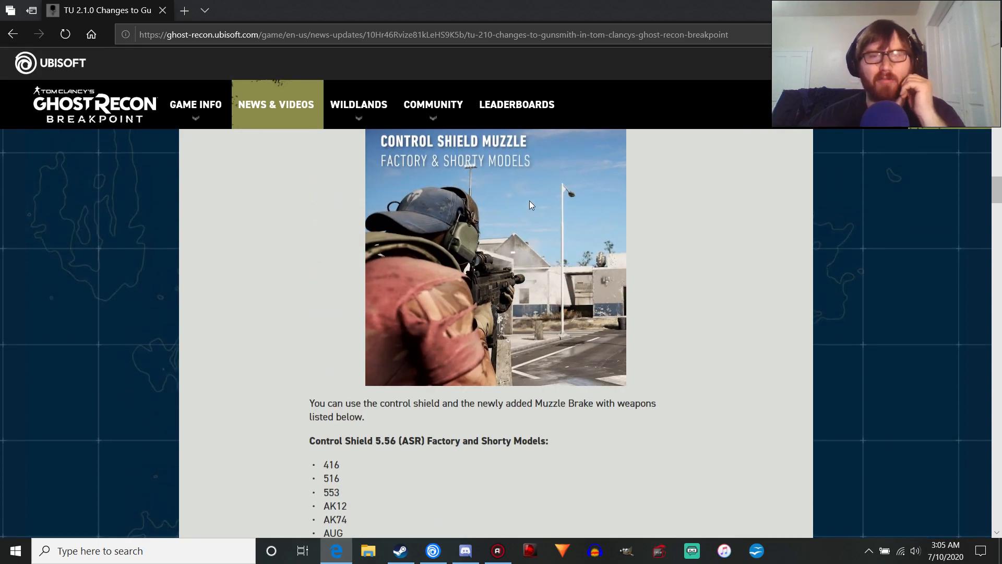
Step: Continue past the .338 muzzle brake weapon list to the Additional Scopes – Maria's Shop heading
{"action": "scroll", "scroll_direction": "down", "scroll_amount": 3}
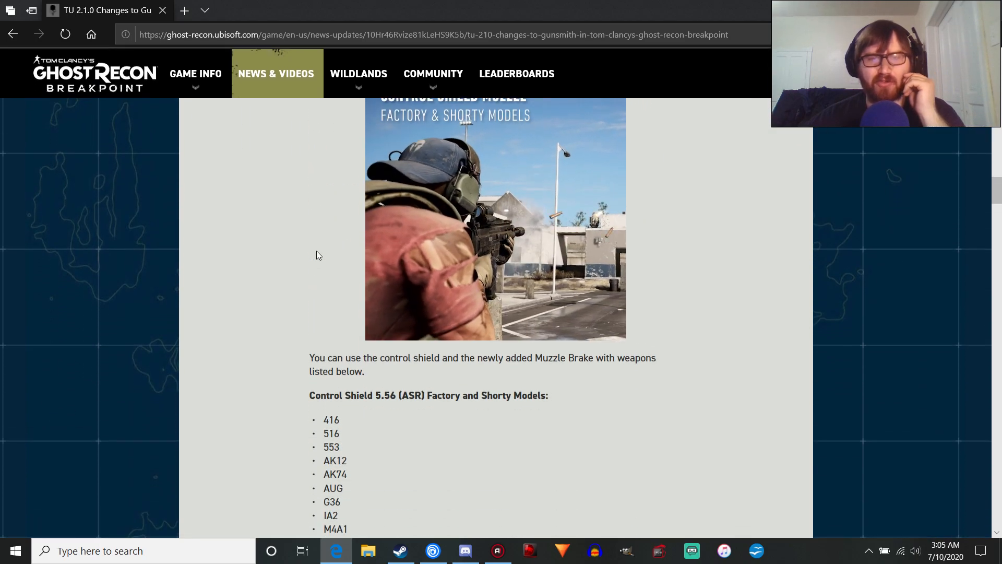
{"action": "scroll", "scroll_direction": "down", "scroll_amount": 3}
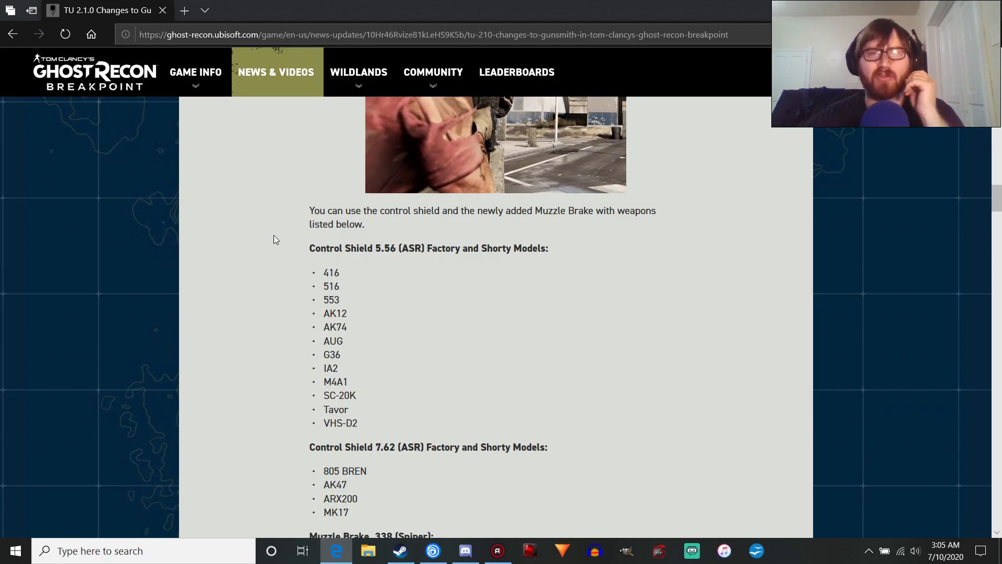
{"action": "scroll", "scroll_direction": "down", "scroll_amount": 3}
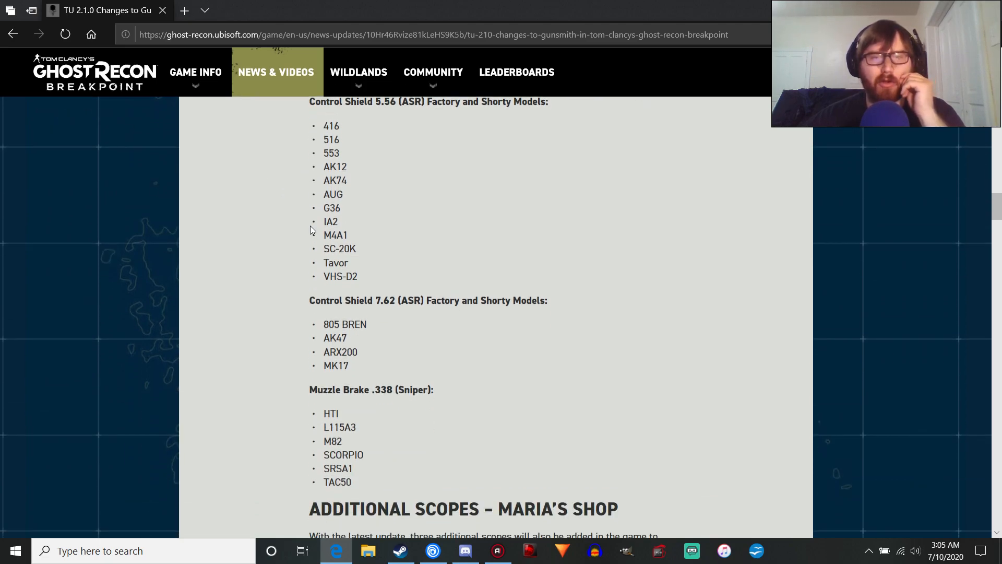
{"action": "scroll", "scroll_direction": "down", "scroll_amount": 3}
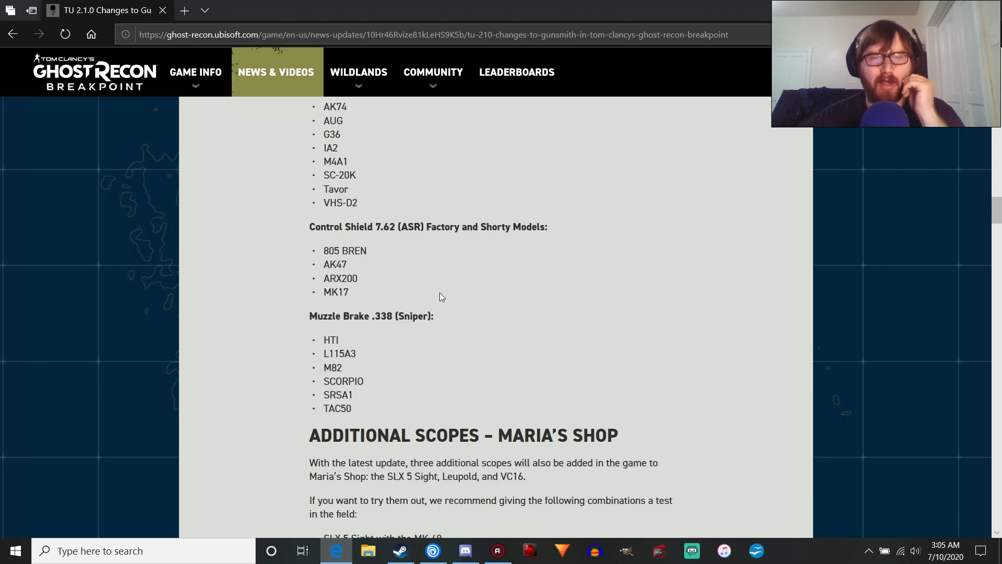
{"action": "scroll", "scroll_direction": "down", "scroll_amount": 3}
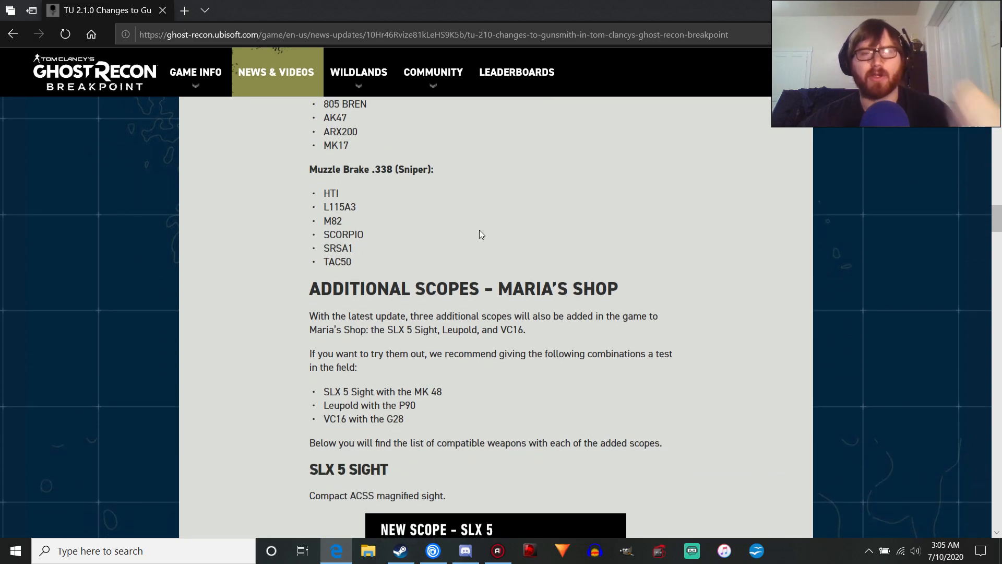
{"action": "mouse_move", "coordinate": [325, 216]}
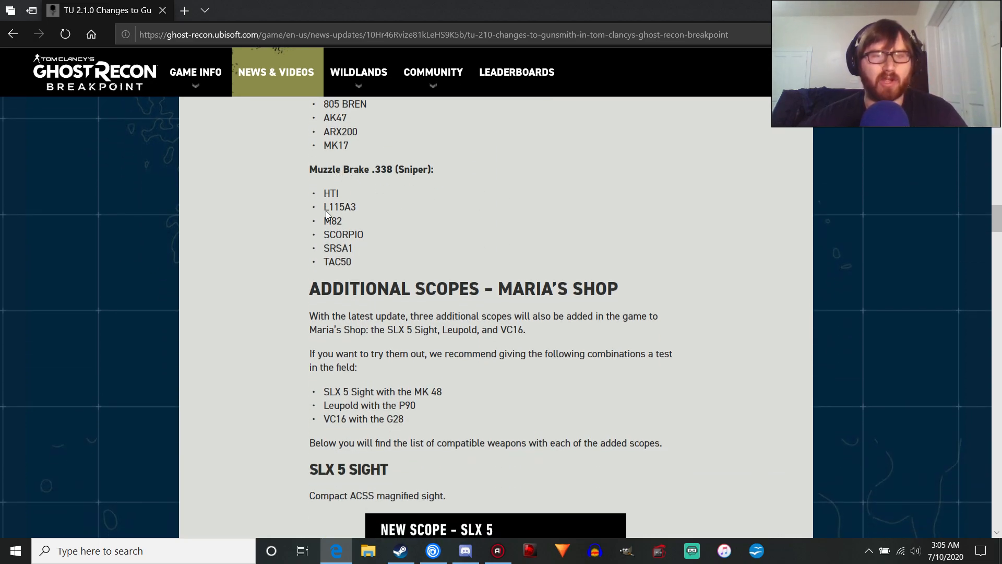
Step: Highlight the .338 sniper muzzle brake list, clear it, and advance to the SLX 5 Sight section
{"action": "left_click_drag", "start_coordinate": [331, 192], "coordinate": [350, 261]}
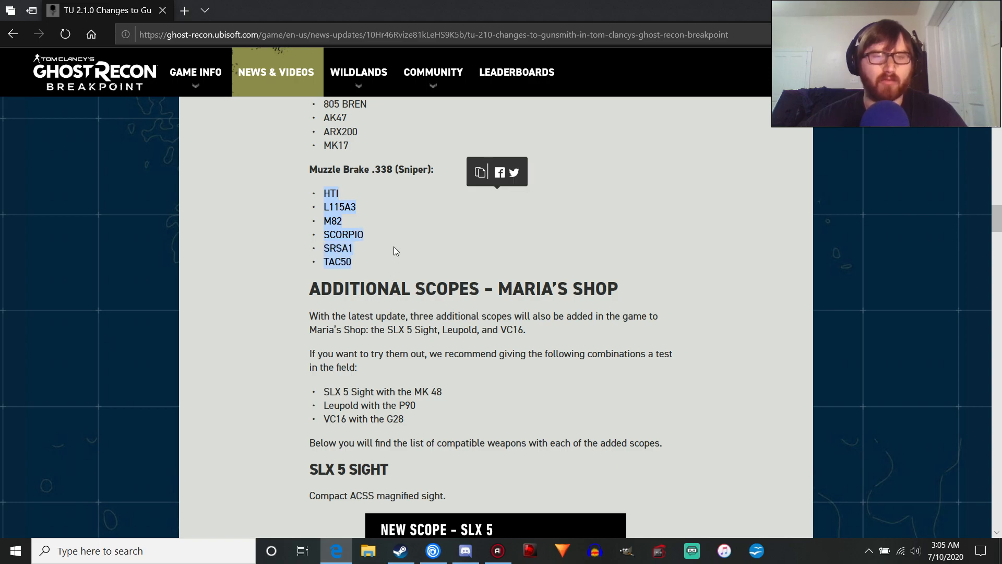
{"action": "left_click", "coordinate": [393, 249]}
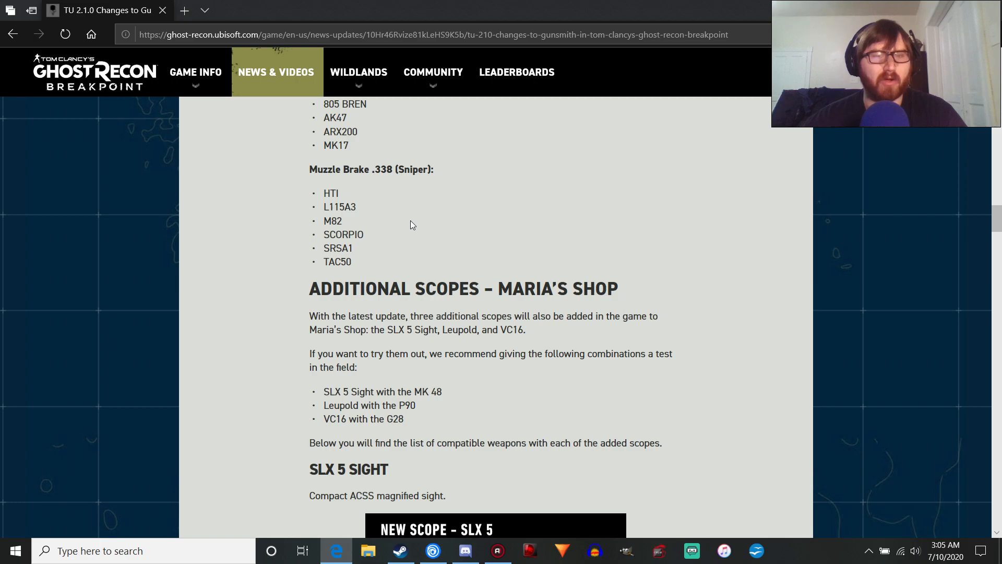
{"action": "mouse_move", "coordinate": [408, 225]}
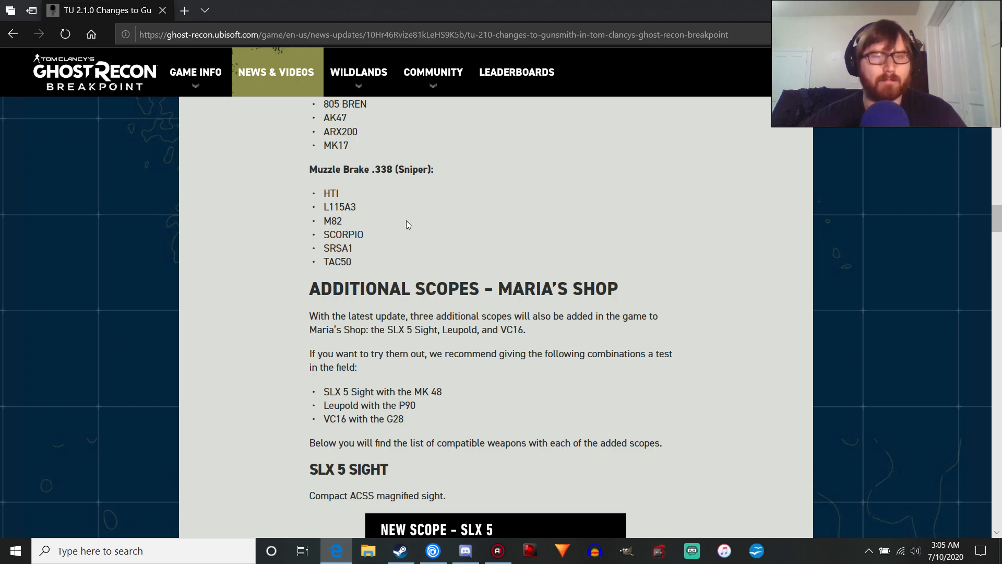
{"action": "scroll", "scroll_direction": "down", "scroll_amount": 3}
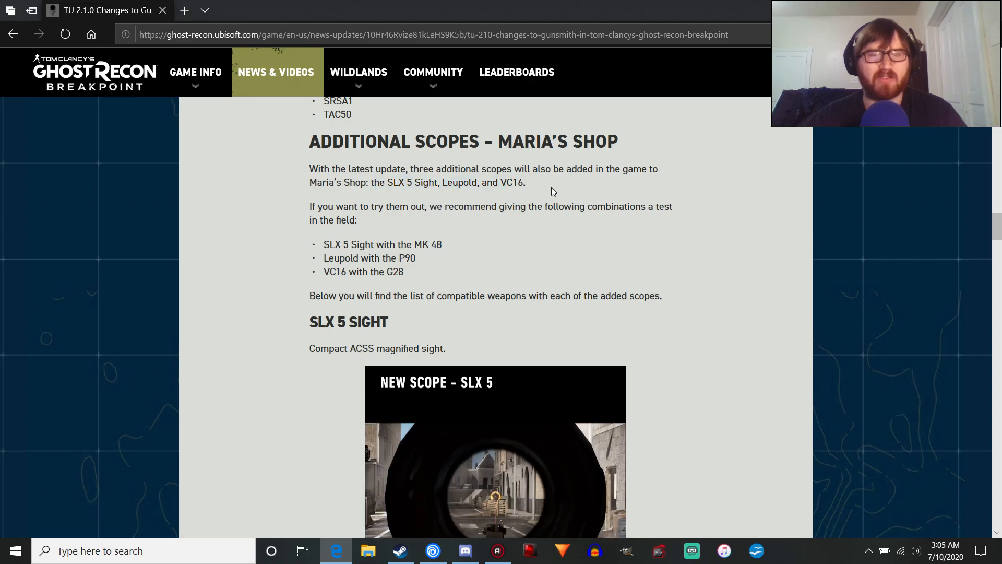
Step: Highlight the SLX 5 Sight description and reach its LMG, DMR, ASR, SMG compatibility table
{"action": "scroll", "scroll_direction": "down", "scroll_amount": 3}
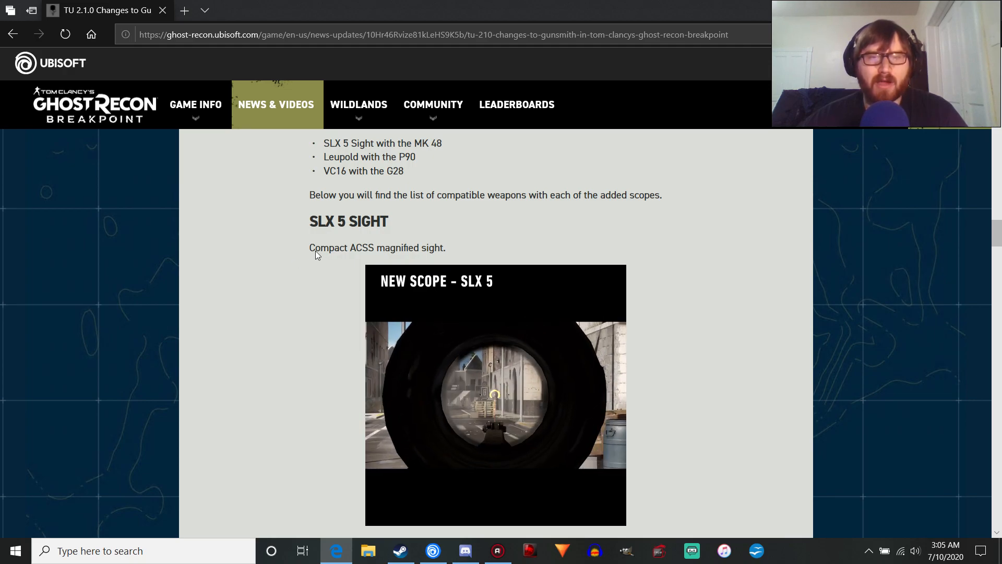
{"action": "left_click_drag", "start_coordinate": [309, 247], "coordinate": [448, 247]}
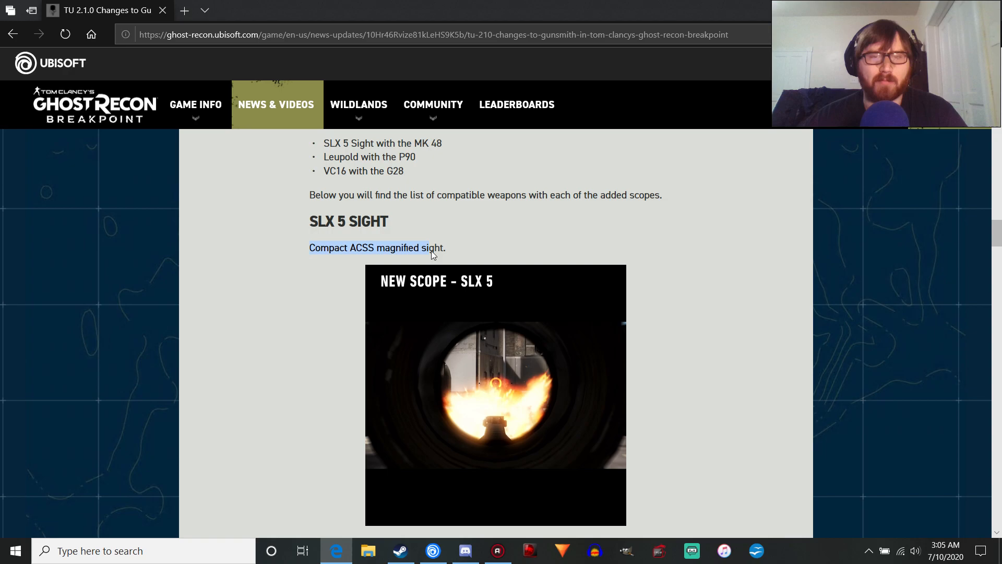
{"action": "scroll", "scroll_direction": "down", "scroll_amount": 3}
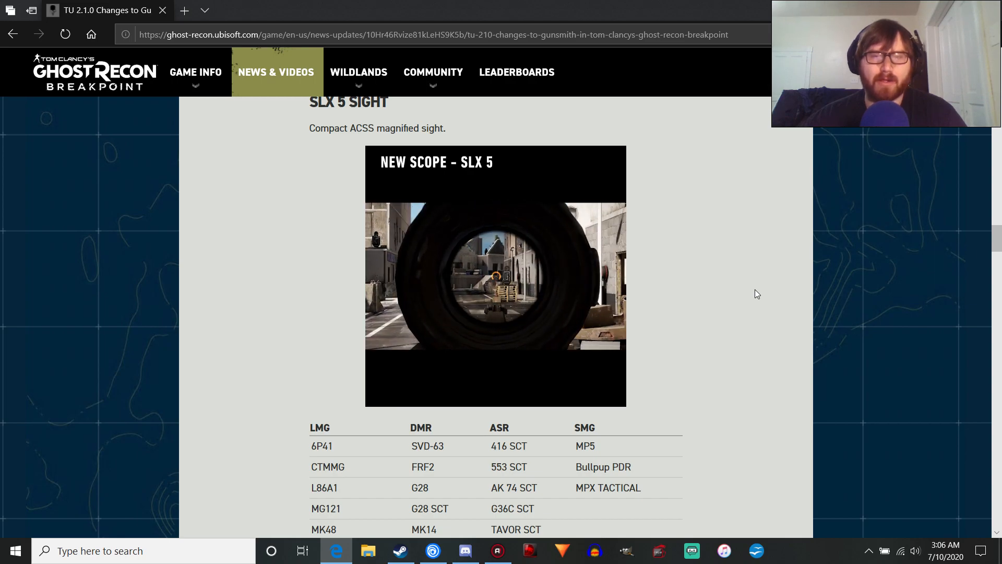
Step: Read down through the SLX 5 compatible weapons table
{"action": "scroll", "scroll_direction": "down", "scroll_amount": 3}
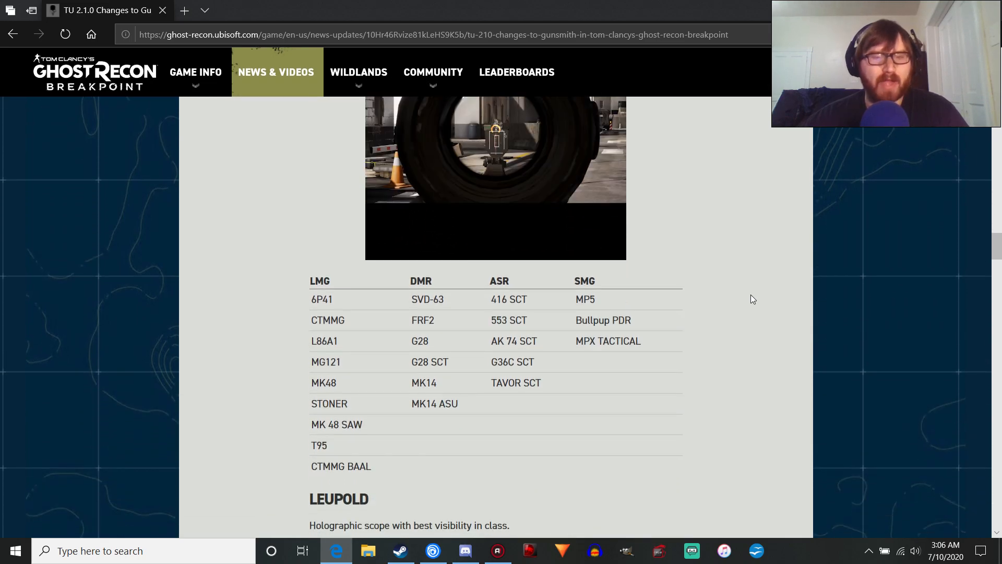
{"action": "scroll", "scroll_direction": "down", "scroll_amount": 3}
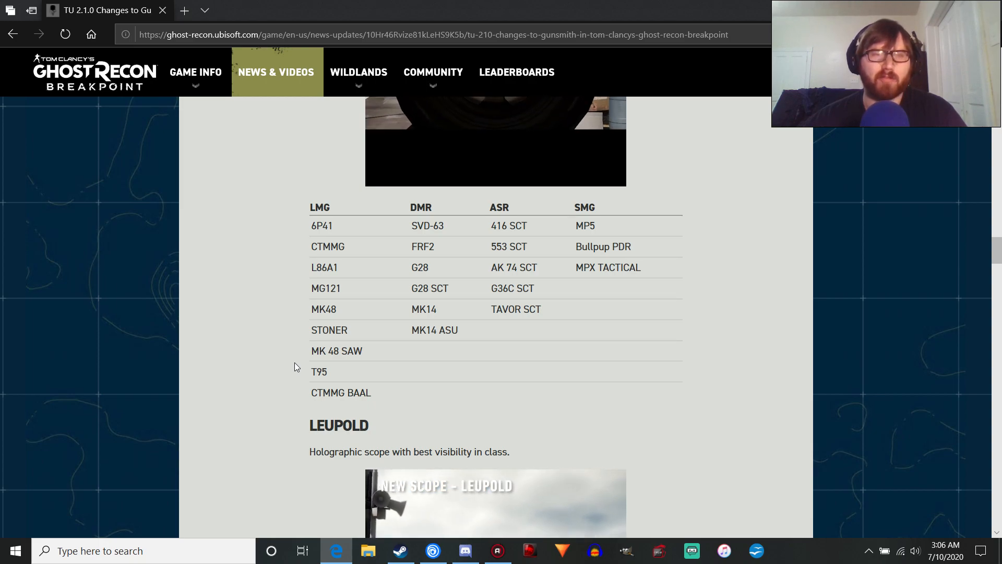
{"action": "mouse_move", "coordinate": [306, 352]}
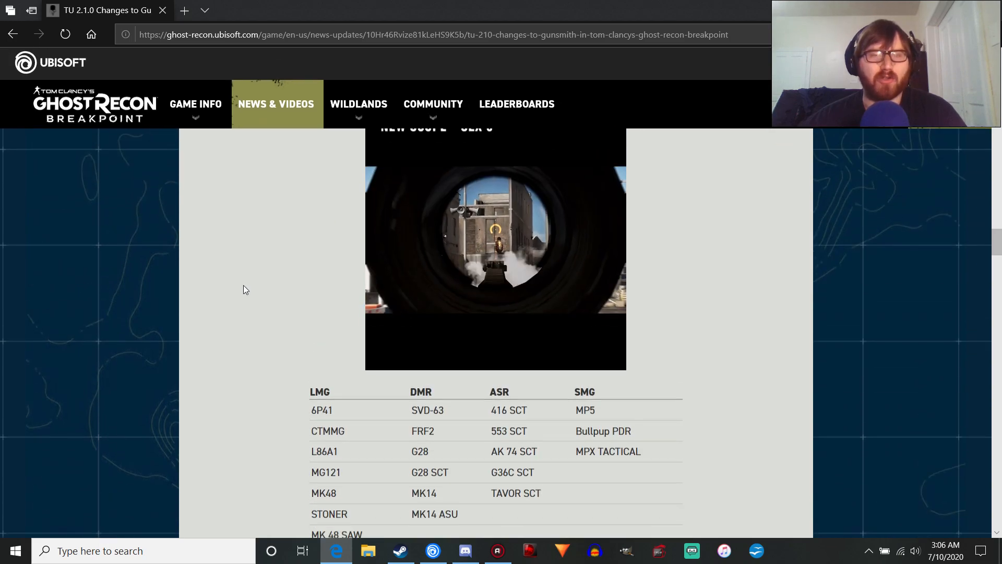
{"action": "scroll", "scroll_direction": "down", "scroll_amount": 3}
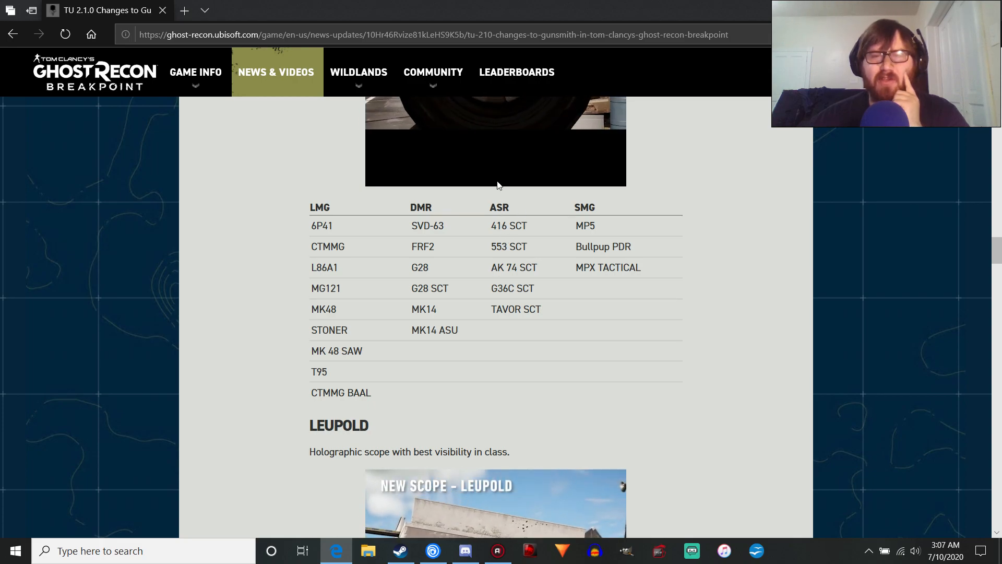
{"action": "mouse_move", "coordinate": [491, 245]}
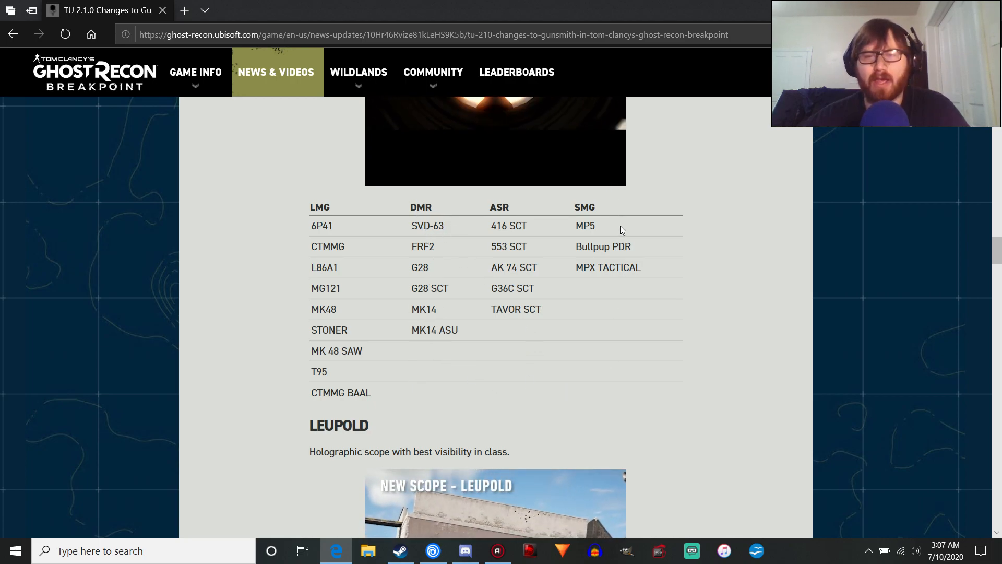
{"action": "scroll", "scroll_direction": "down", "scroll_amount": 3}
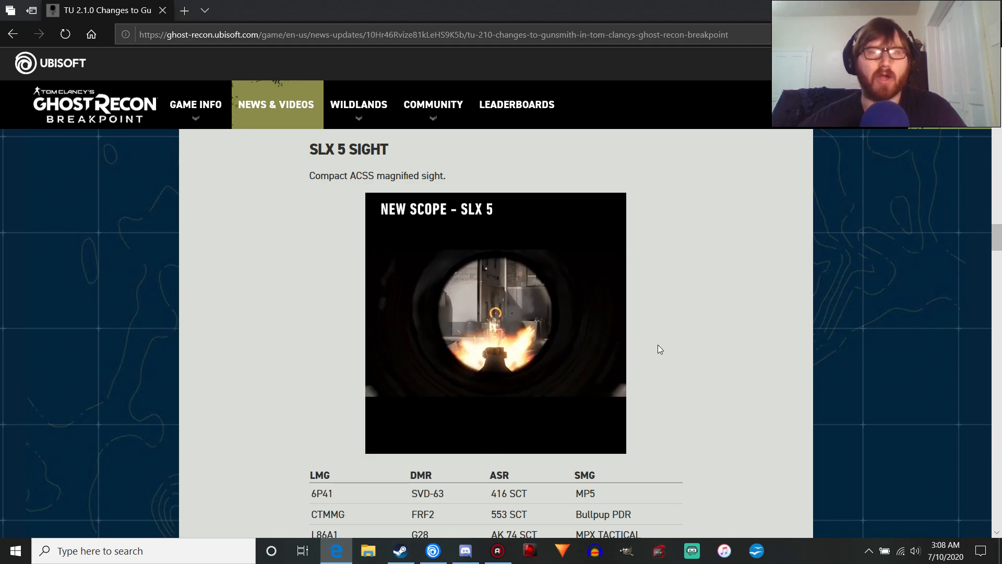
Step: Reach the Leupold holographic scope section with its preview and the start of its weapon table
{"action": "scroll", "scroll_direction": "down", "scroll_amount": 3}
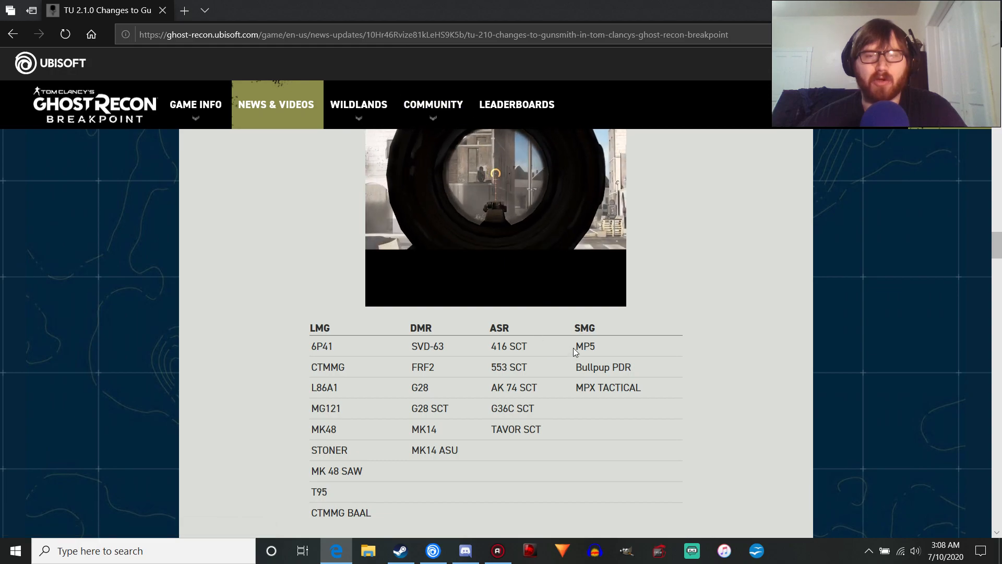
{"action": "double_click", "coordinate": [584, 345]}
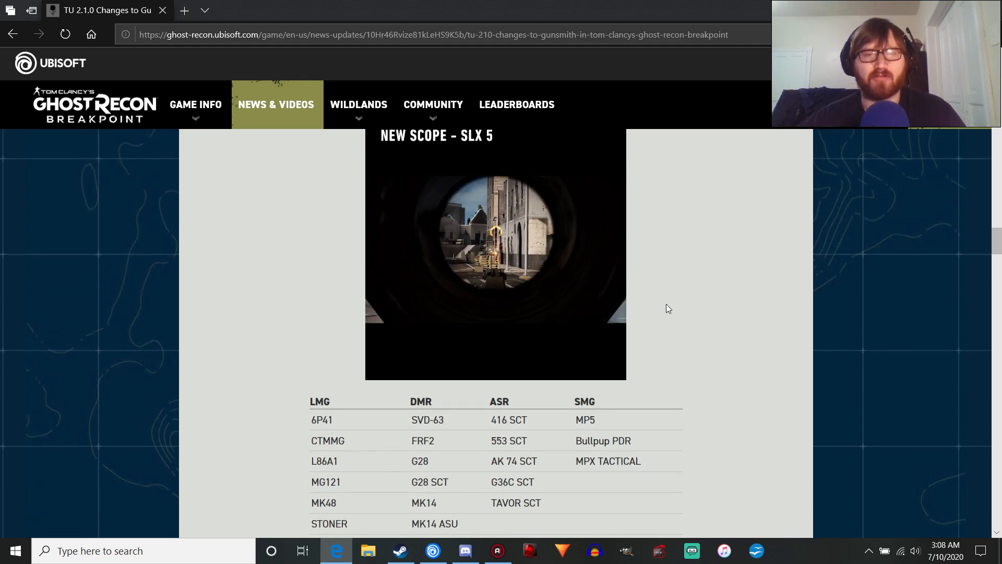
{"action": "scroll", "scroll_direction": "down", "scroll_amount": 3}
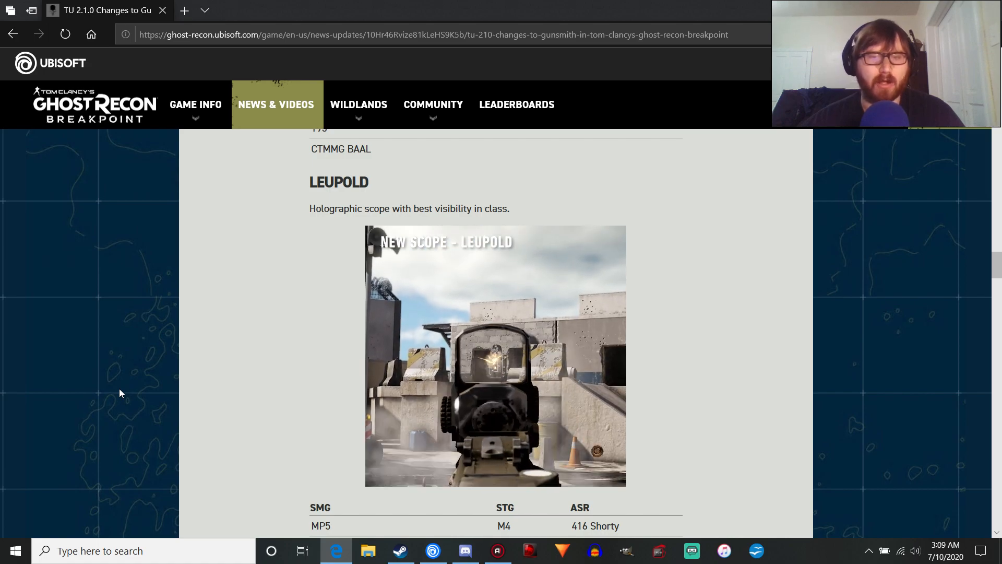
Step: Read through the Leupold SMG/STG/ASR table down to the VC16 multiple-zoom scope section
{"action": "scroll", "scroll_direction": "down", "scroll_amount": 3}
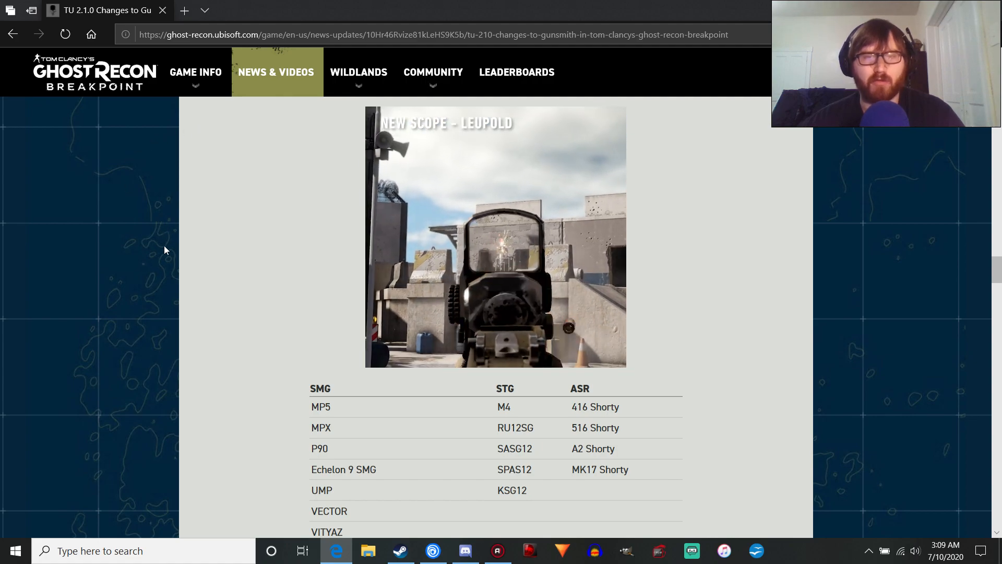
{"action": "scroll", "scroll_direction": "down", "scroll_amount": 3}
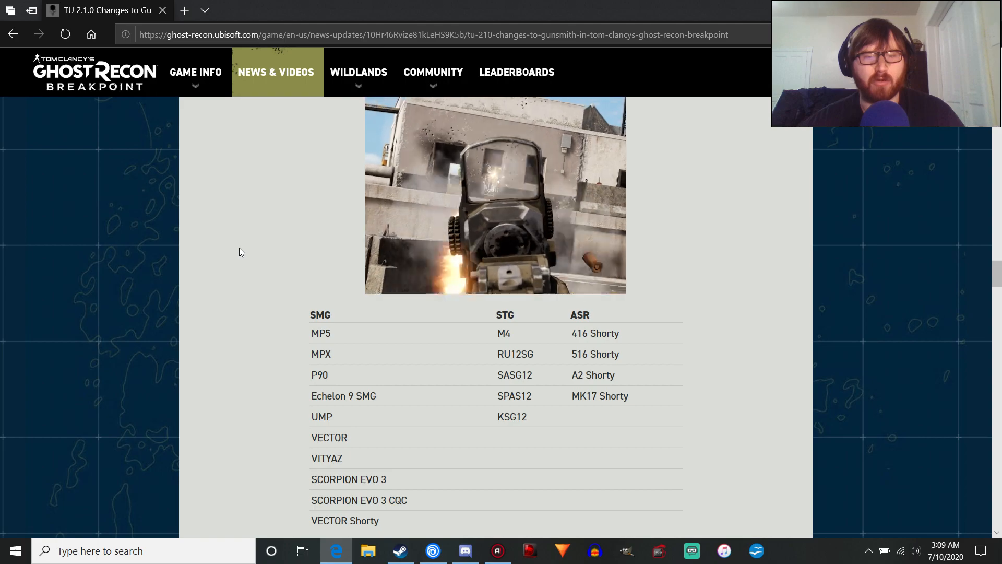
{"action": "scroll", "scroll_direction": "down", "scroll_amount": 3}
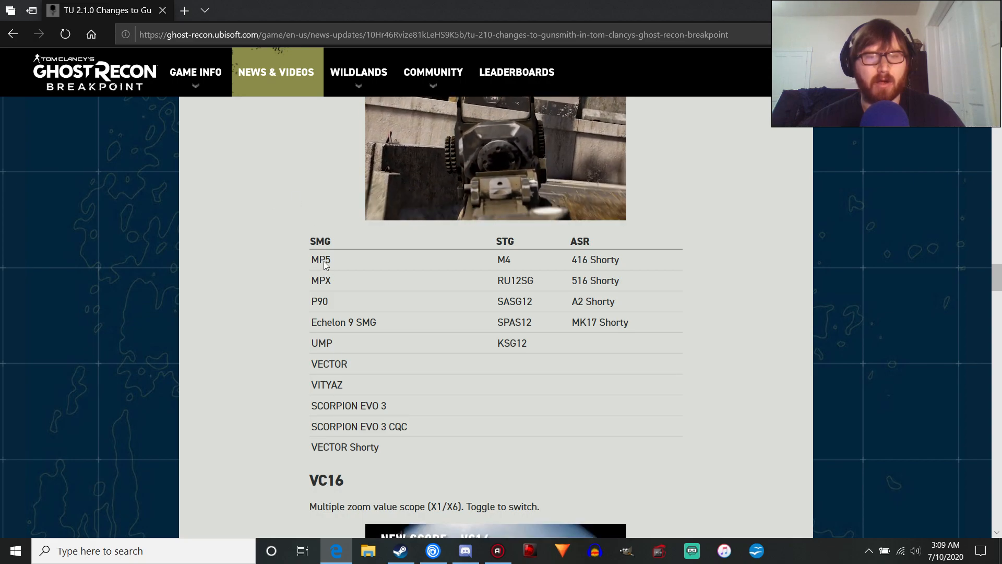
{"action": "double_click", "coordinate": [344, 322]}
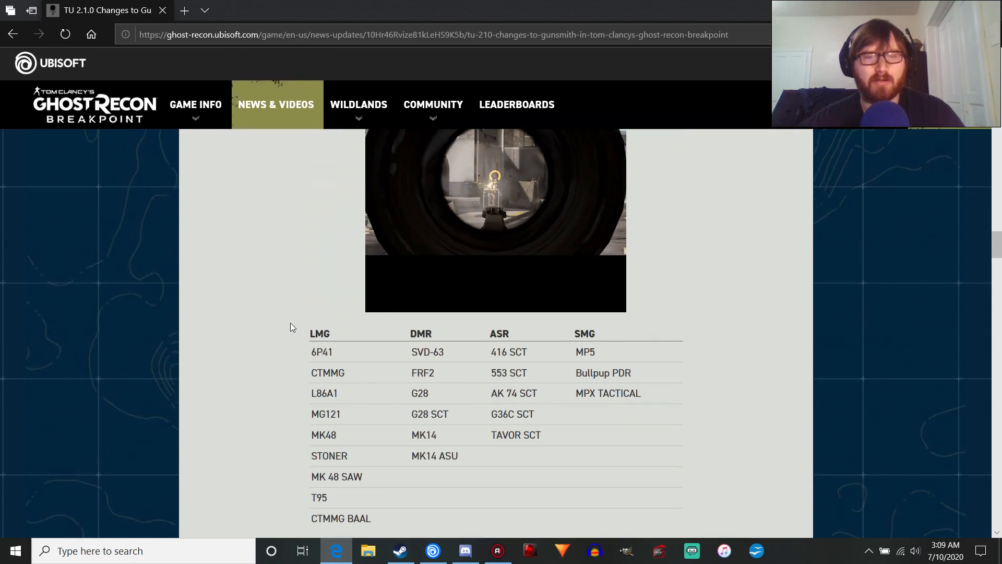
{"action": "scroll", "scroll_direction": "down", "scroll_amount": 3}
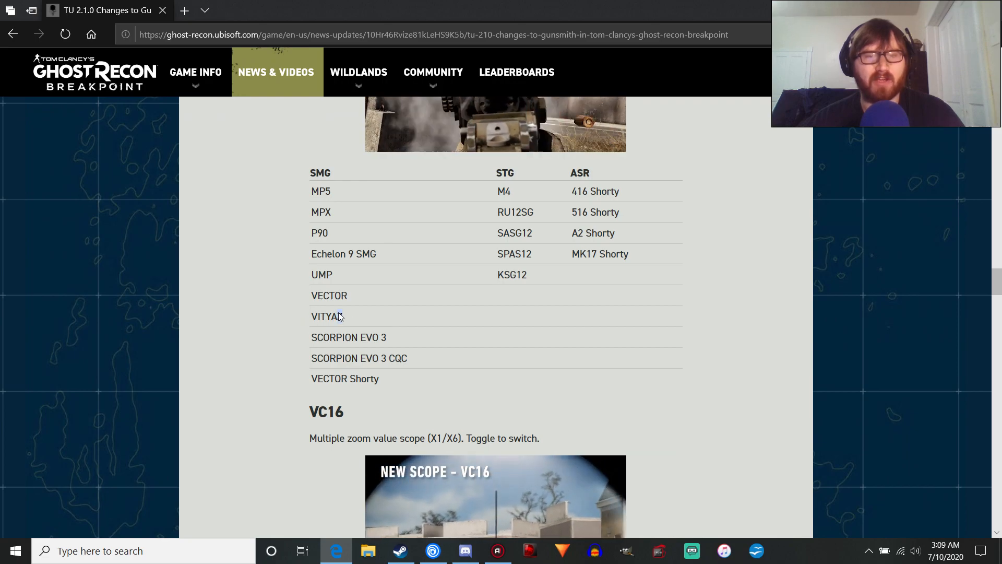
{"action": "double_click", "coordinate": [325, 316]}
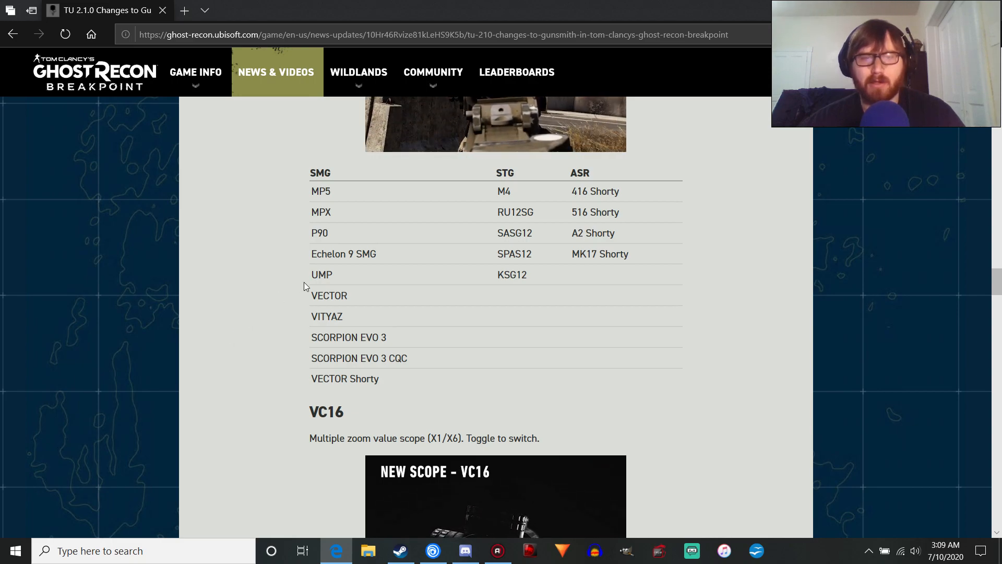
{"action": "double_click", "coordinate": [325, 315]}
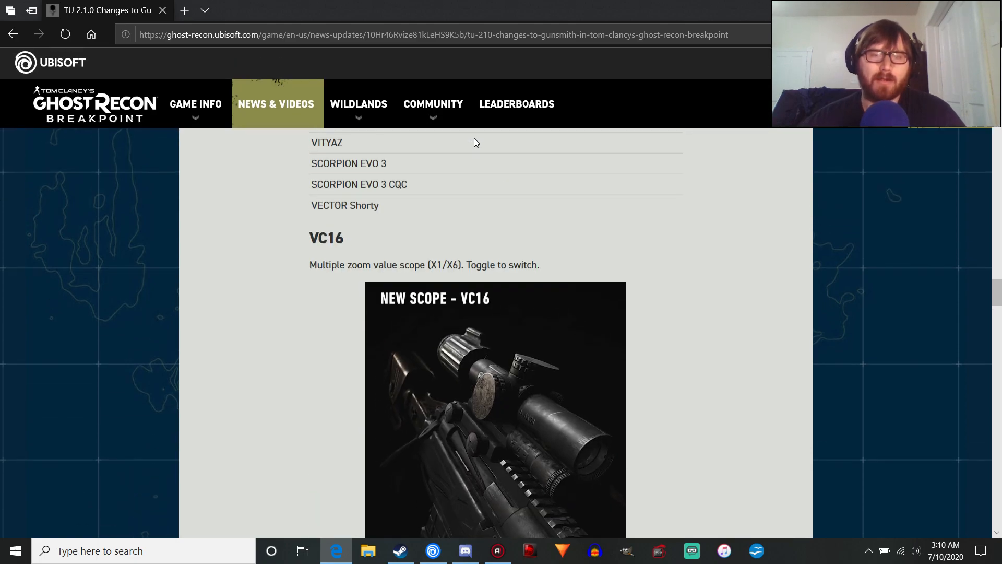
Step: Scroll past the VC16 scope image through its SNR, ASR, DMR table to Further Gunsmith Additions
{"action": "scroll", "scroll_direction": "down", "scroll_amount": 3}
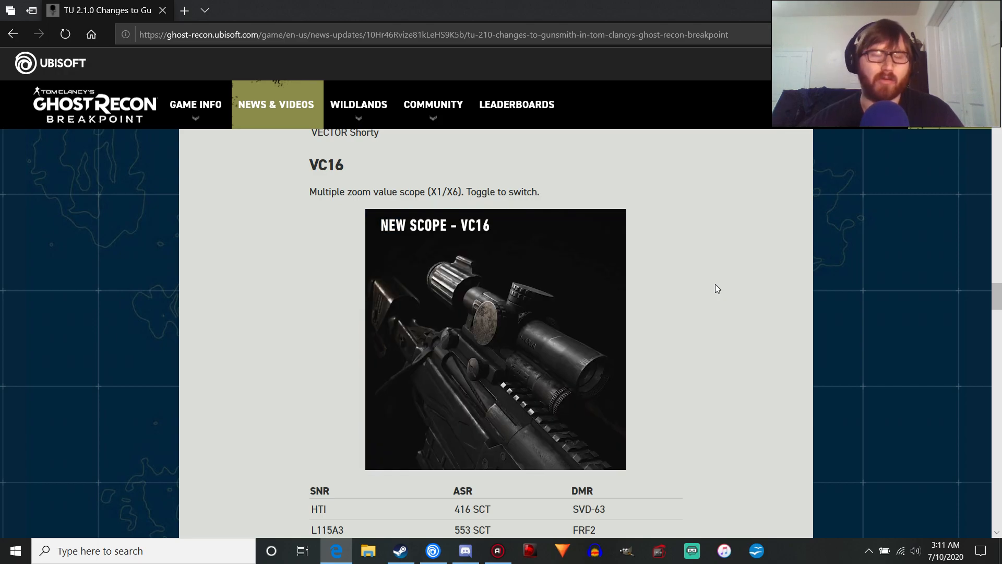
{"action": "scroll", "scroll_direction": "down", "scroll_amount": 3}
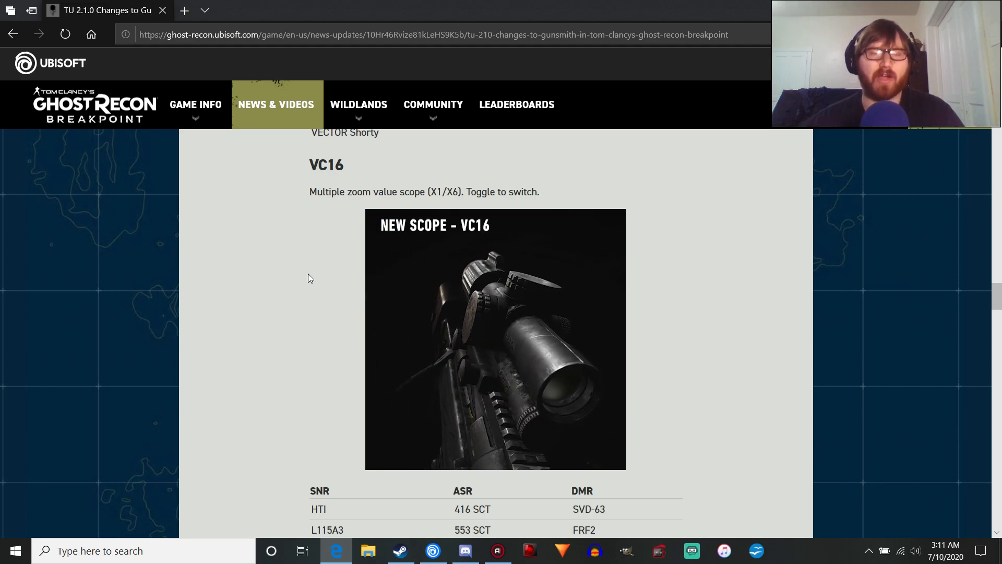
{"action": "scroll", "scroll_direction": "down", "scroll_amount": 3}
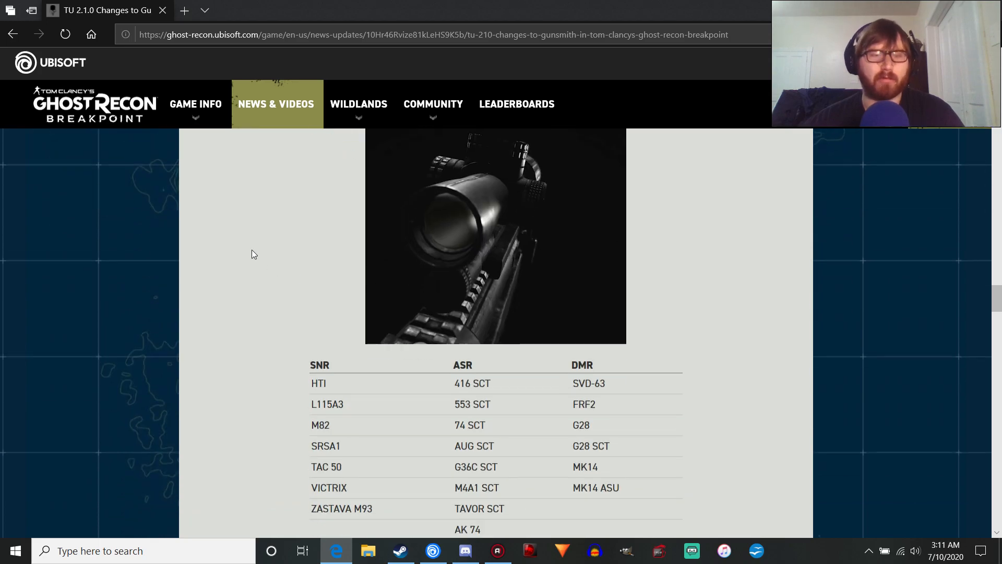
{"action": "scroll", "scroll_direction": "down", "scroll_amount": 3}
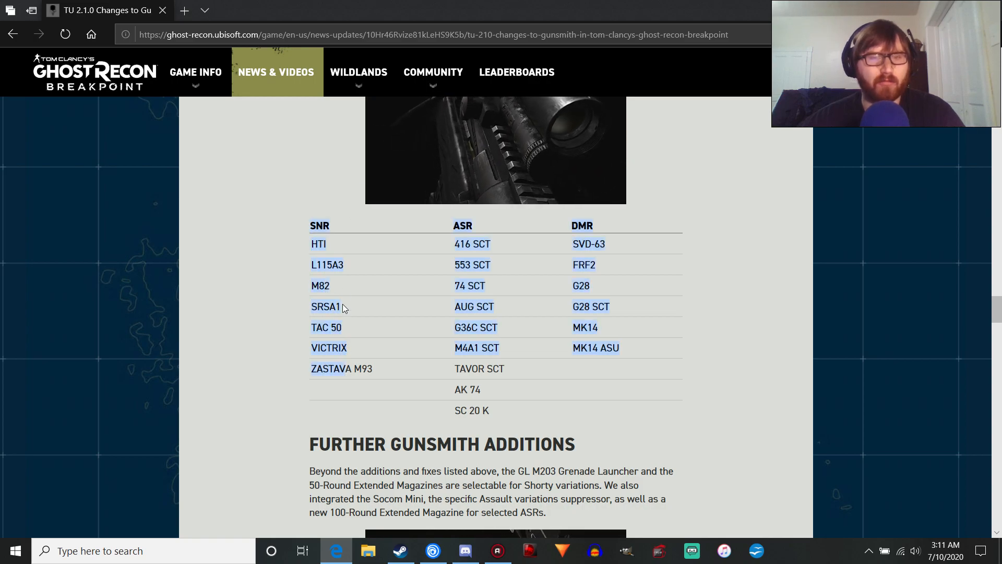
Step: Clear the selection and pick out words in the VC16 compatible-weapons table
{"action": "left_click", "coordinate": [356, 350]}
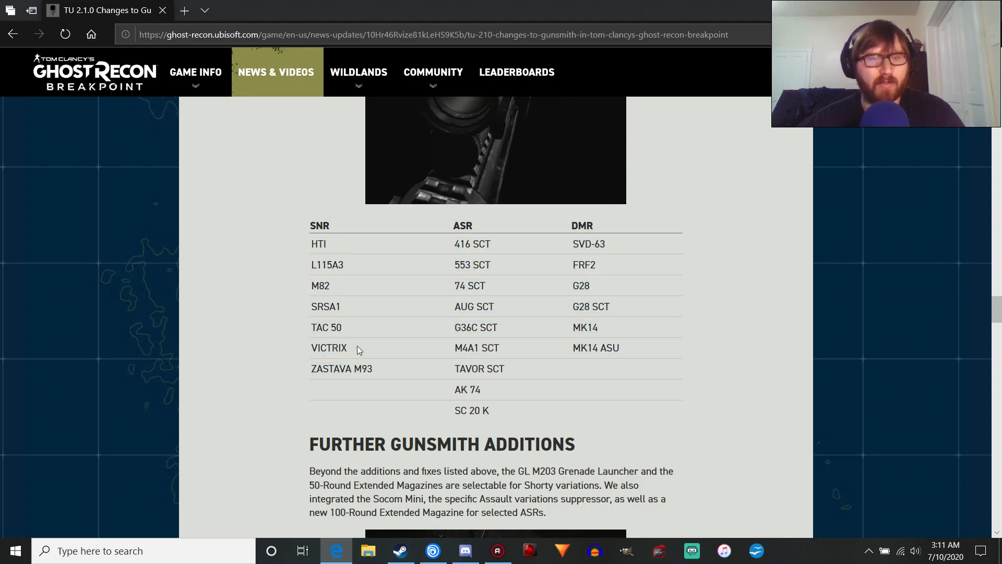
{"action": "double_click", "coordinate": [328, 347]}
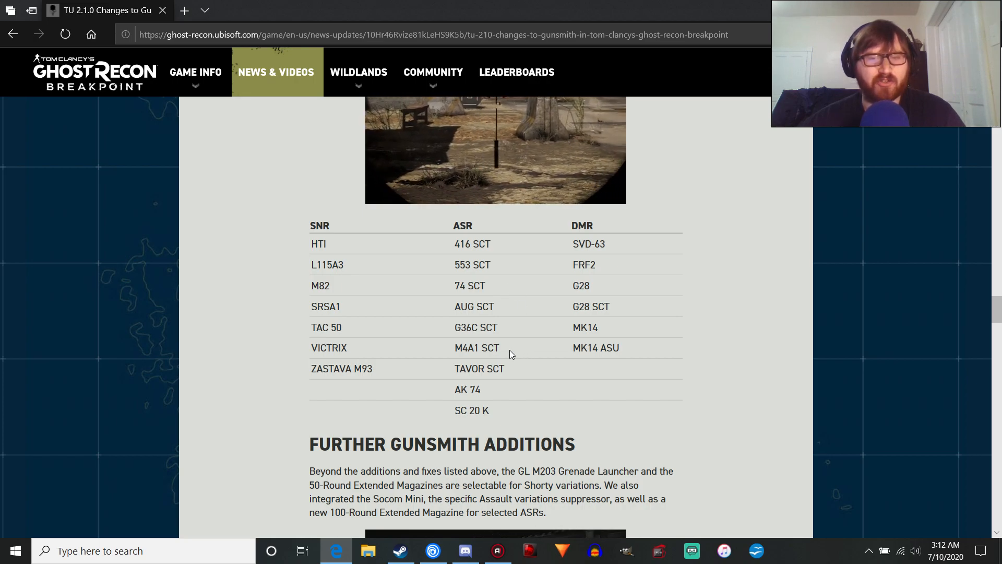
{"action": "double_click", "coordinate": [476, 346]}
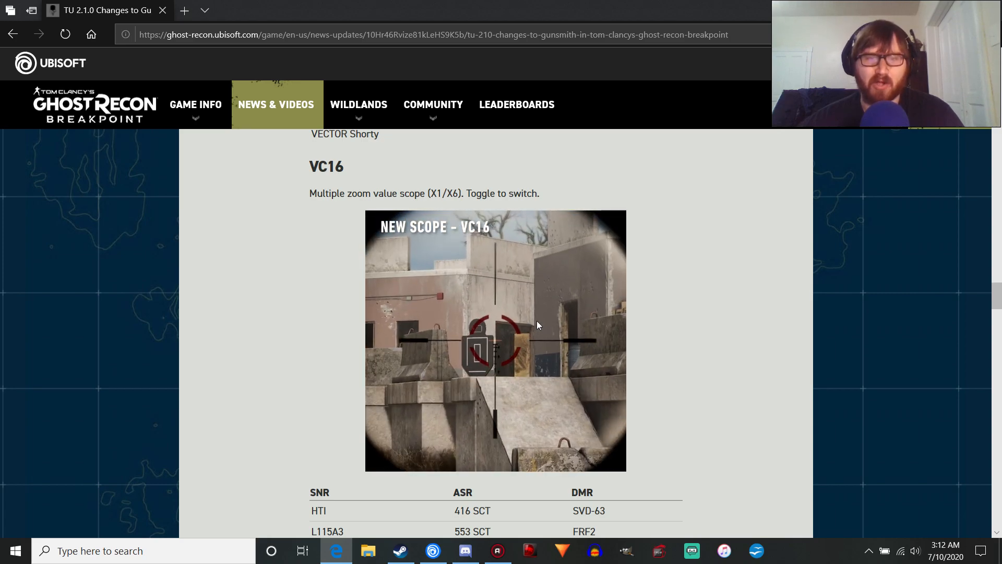
Step: Re-check the VC16 image, then move down to Further Gunsmith Additions and its 50-round magazine image
{"action": "scroll", "scroll_direction": "down", "scroll_amount": 3}
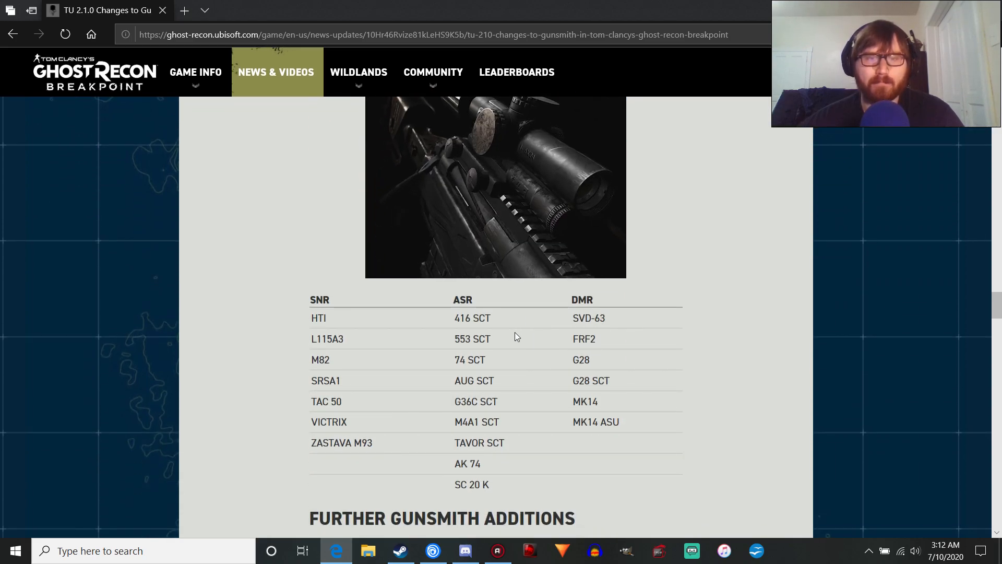
{"action": "scroll", "scroll_direction": "down", "scroll_amount": 3}
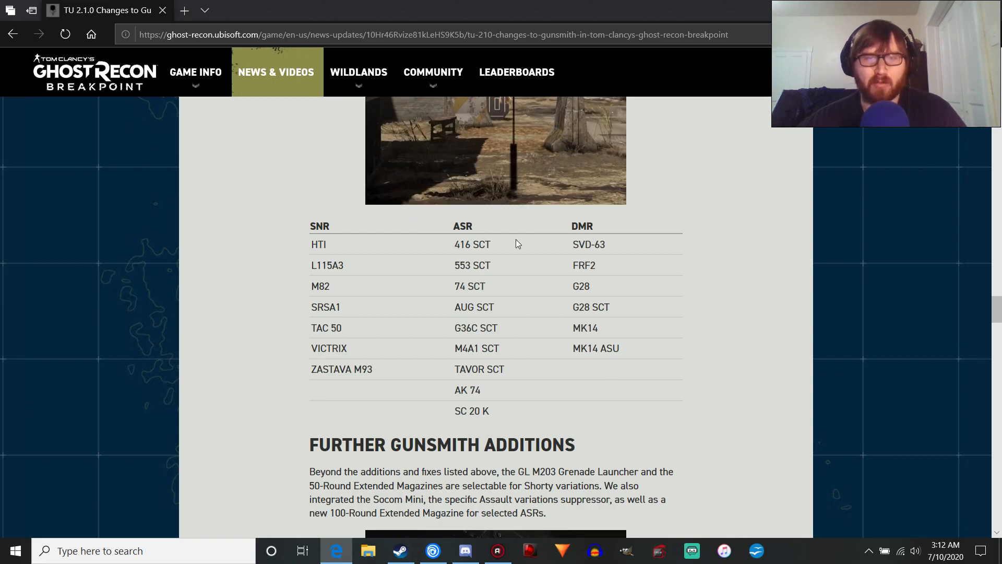
{"action": "scroll", "scroll_direction": "up", "scroll_amount": 3}
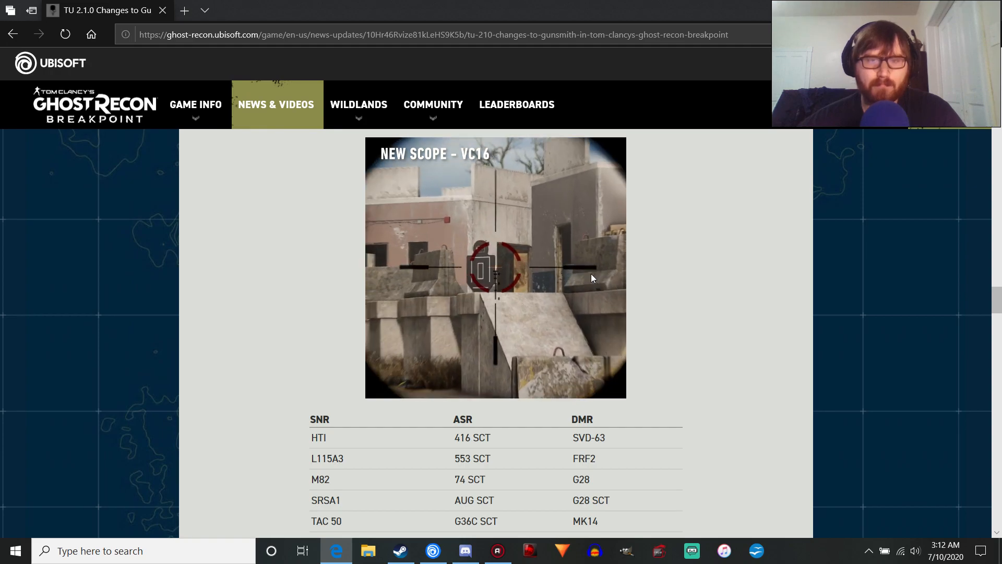
{"action": "scroll", "scroll_direction": "down", "scroll_amount": 3}
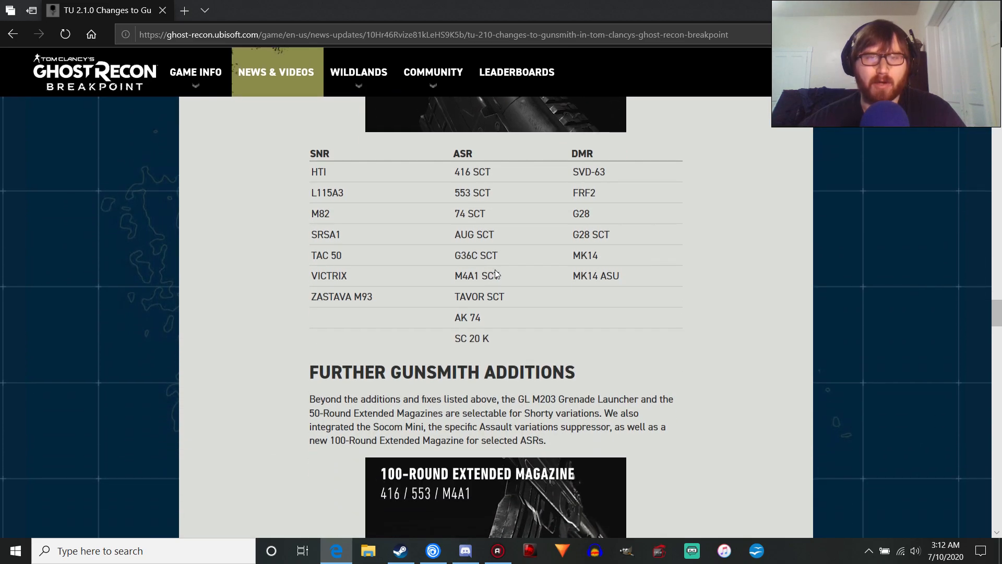
{"action": "scroll", "scroll_direction": "down", "scroll_amount": 3}
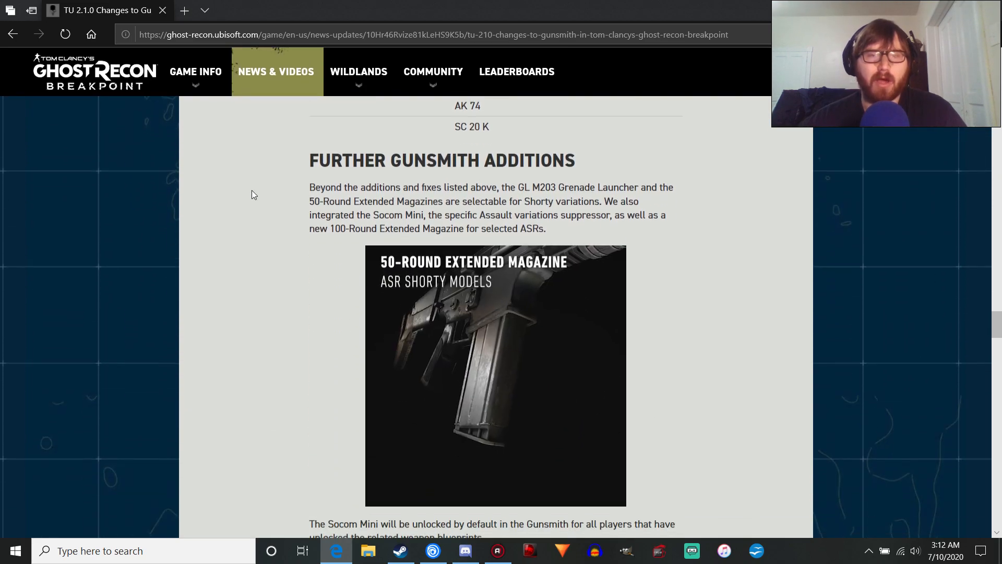
{"action": "scroll", "scroll_direction": "down", "scroll_amount": 3}
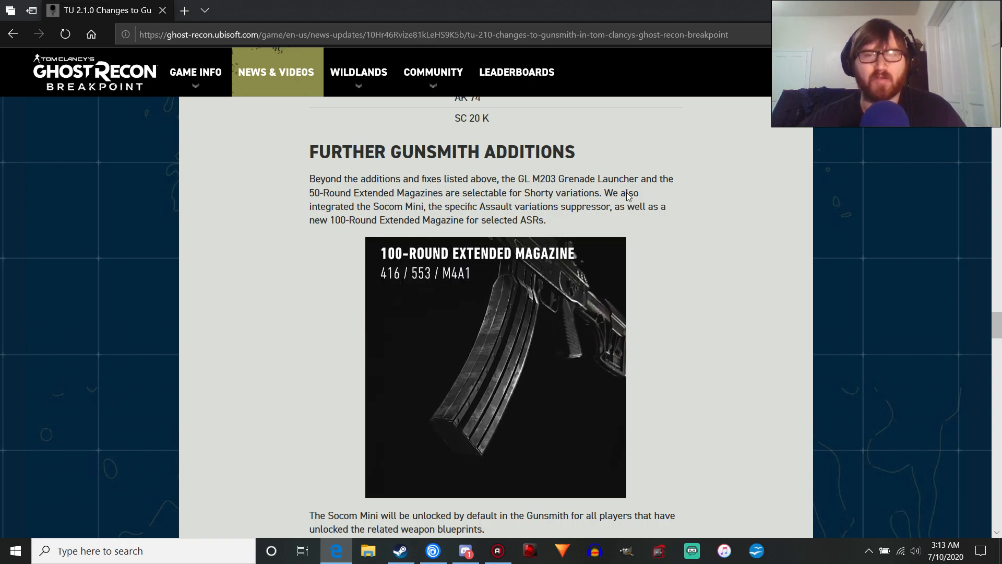
Step: Read past the Socom Mini Suppressor and GL M203 images to the compatibility lists, highlighting the purchased-attachments sentence
{"action": "scroll", "scroll_direction": "down", "scroll_amount": 3}
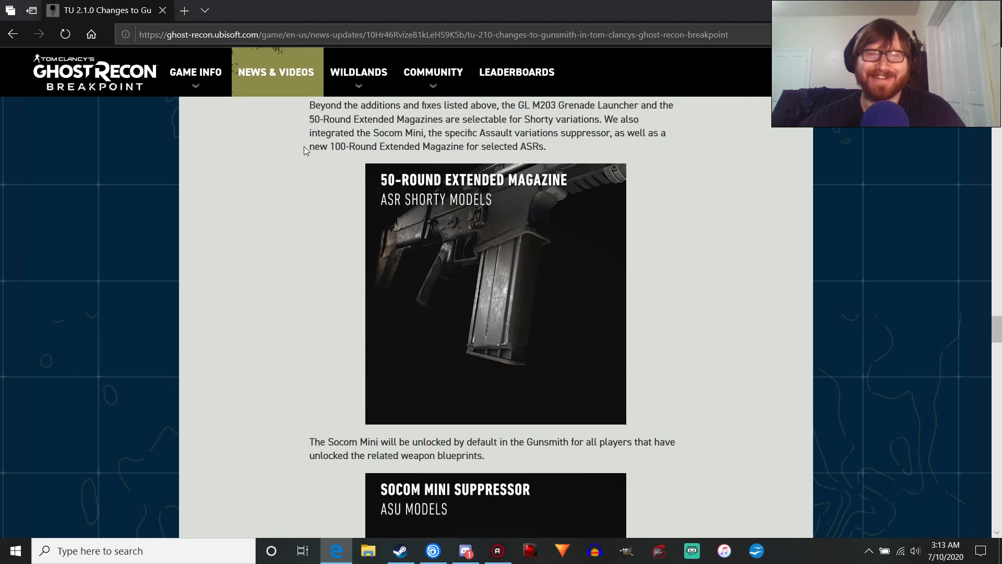
{"action": "left_click_drag", "start_coordinate": [309, 146], "coordinate": [545, 147]}
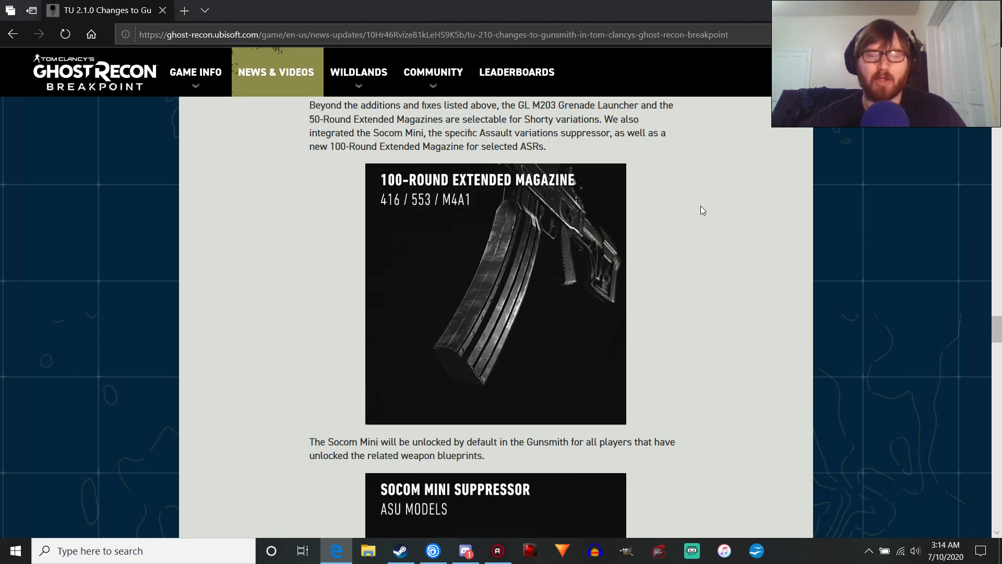
{"action": "scroll", "scroll_direction": "down", "scroll_amount": 3}
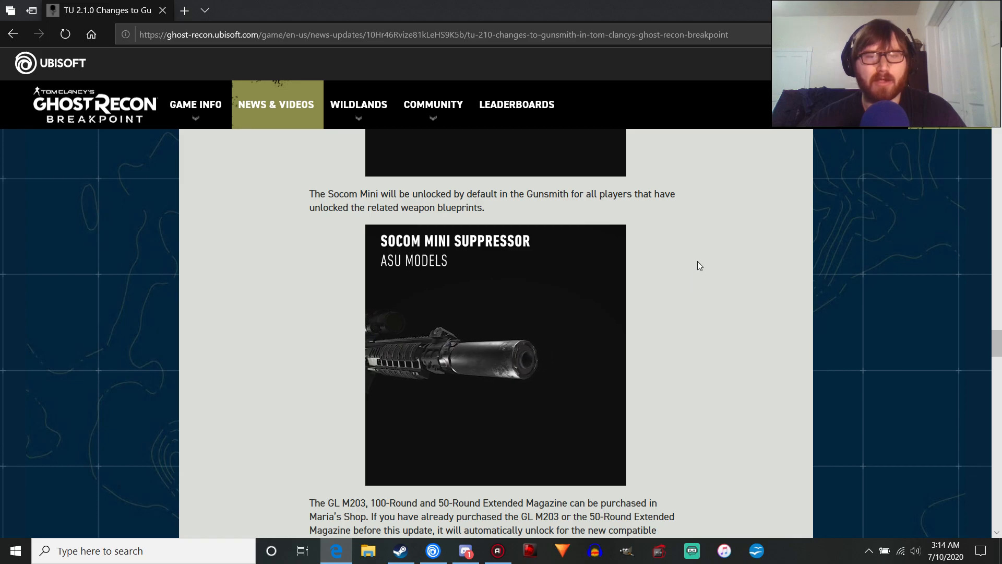
{"action": "scroll", "scroll_direction": "down", "scroll_amount": 3}
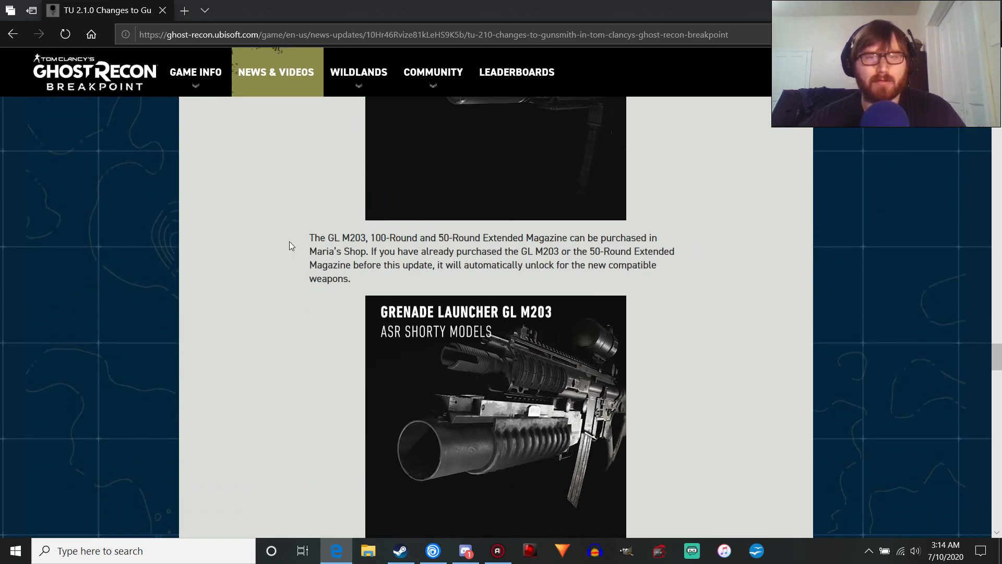
{"action": "double_click", "coordinate": [345, 237]}
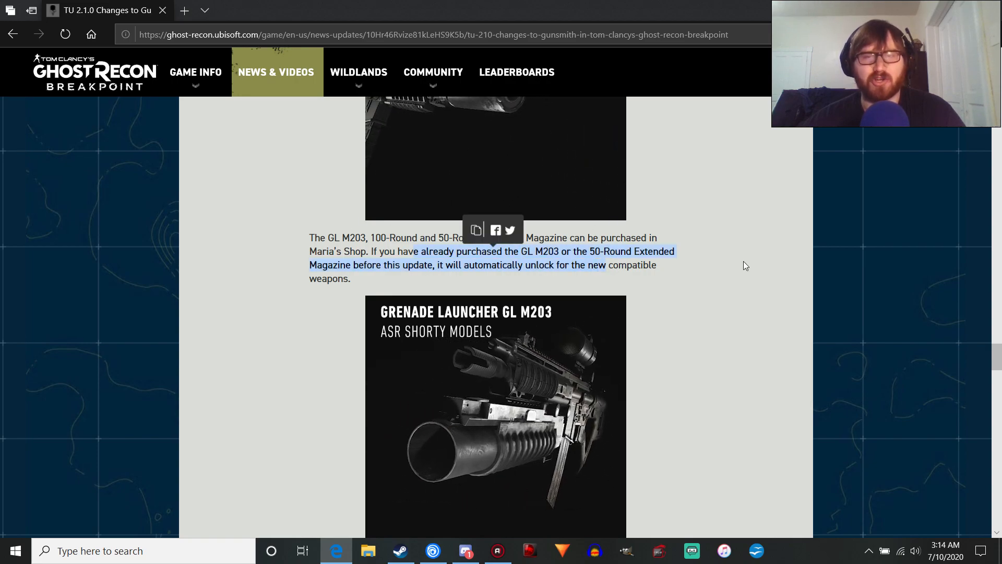
{"action": "scroll", "scroll_direction": "down", "scroll_amount": 3}
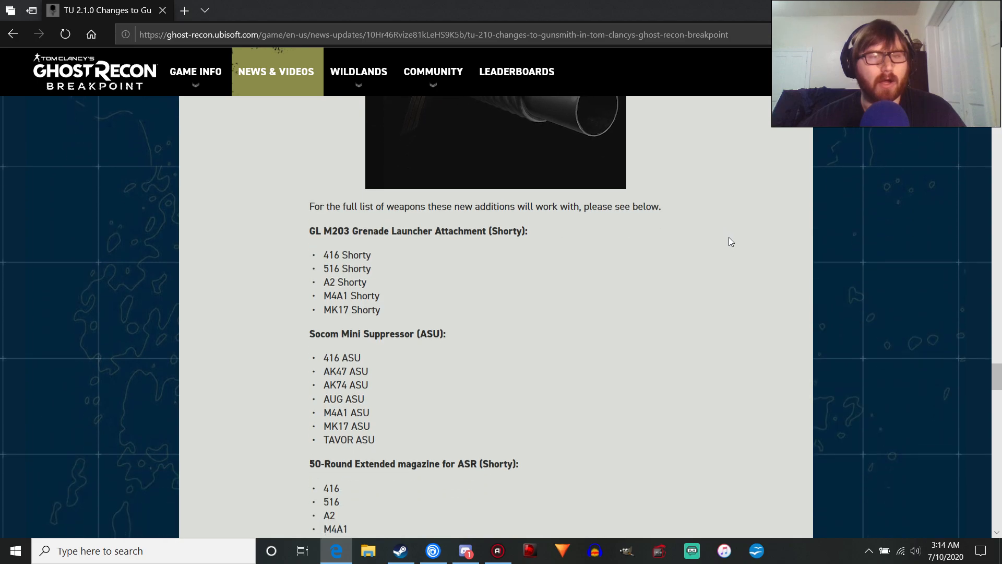
Step: Read through the 100-round ASR magazine list down to the TU 2.1.0 Improvements & Bug Fixing heading
{"action": "scroll", "scroll_direction": "down", "scroll_amount": 3}
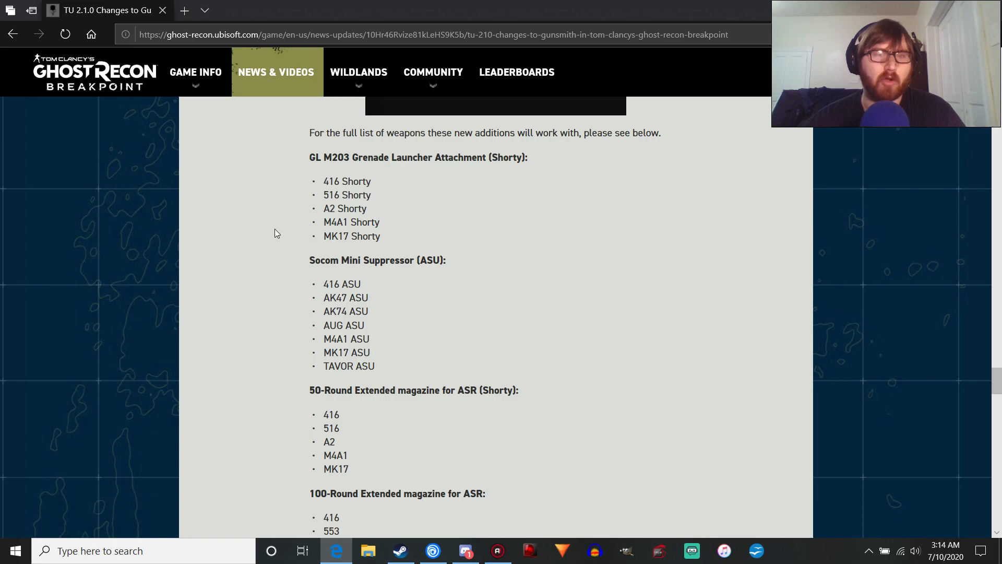
{"action": "mouse_move", "coordinate": [396, 245]}
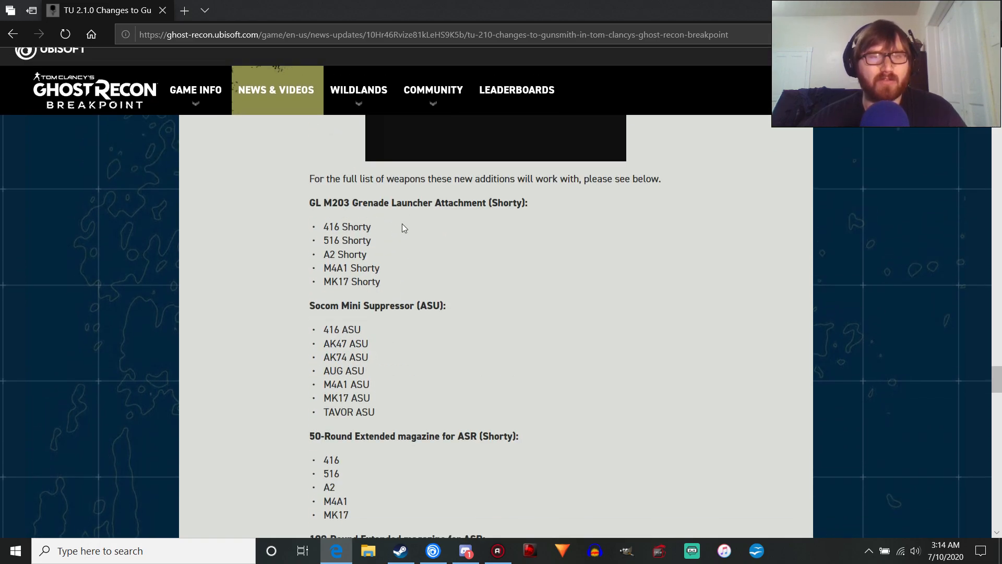
{"action": "scroll", "scroll_direction": "down", "scroll_amount": 3}
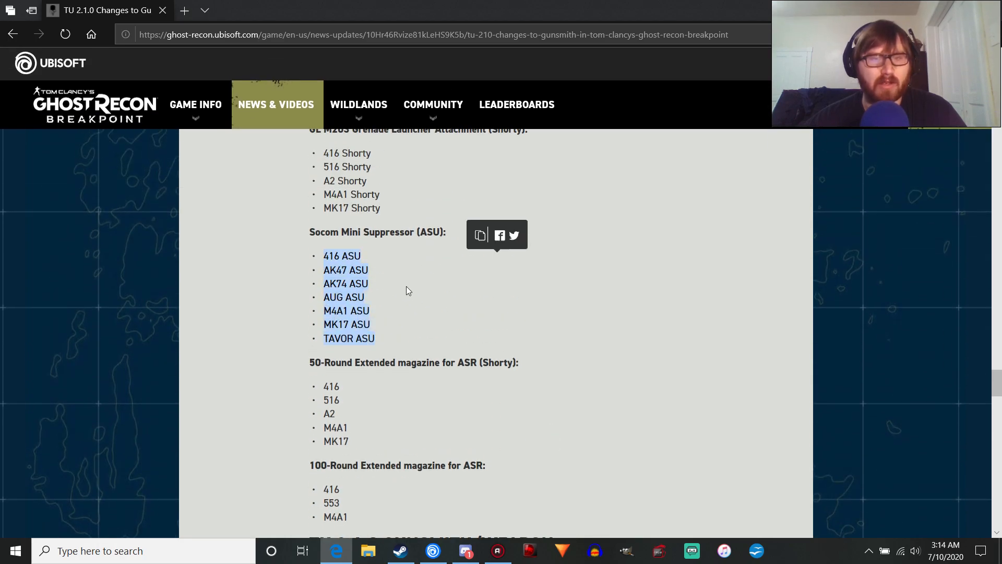
{"action": "mouse_move", "coordinate": [332, 256]}
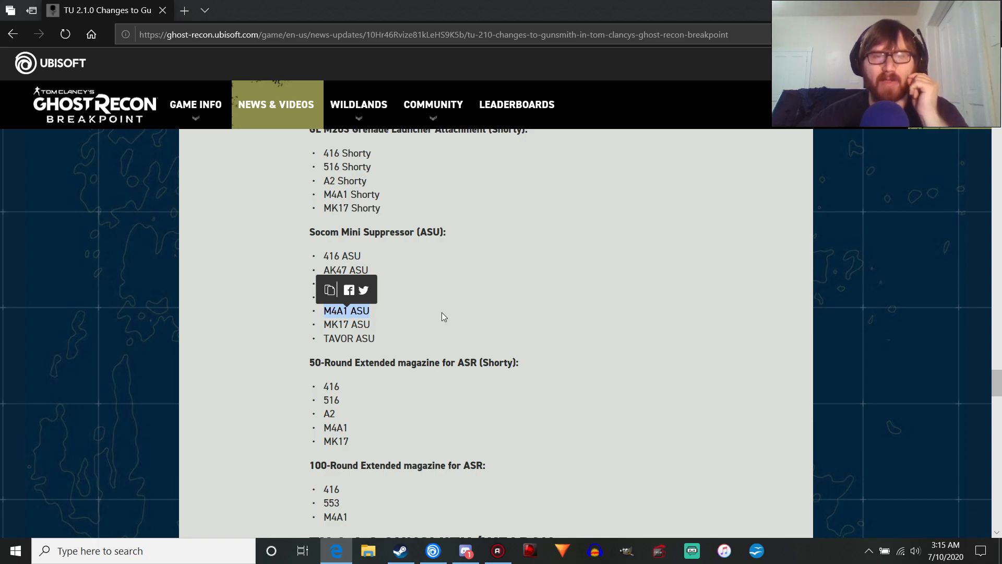
{"action": "scroll", "scroll_direction": "down", "scroll_amount": 3}
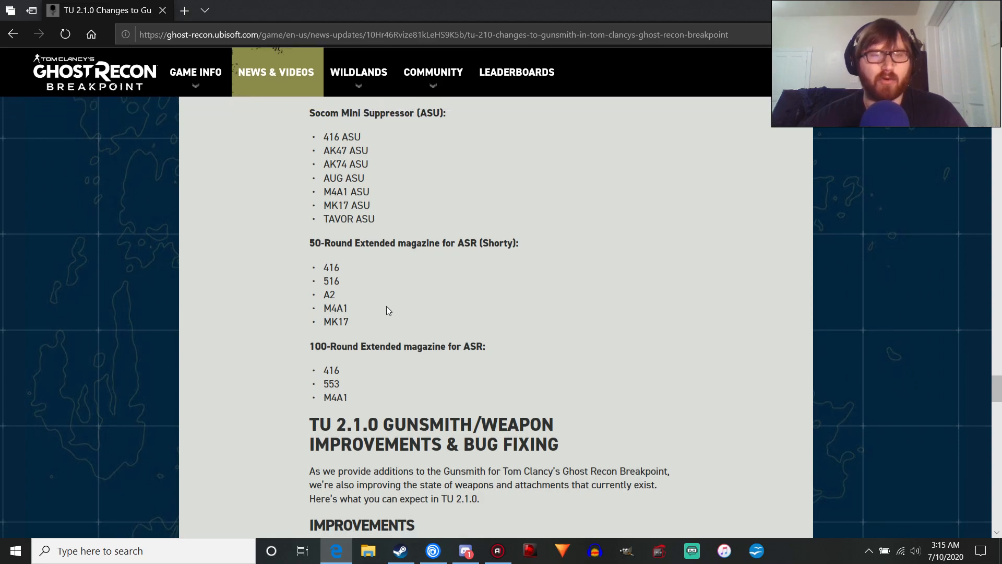
{"action": "mouse_move", "coordinate": [397, 293]}
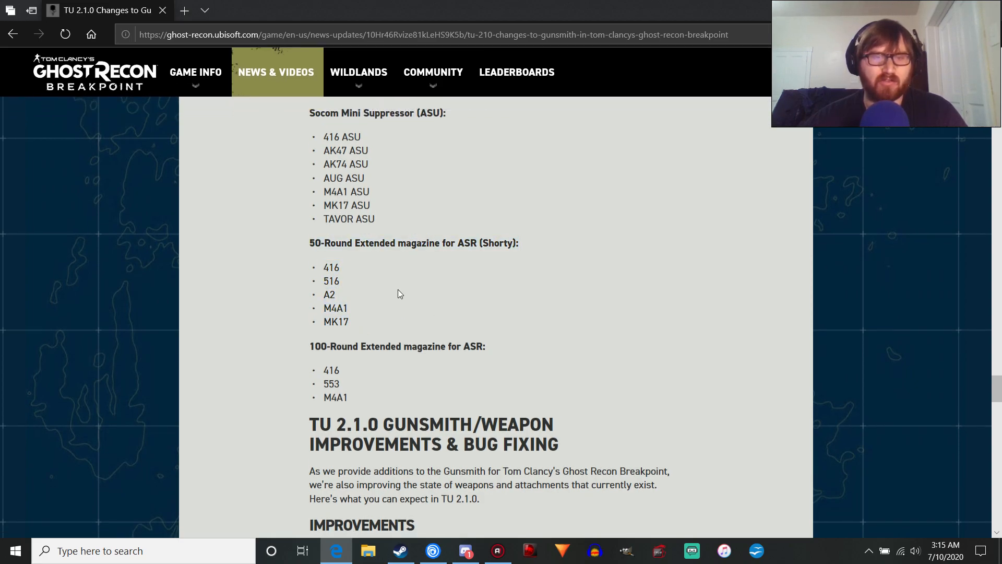
{"action": "mouse_move", "coordinate": [402, 297]}
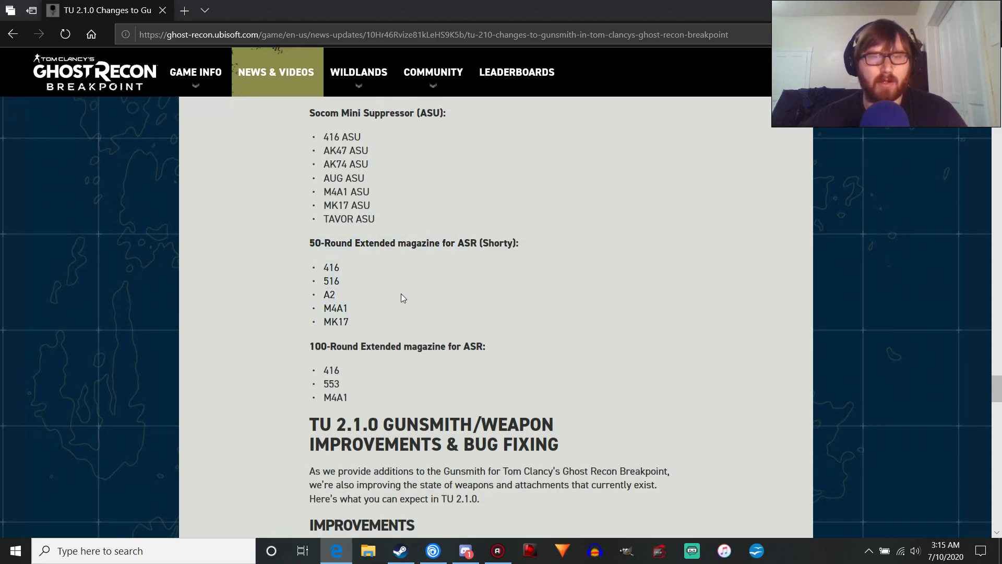
{"action": "mouse_move", "coordinate": [346, 314]}
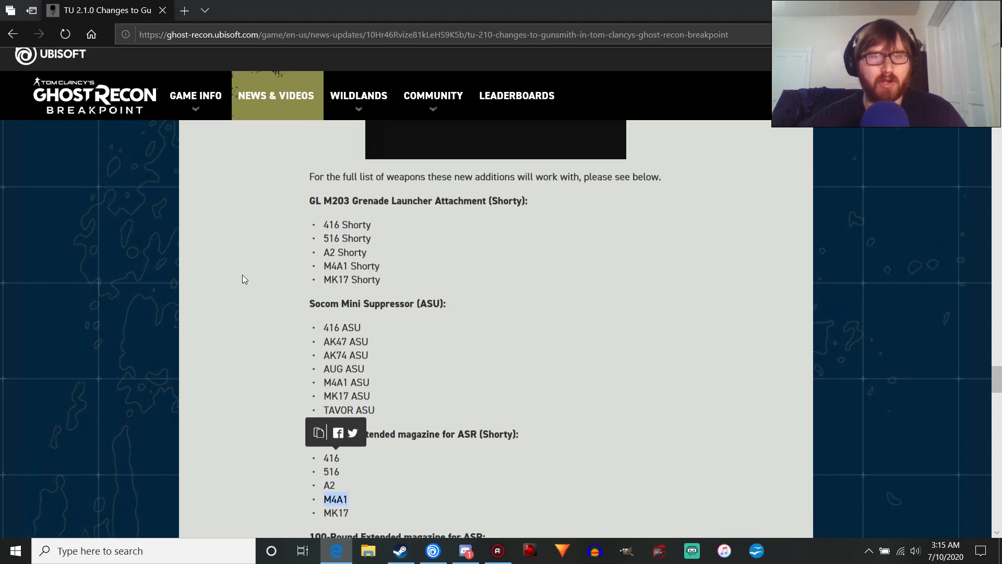
{"action": "scroll", "scroll_direction": "down", "scroll_amount": 3}
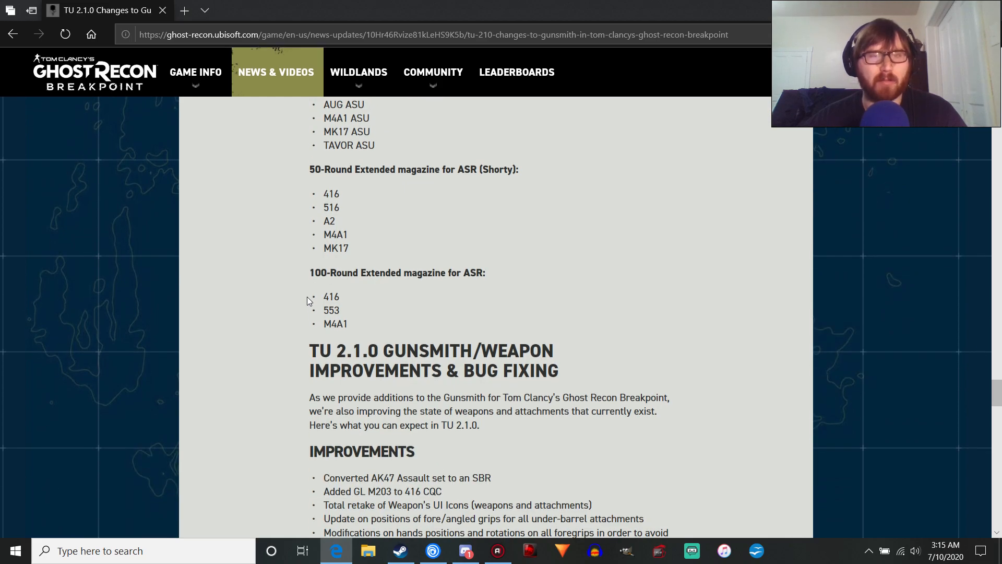
{"action": "mouse_move", "coordinate": [358, 238]}
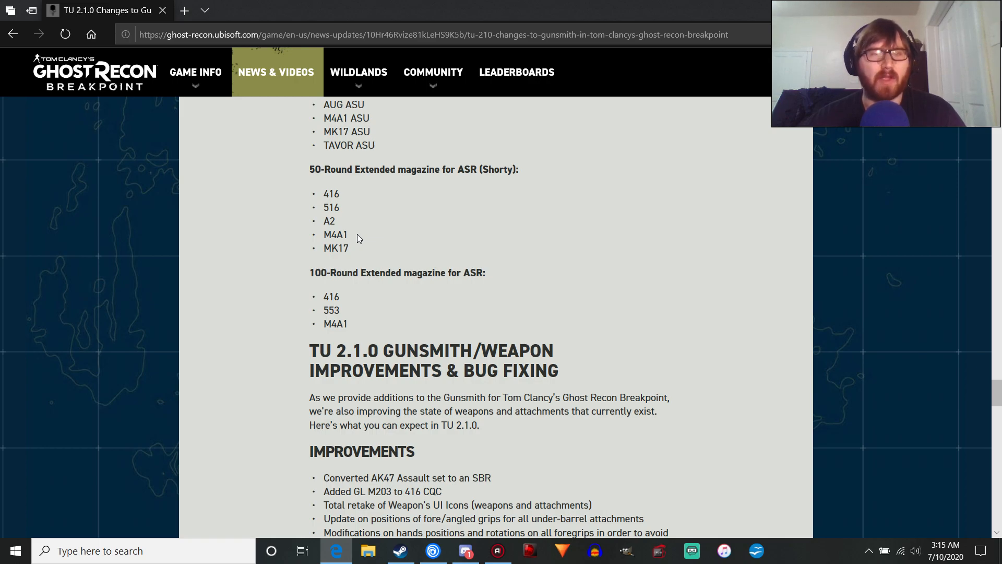
Step: Read the TU 2.1.0 Improvements list through to the GL M203 hand and position retakes
{"action": "scroll", "scroll_direction": "down", "scroll_amount": 3}
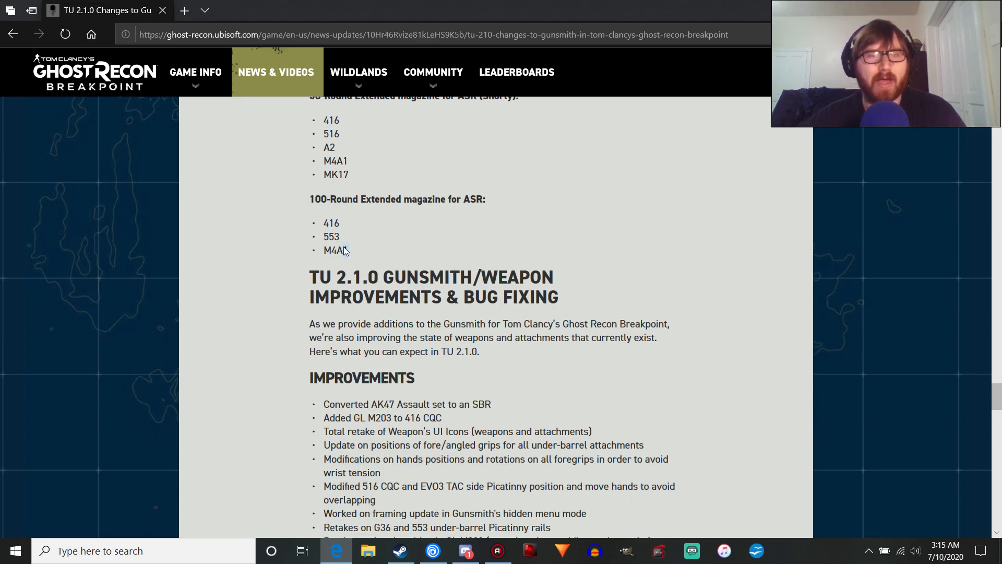
{"action": "mouse_move", "coordinate": [352, 218]}
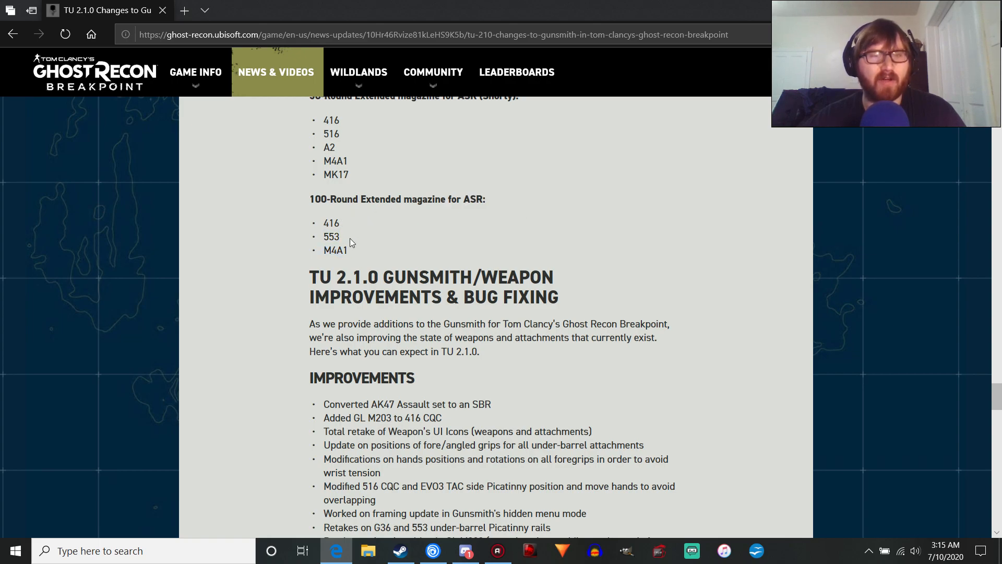
{"action": "mouse_move", "coordinate": [406, 237]}
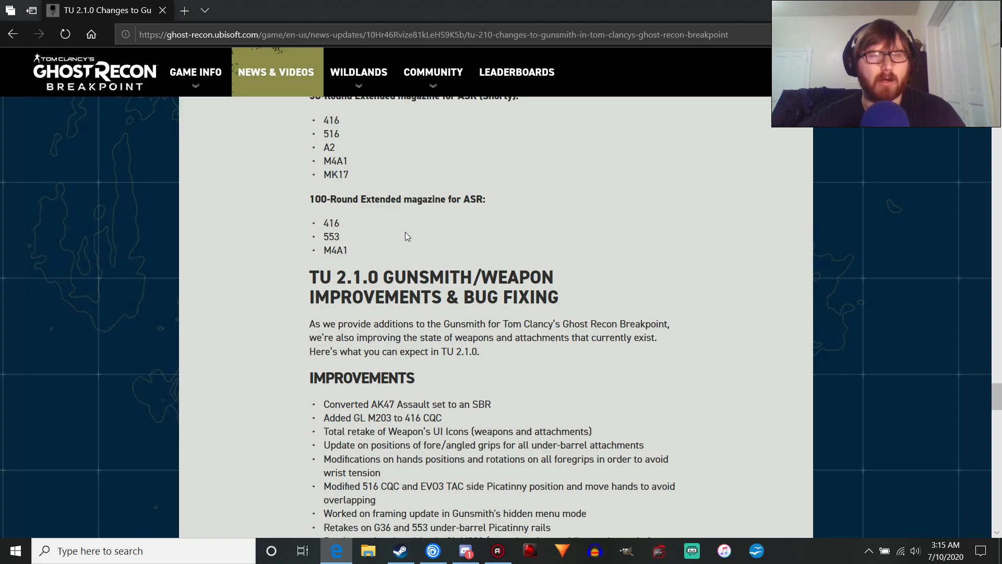
{"action": "scroll", "scroll_direction": "down", "scroll_amount": 3}
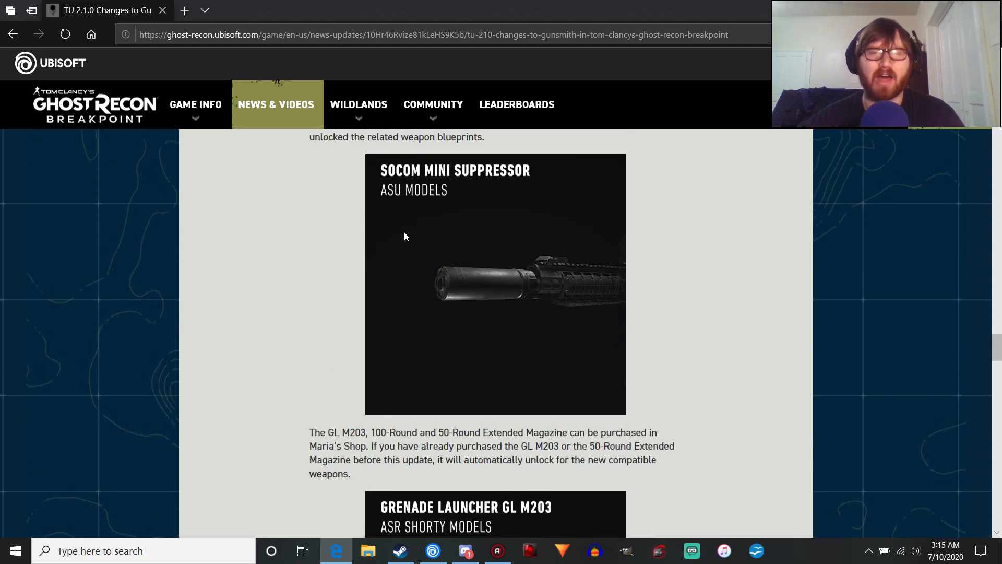
{"action": "scroll", "scroll_direction": "up", "scroll_amount": 3}
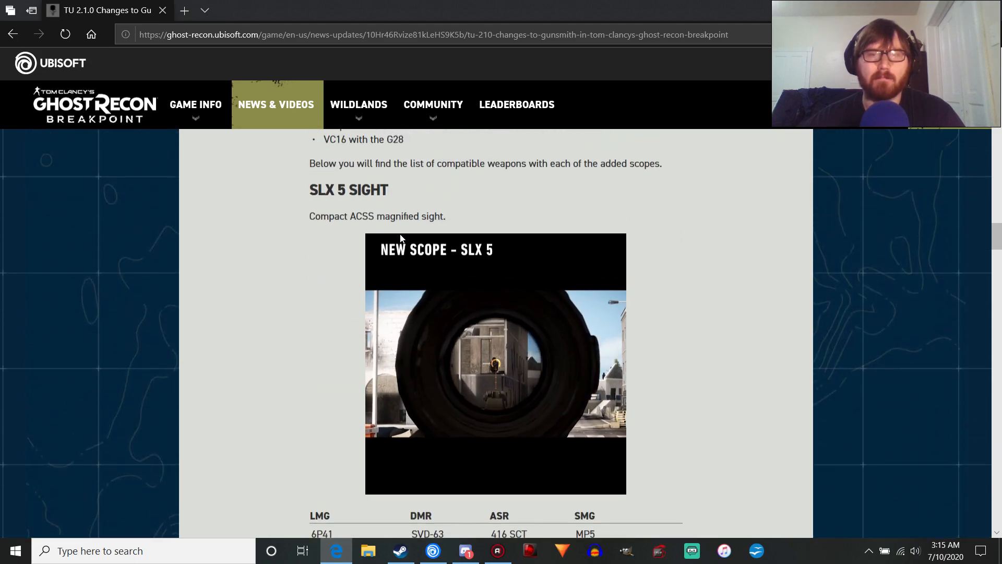
{"action": "scroll", "scroll_direction": "down", "scroll_amount": 3}
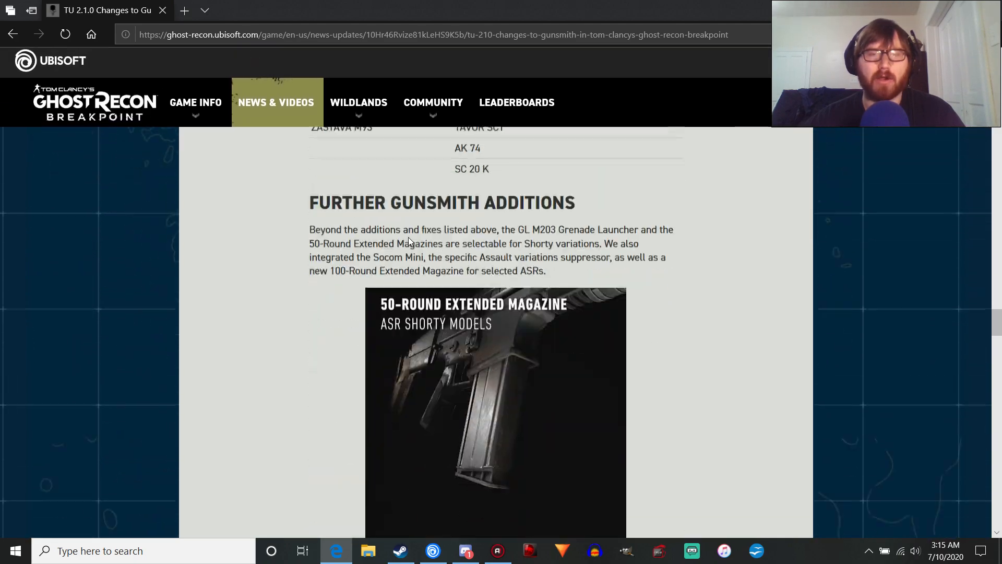
{"action": "scroll", "scroll_direction": "down", "scroll_amount": 3}
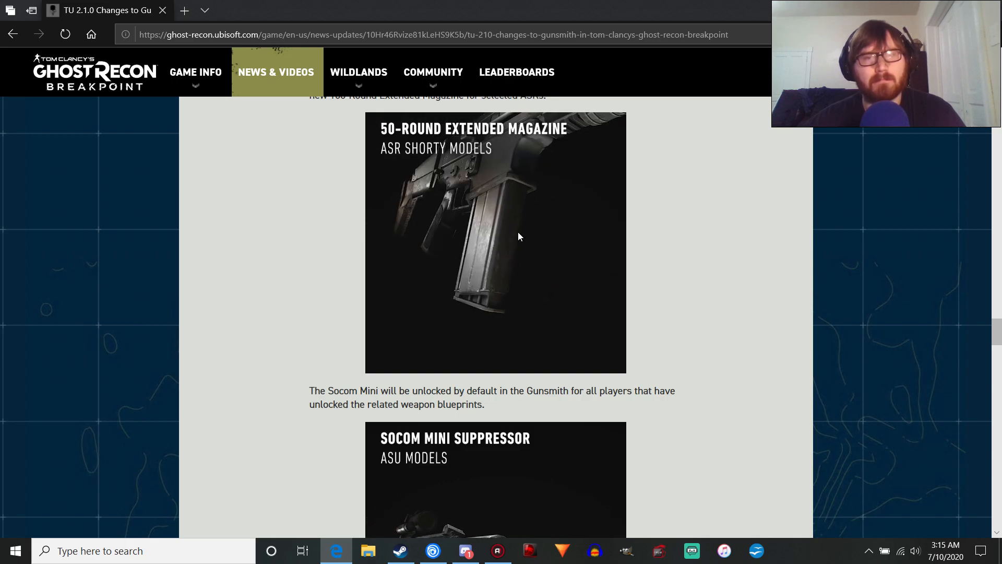
{"action": "scroll", "scroll_direction": "down", "scroll_amount": 3}
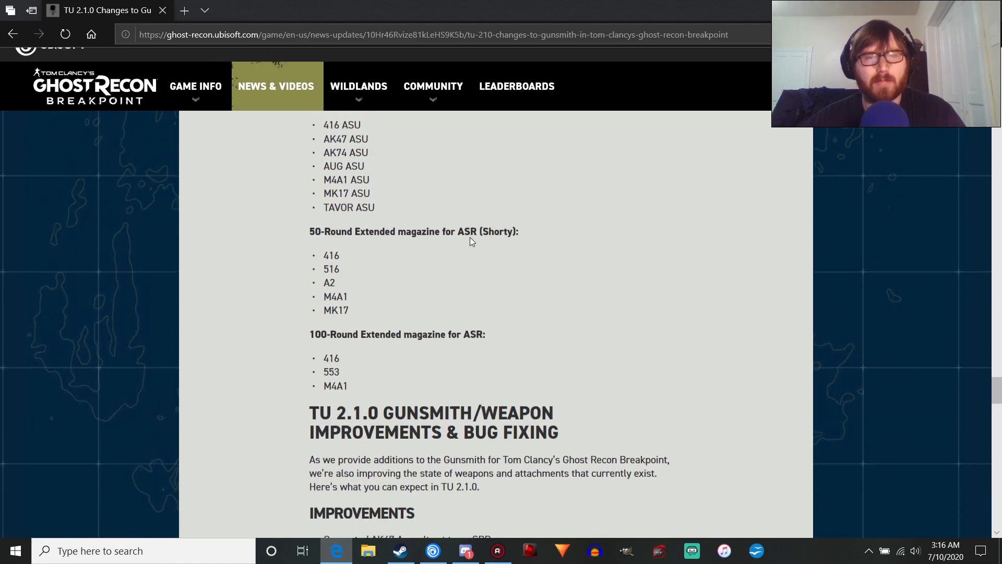
{"action": "scroll", "scroll_direction": "down", "scroll_amount": 3}
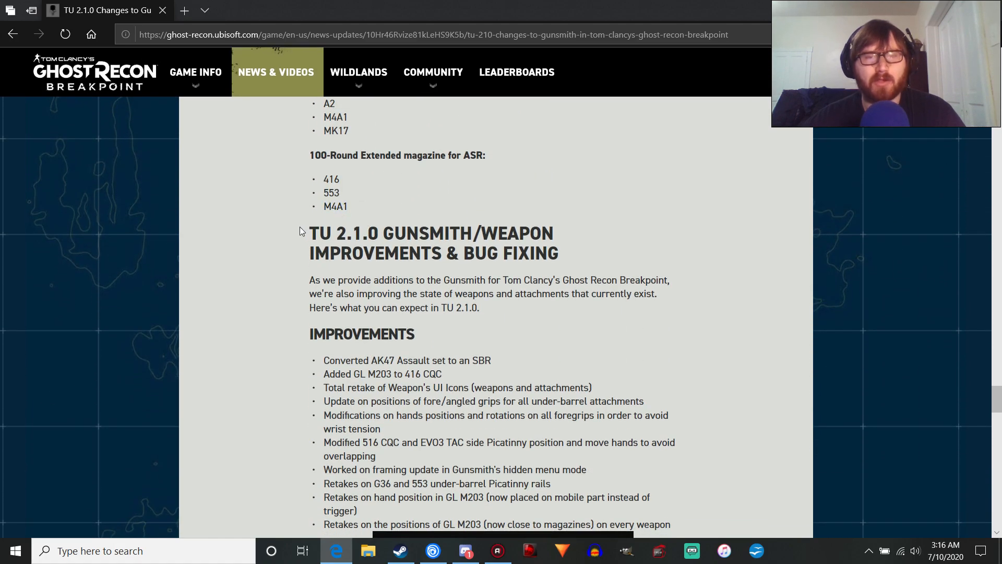
{"action": "scroll", "scroll_direction": "down", "scroll_amount": 3}
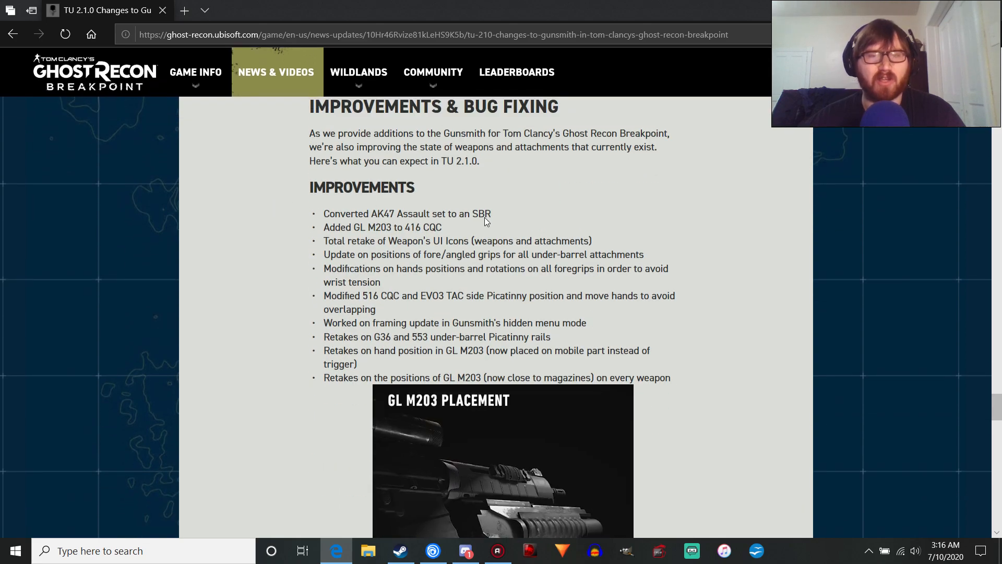
{"action": "left_click_drag", "start_coordinate": [332, 213], "coordinate": [491, 213]}
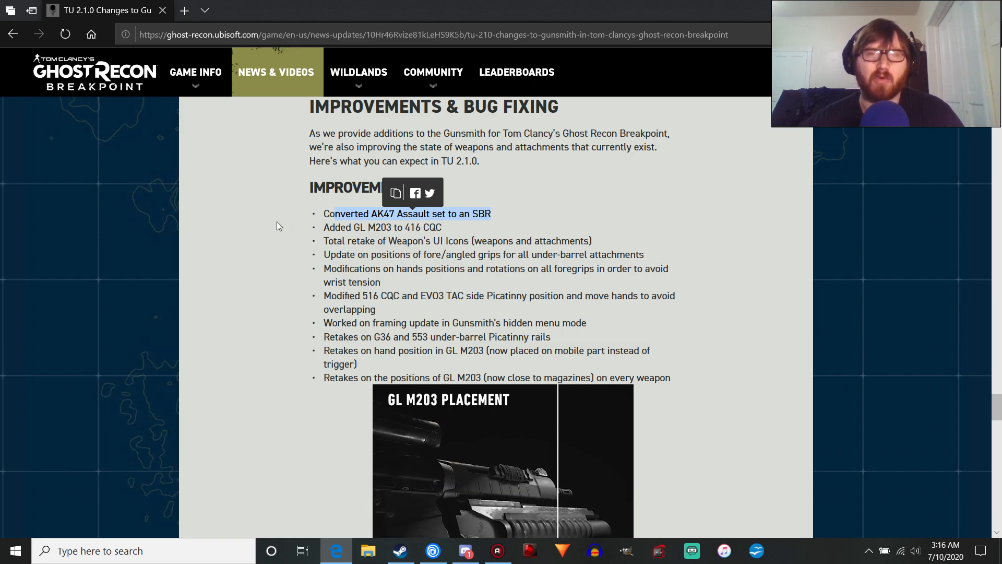
{"action": "left_click", "coordinate": [278, 225]}
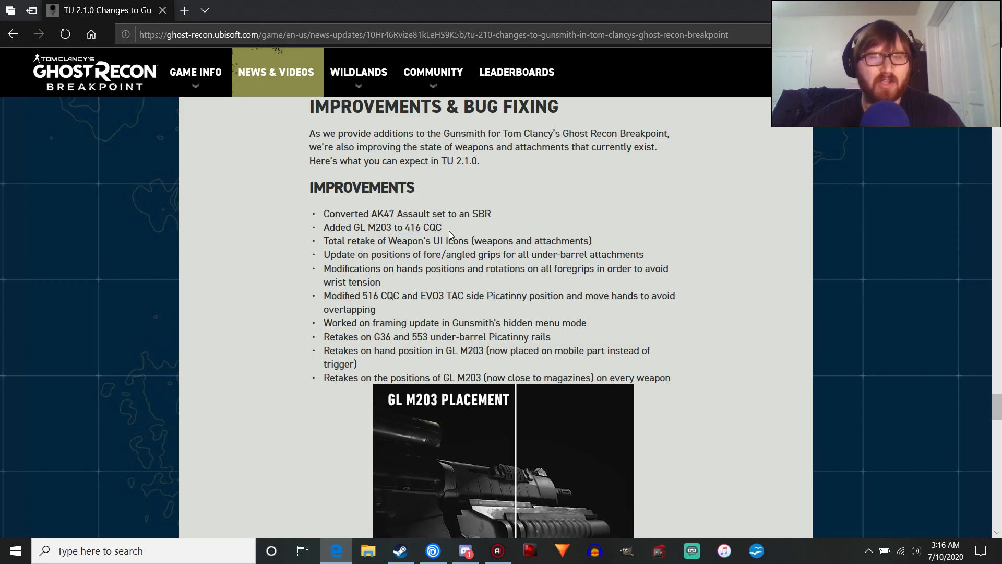
{"action": "scroll", "scroll_direction": "down", "scroll_amount": 3}
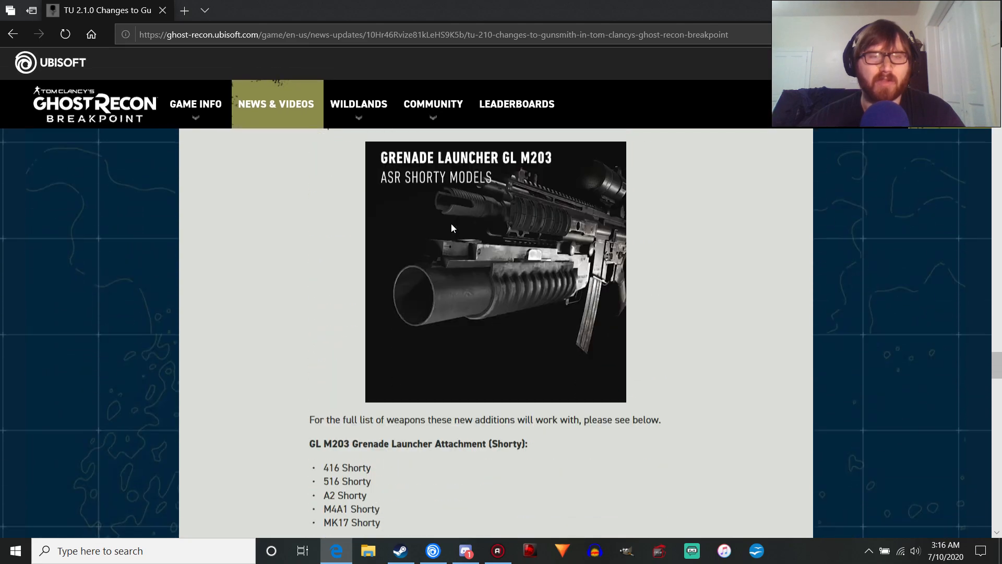
{"action": "scroll", "scroll_direction": "down", "scroll_amount": 3}
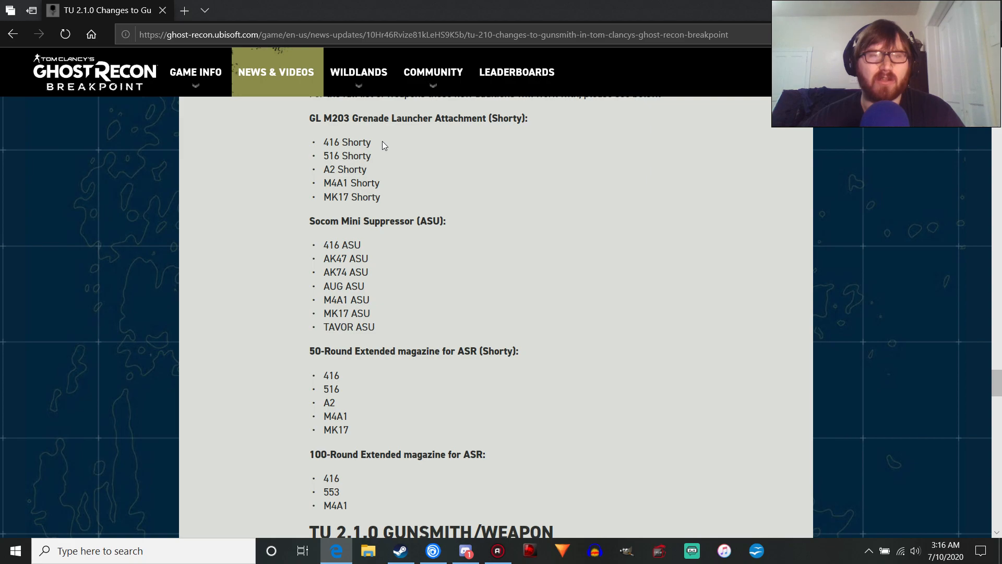
{"action": "double_click", "coordinate": [347, 142]}
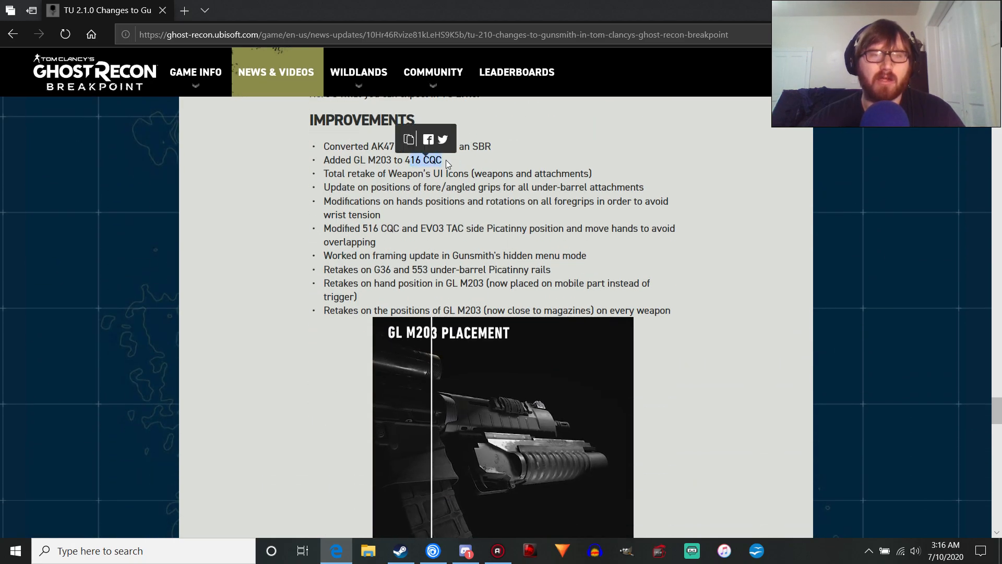
{"action": "left_click", "coordinate": [466, 159]}
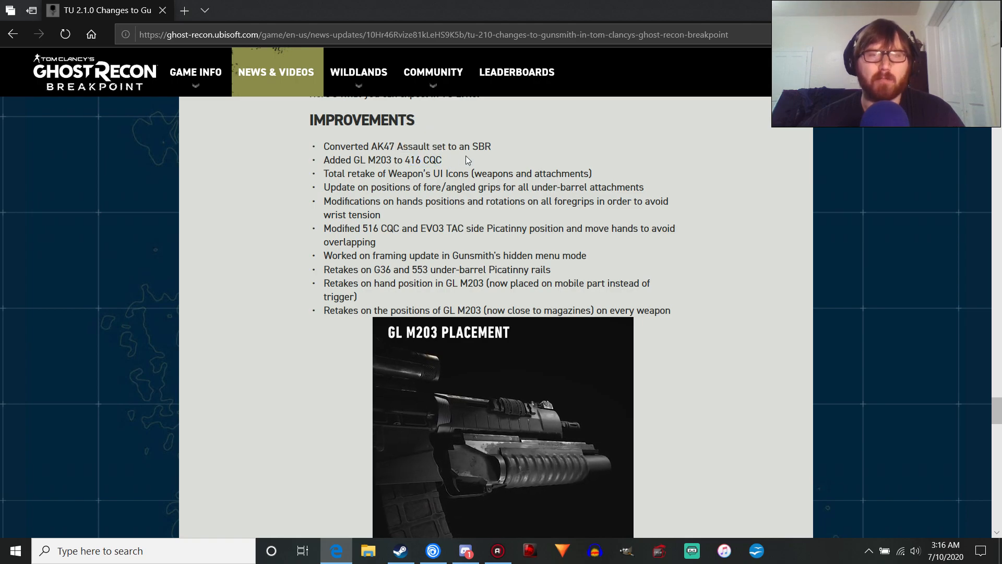
{"action": "scroll", "scroll_direction": "up", "scroll_amount": 3}
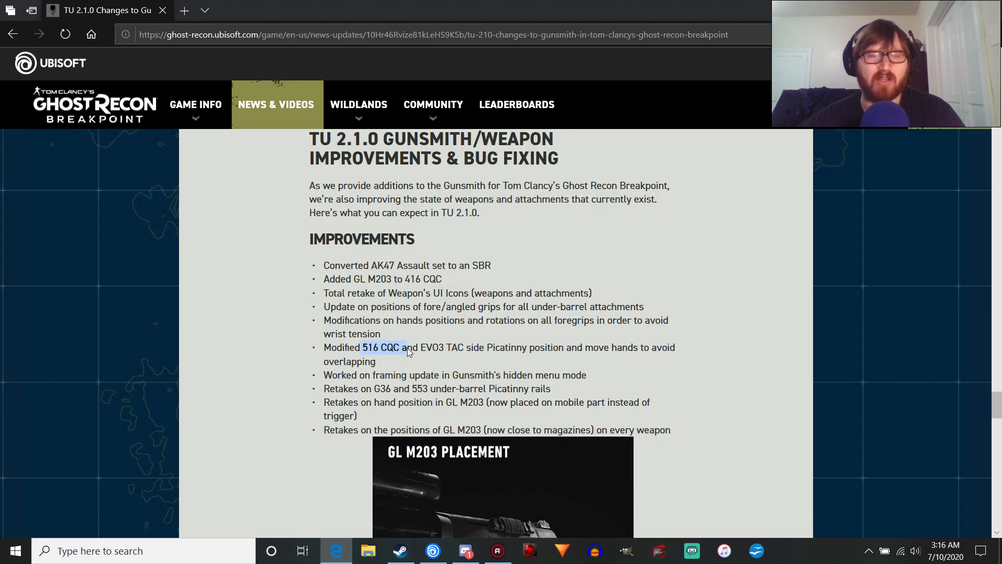
{"action": "scroll", "scroll_direction": "down", "scroll_amount": 3}
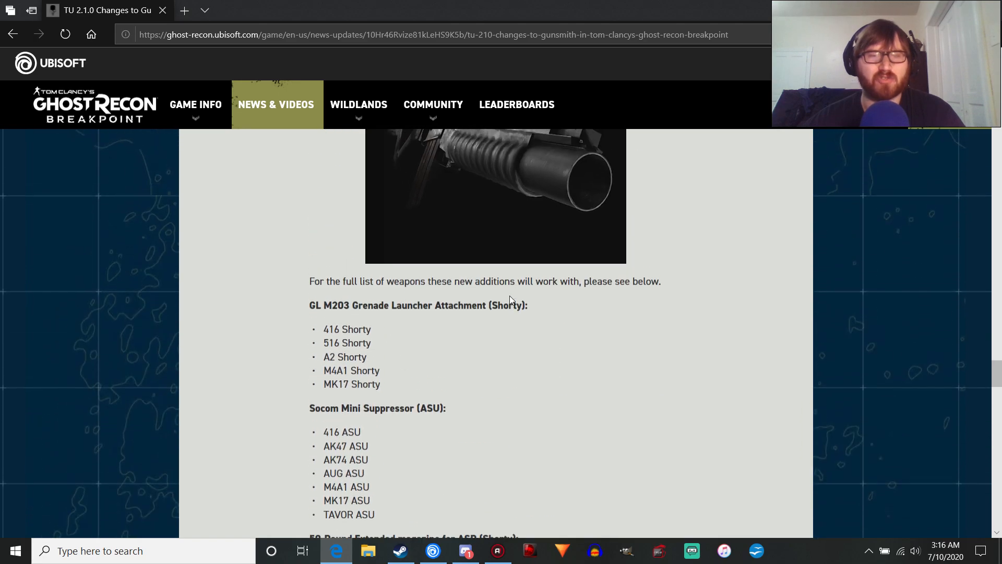
{"action": "scroll", "scroll_direction": "down", "scroll_amount": 3}
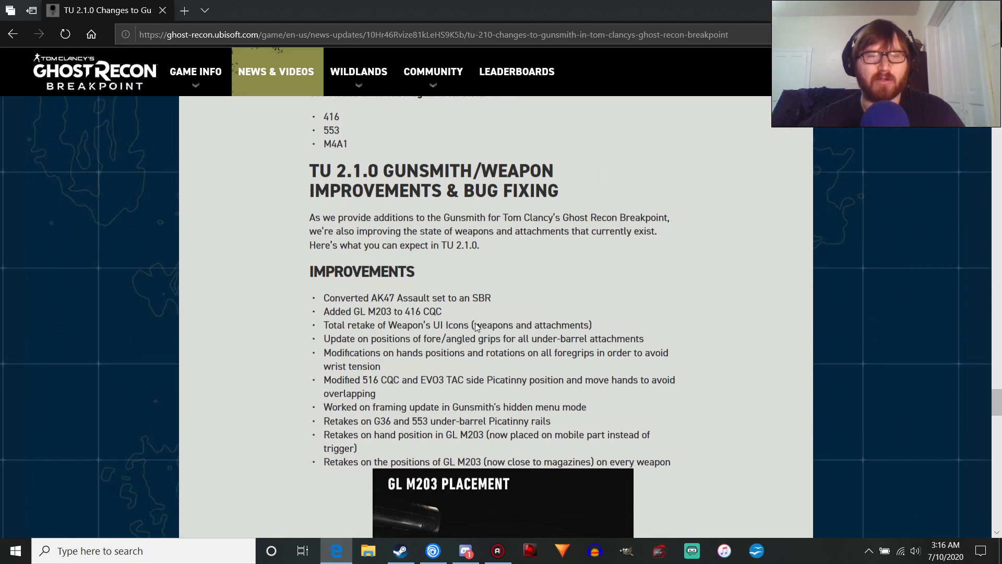
Step: Move down past the improvements list to the GL M203 Placement image
{"action": "scroll", "scroll_direction": "down", "scroll_amount": 3}
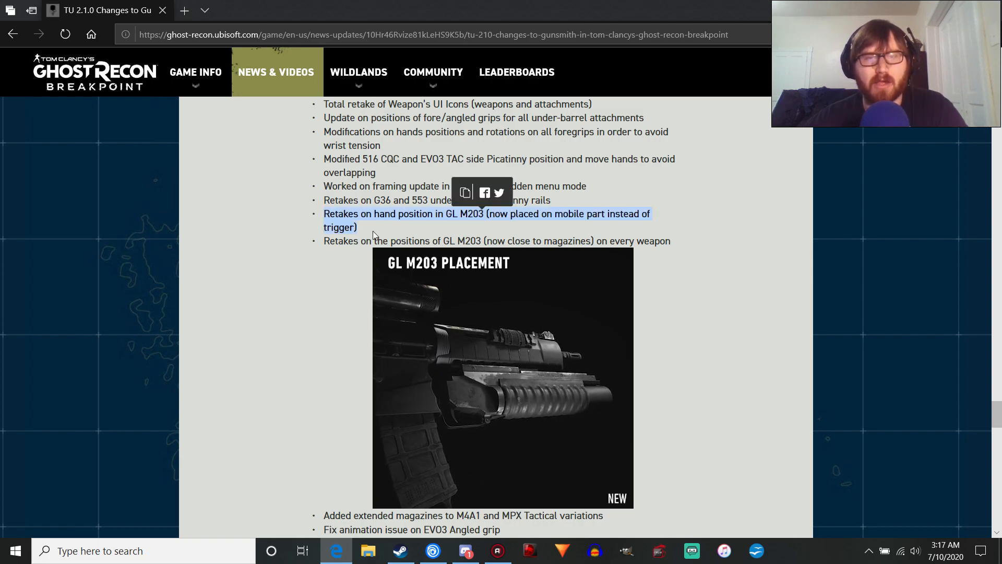
Step: Move below the GL M203 Placement image to the RVG foregrip replacements and Bug Fixing heading
{"action": "scroll", "scroll_direction": "down", "scroll_amount": 3}
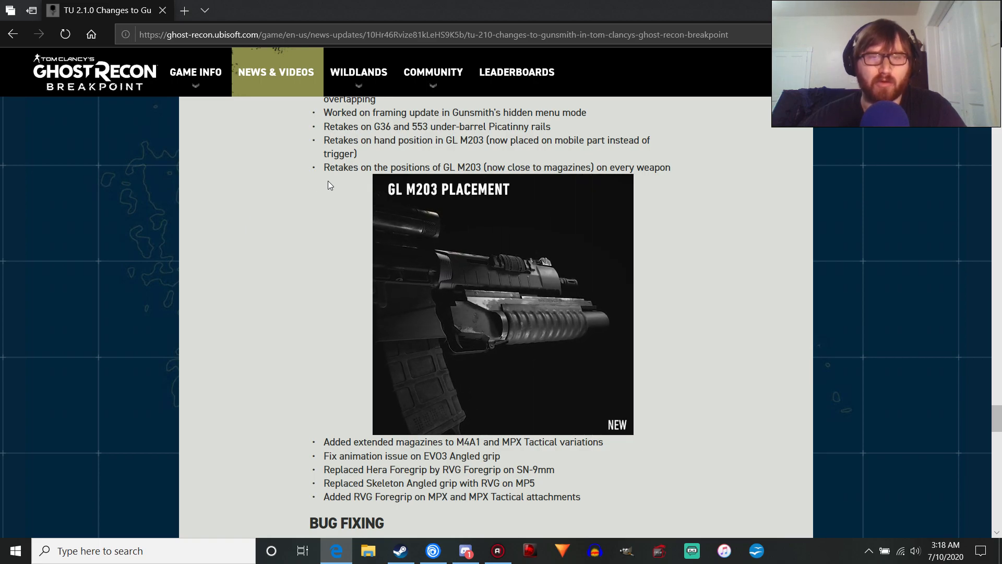
Step: Read down through the attachment images to the Bug Fixing section
{"action": "scroll", "scroll_direction": "down", "scroll_amount": 3}
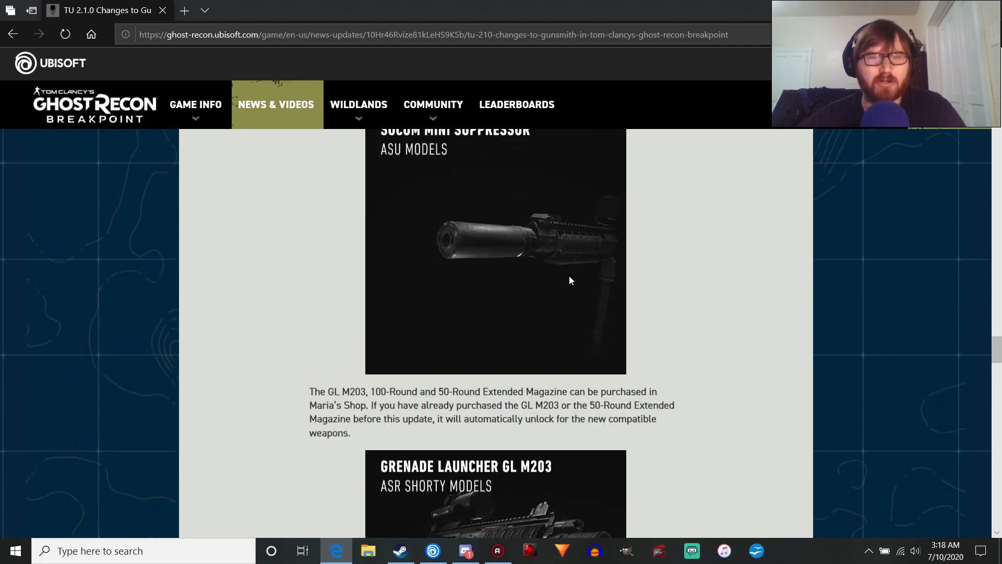
{"action": "scroll", "scroll_direction": "down", "scroll_amount": 3}
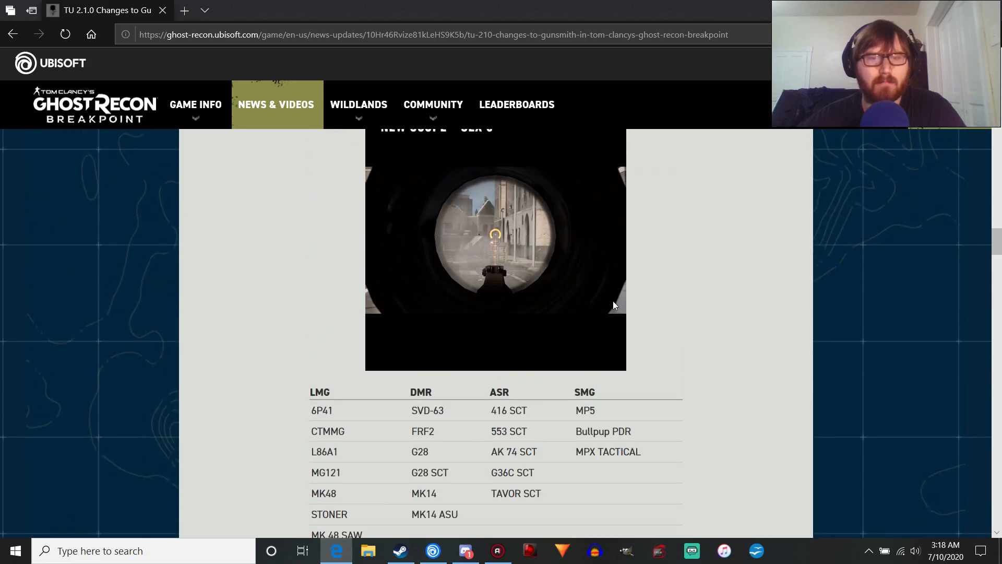
{"action": "scroll", "scroll_direction": "down", "scroll_amount": 3}
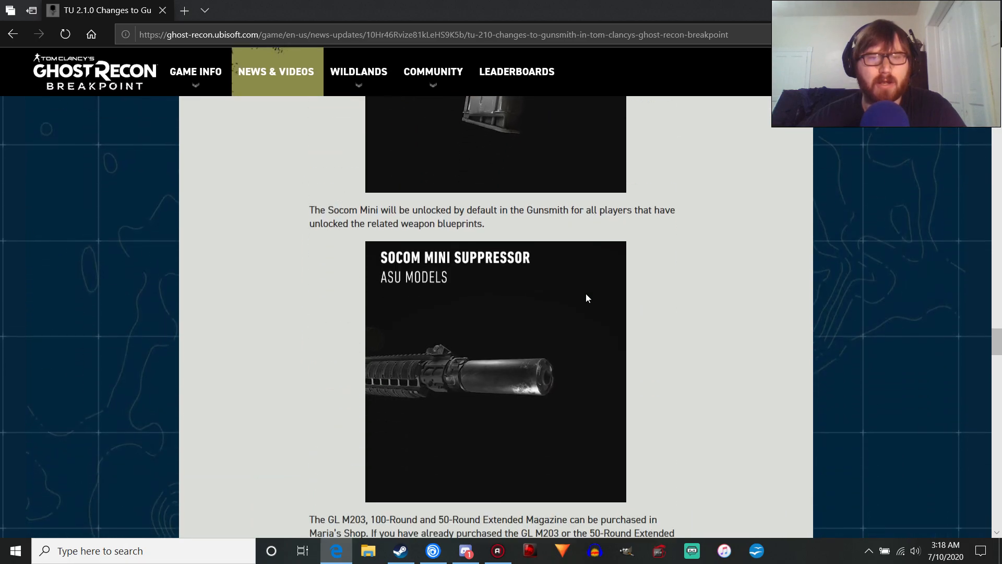
{"action": "scroll", "scroll_direction": "up", "scroll_amount": 3}
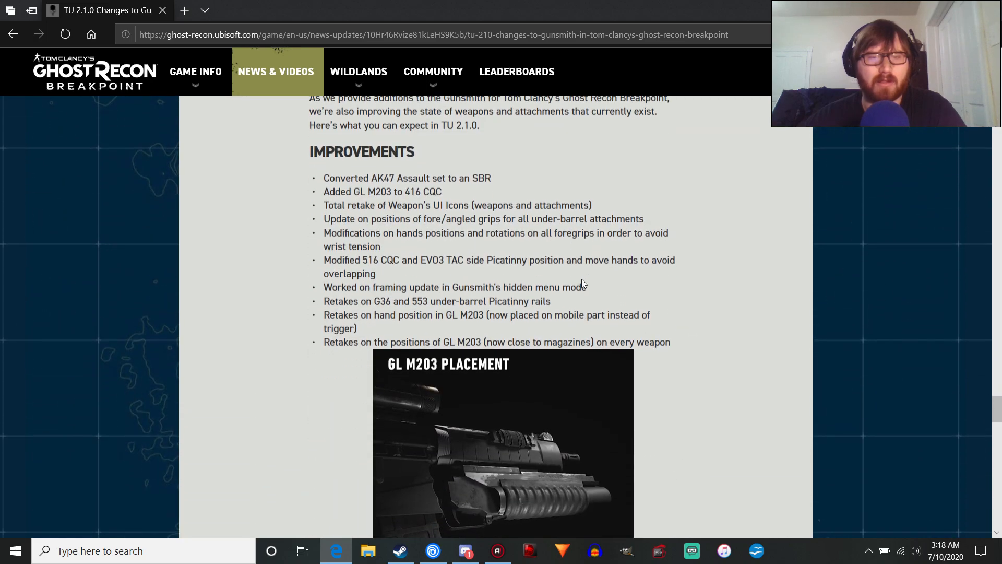
{"action": "scroll", "scroll_direction": "down", "scroll_amount": 3}
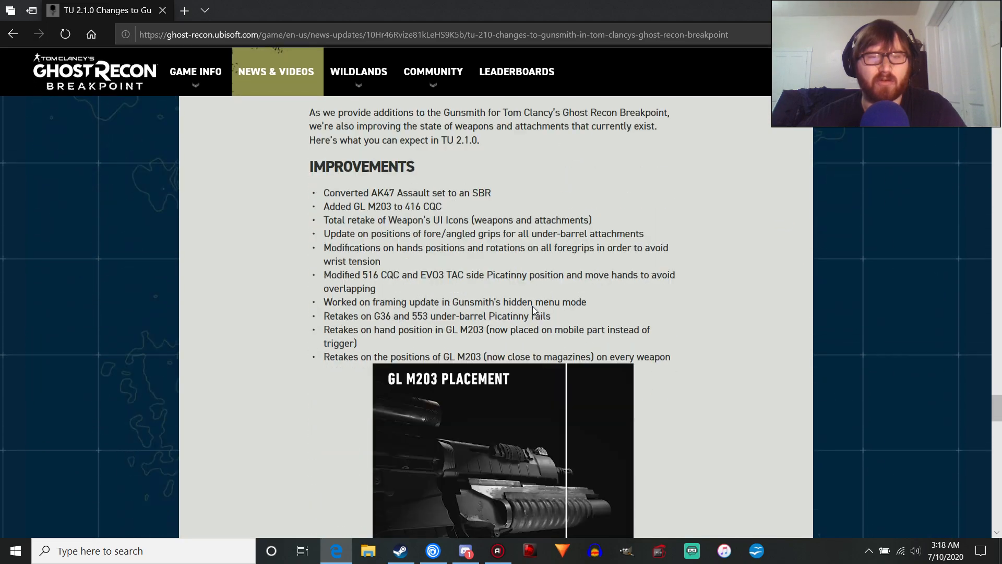
{"action": "scroll", "scroll_direction": "down", "scroll_amount": 3}
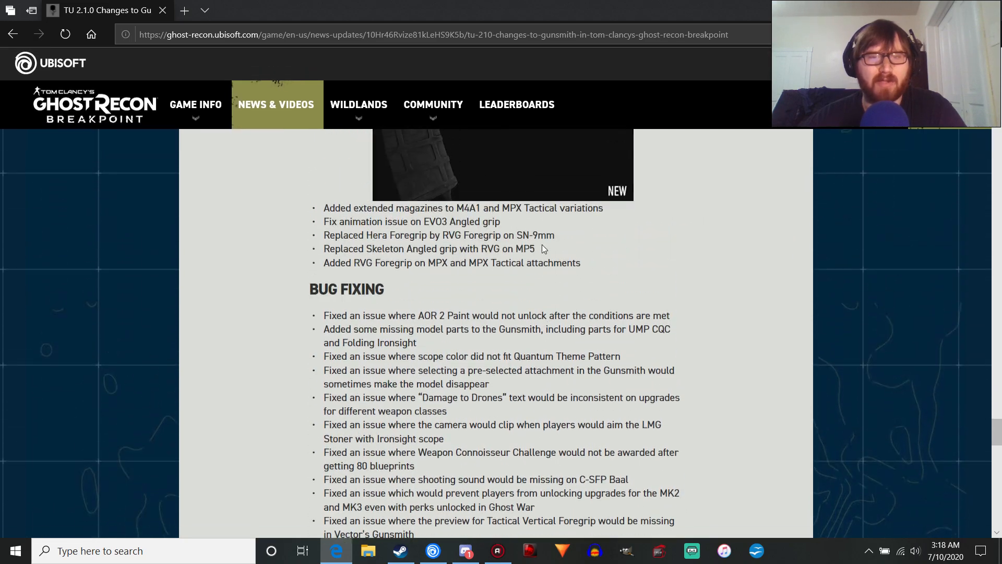
{"action": "scroll", "scroll_direction": "down", "scroll_amount": 3}
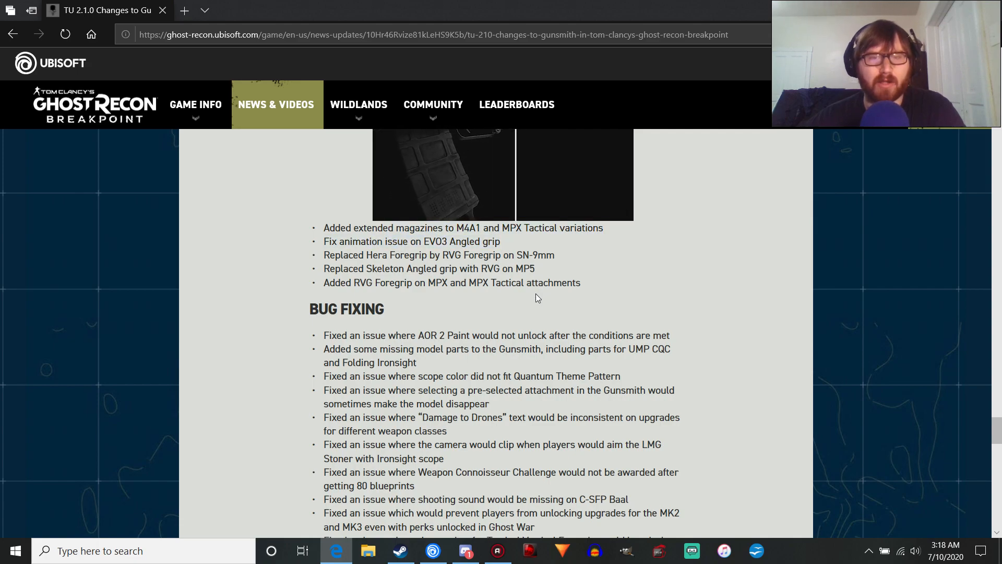
Step: Mark the Hera Foregrip name in the SN-9mm foregrip replacement line
{"action": "left_click_drag", "start_coordinate": [324, 255], "coordinate": [581, 283]}
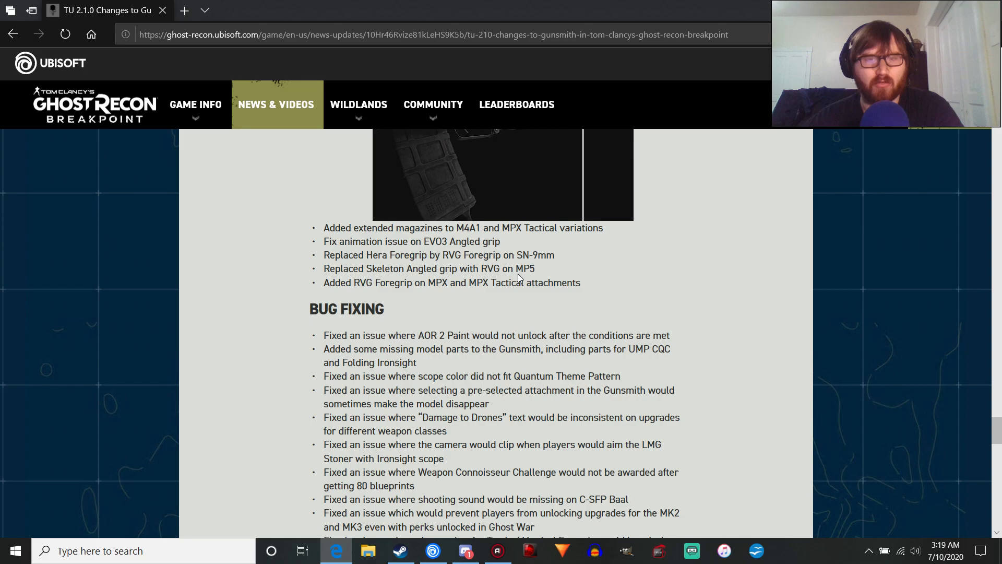
{"action": "left_click_drag", "start_coordinate": [437, 254], "coordinate": [521, 255]}
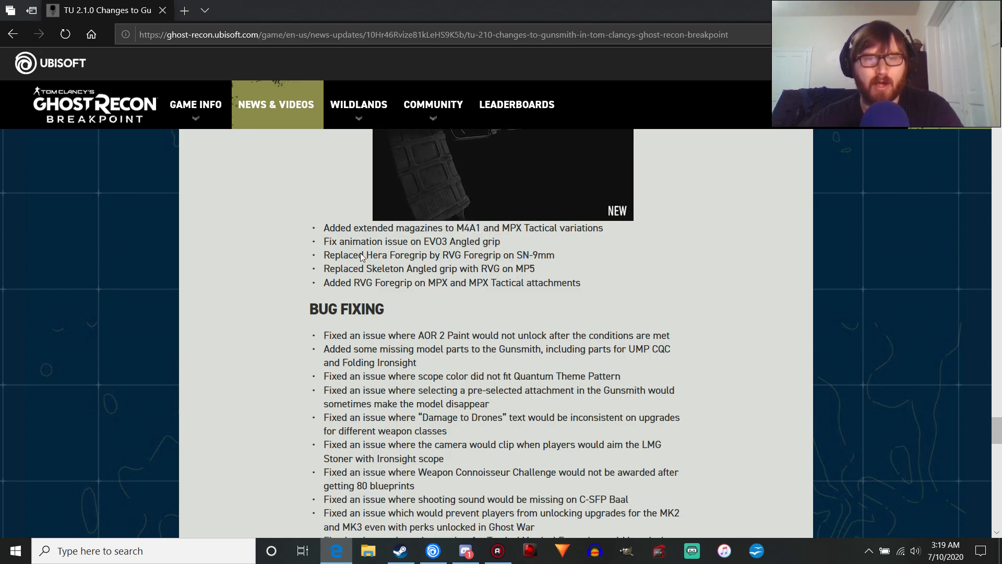
{"action": "double_click", "coordinate": [395, 254]}
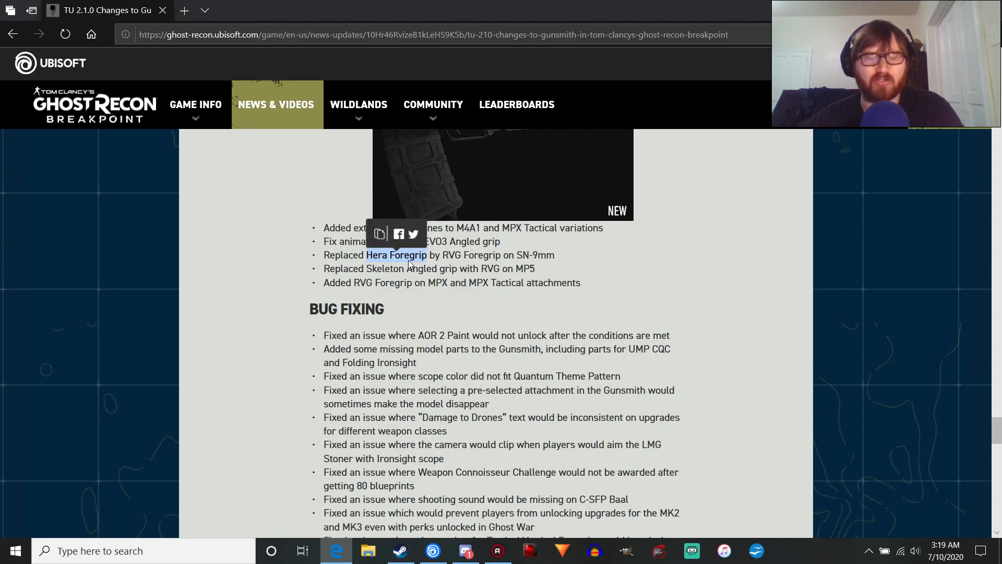
{"action": "mouse_move", "coordinate": [339, 299]}
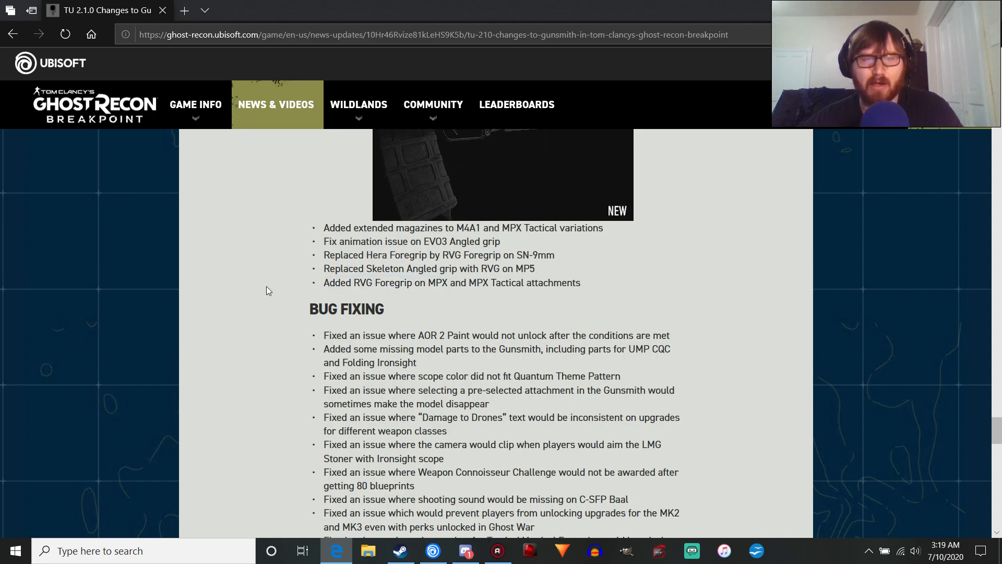
Step: Mark the list of bug fixes and continue down to the Future of the Gunsmith ending
{"action": "scroll", "scroll_direction": "down", "scroll_amount": 3}
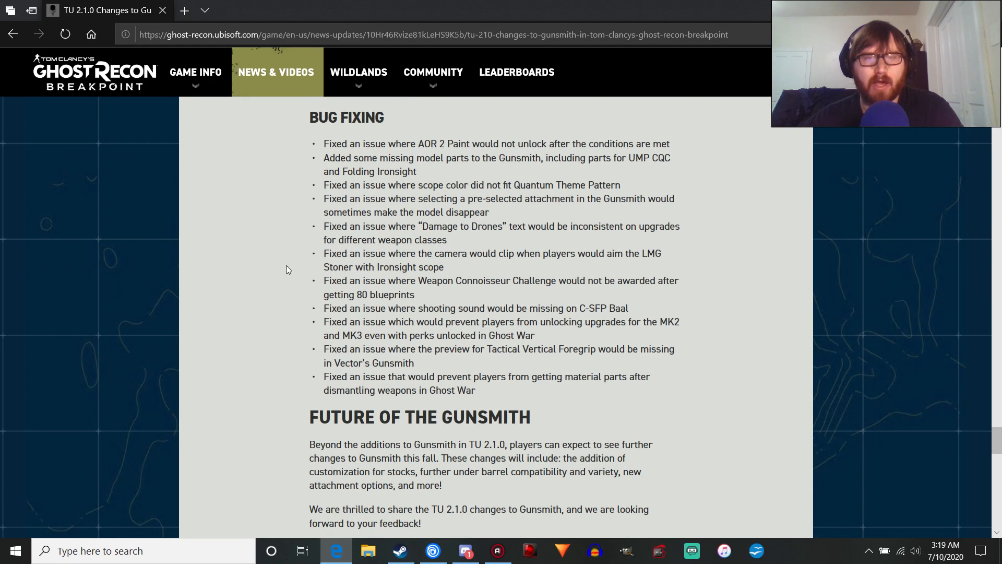
{"action": "left_click_drag", "start_coordinate": [323, 143], "coordinate": [518, 380]}
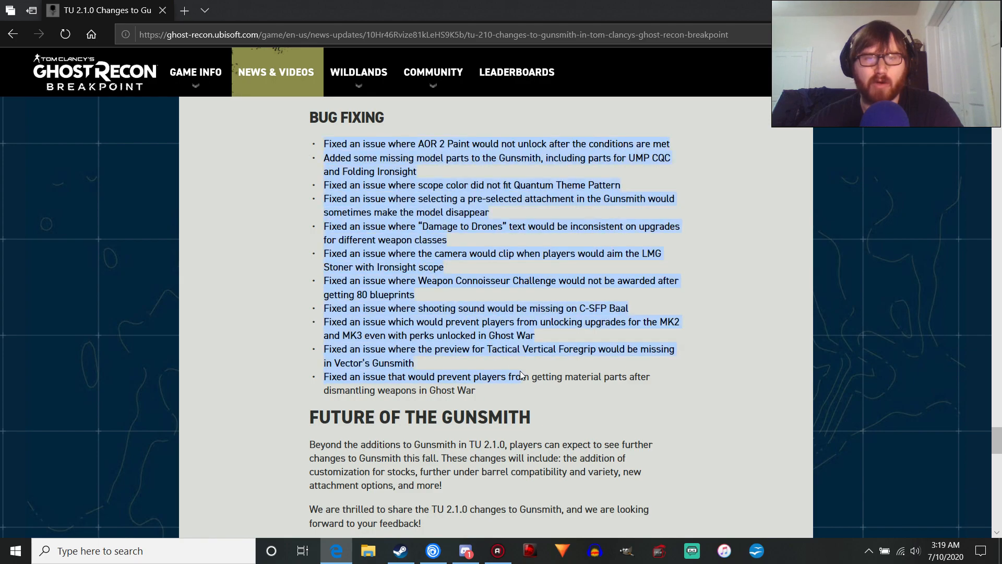
{"action": "scroll", "scroll_direction": "down", "scroll_amount": 3}
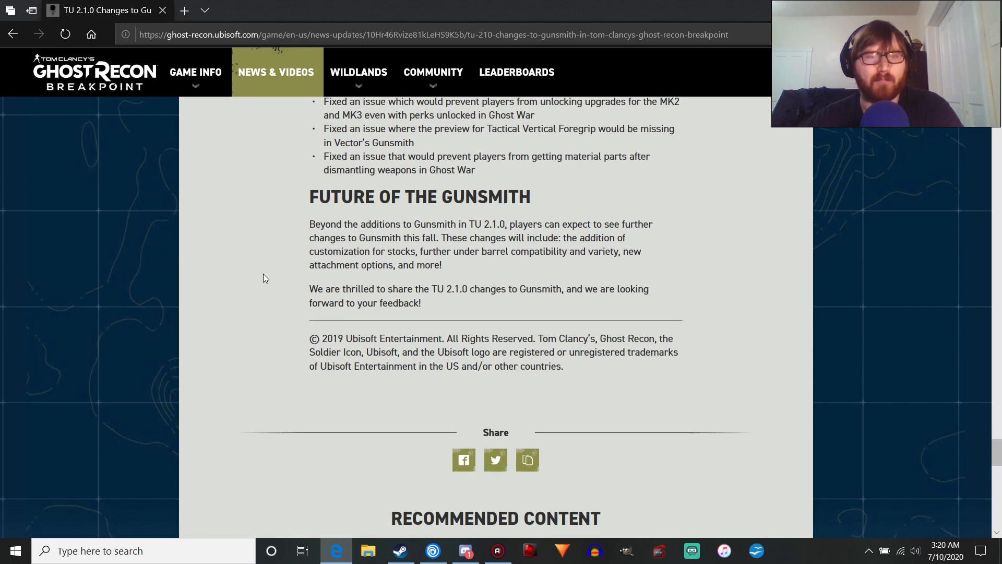
{"action": "mouse_move", "coordinate": [562, 223]}
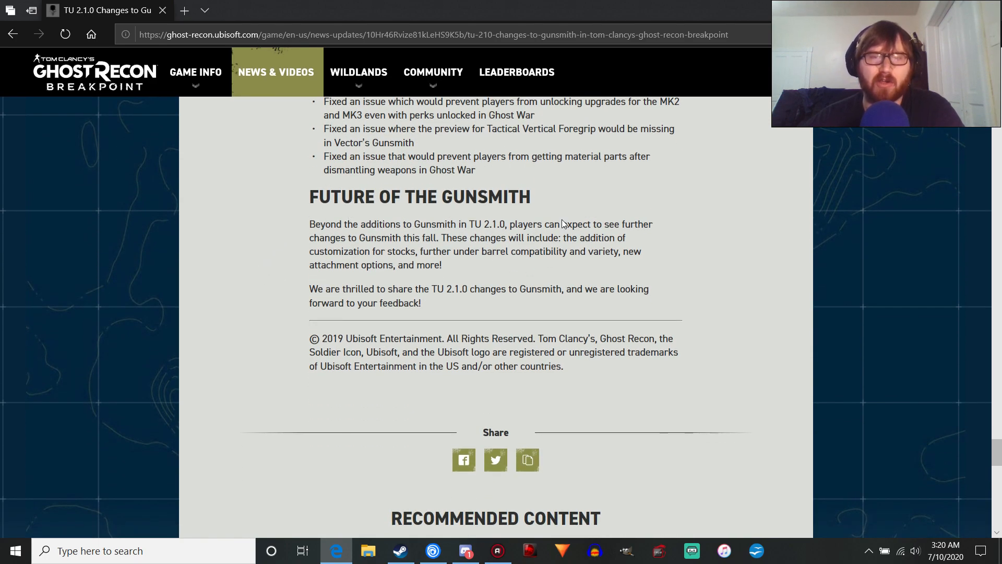
{"action": "mouse_move", "coordinate": [464, 181]}
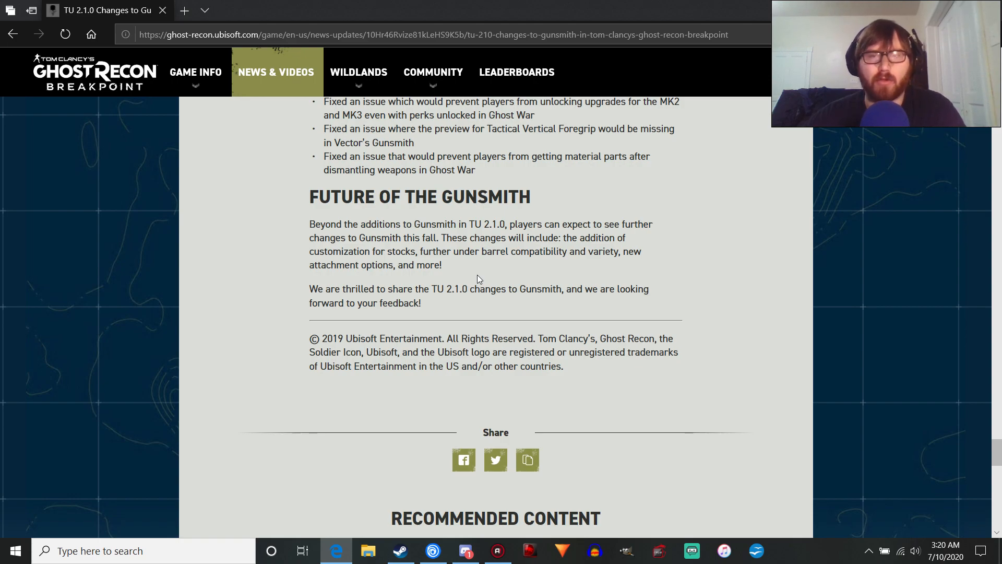
{"action": "mouse_move", "coordinate": [298, 254]}
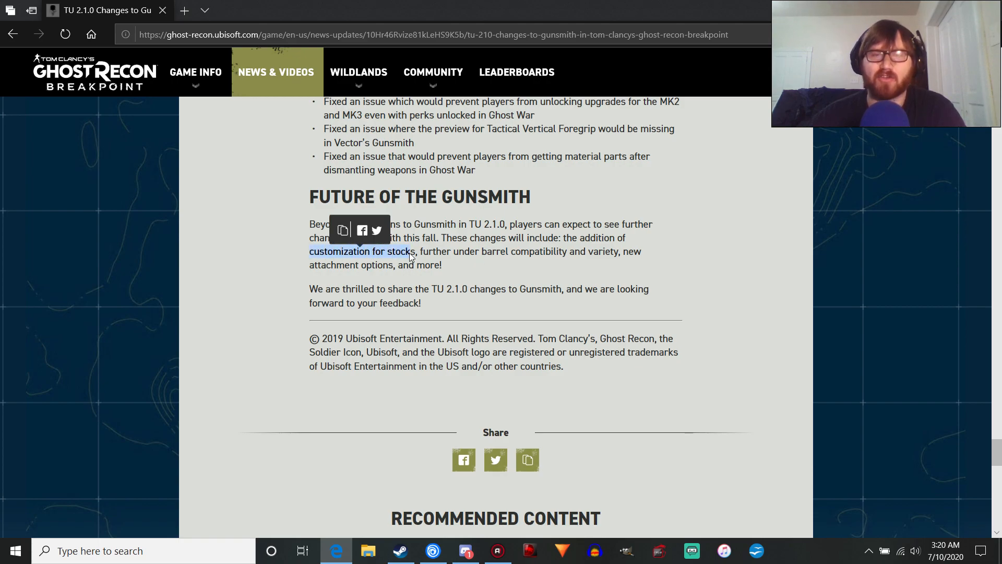
Step: Highlight and clear phrases in the Future of the Gunsmith paragraph, including under barrel compatibility
{"action": "left_click", "coordinate": [515, 258]}
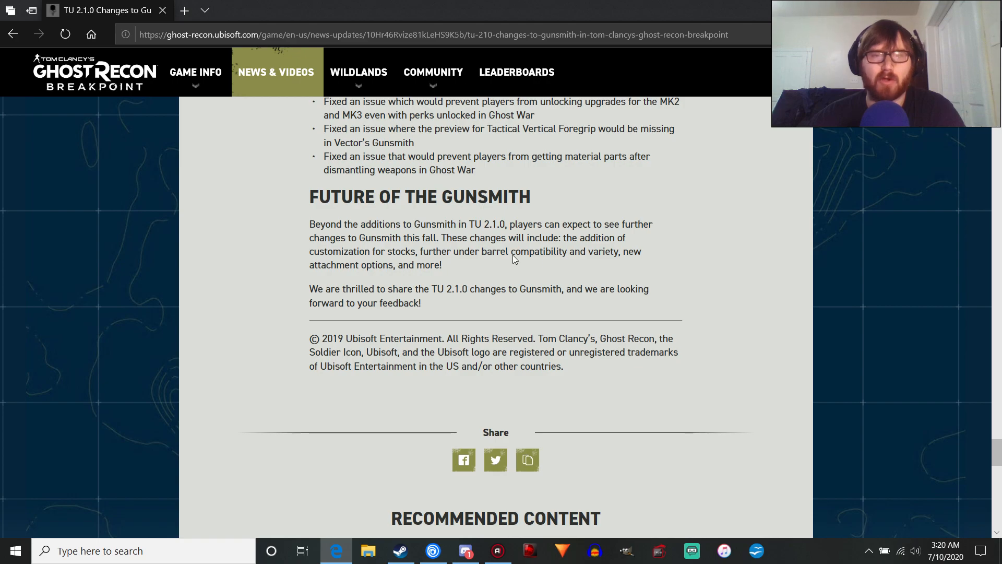
{"action": "mouse_move", "coordinate": [434, 254]}
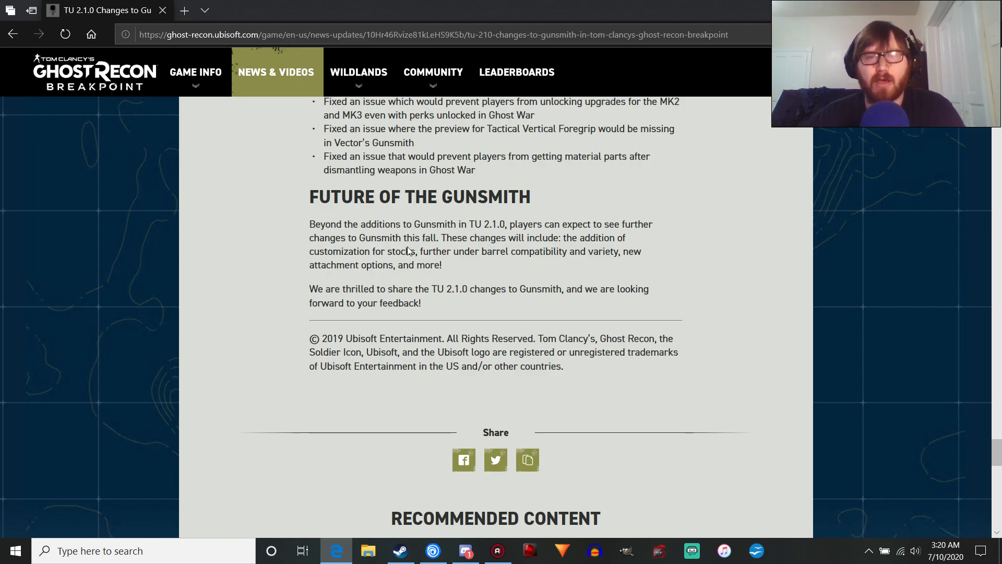
{"action": "left_click_drag", "start_coordinate": [419, 251], "coordinate": [597, 251]}
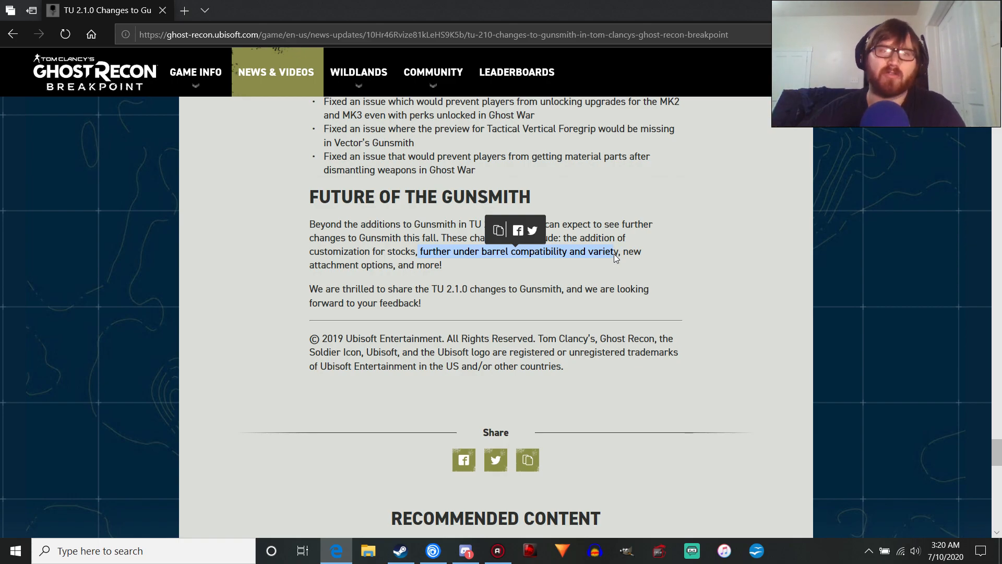
{"action": "left_click", "coordinate": [607, 274]}
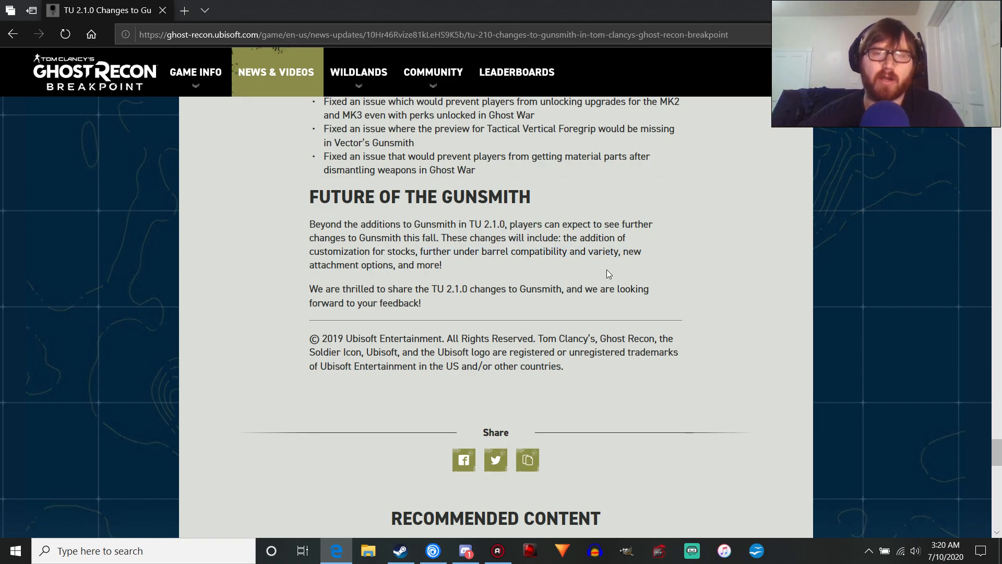
{"action": "mouse_move", "coordinate": [303, 267]}
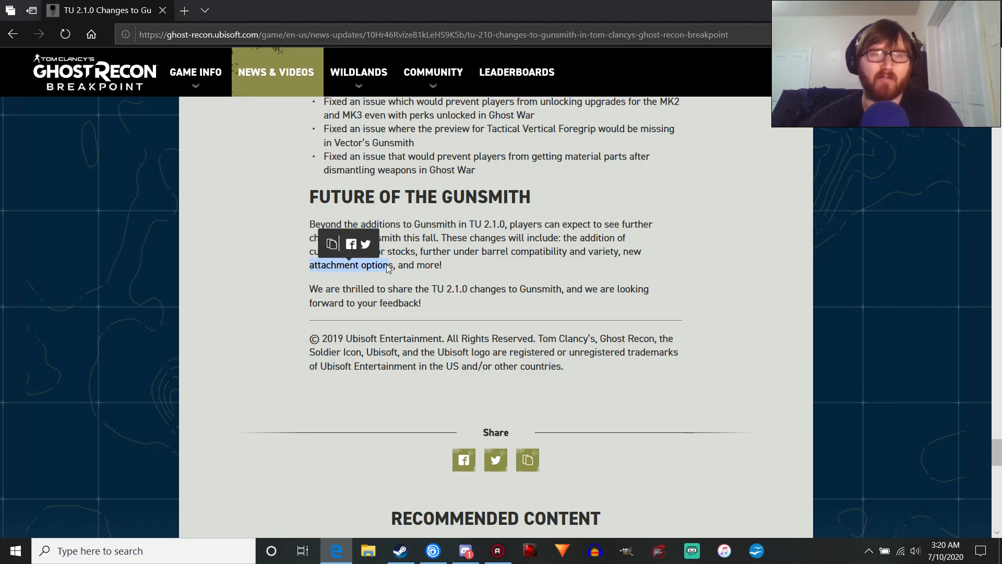
{"action": "left_click", "coordinate": [409, 274]}
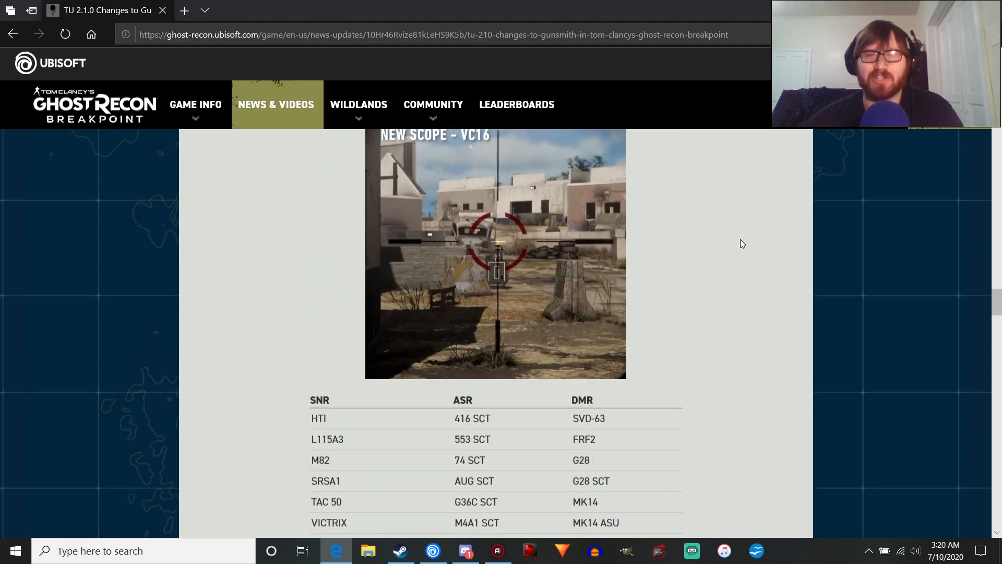
Step: Scroll the article back to its top with the TU 2.1.0 title, July 9, 2020 date and header image
{"action": "scroll", "scroll_direction": "up", "scroll_amount": 3}
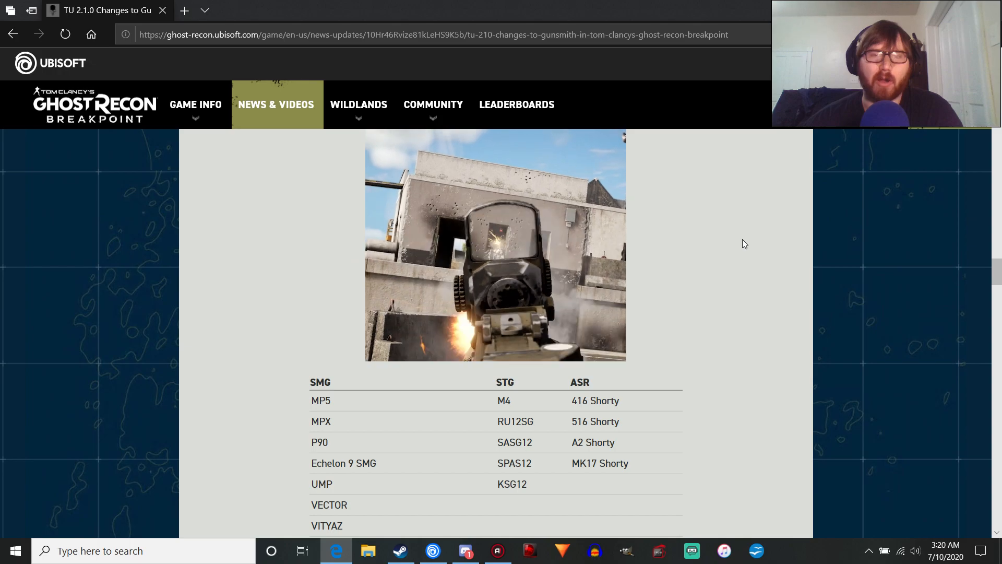
{"action": "scroll", "scroll_direction": "down", "scroll_amount": 3}
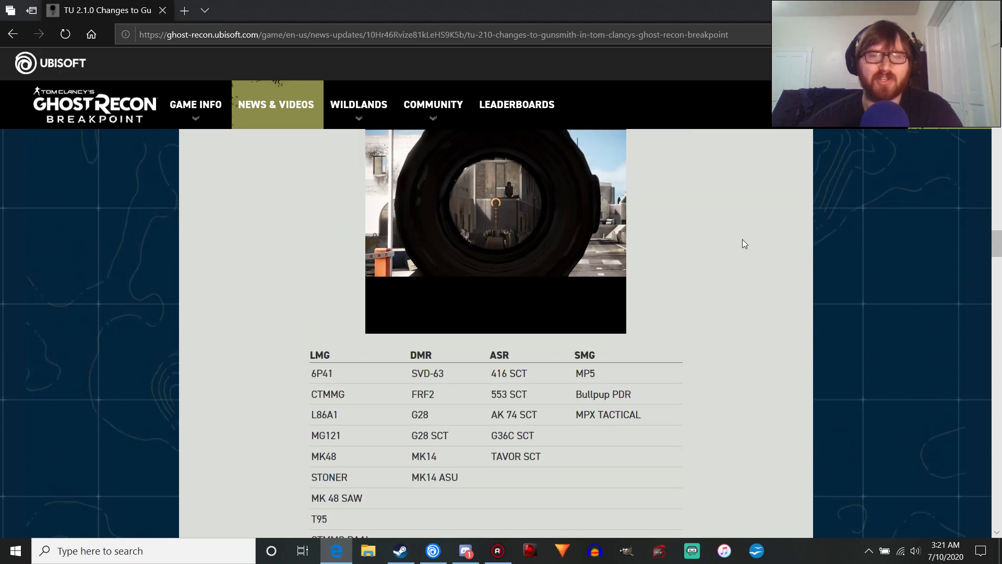
{"action": "scroll", "scroll_direction": "down", "scroll_amount": 3}
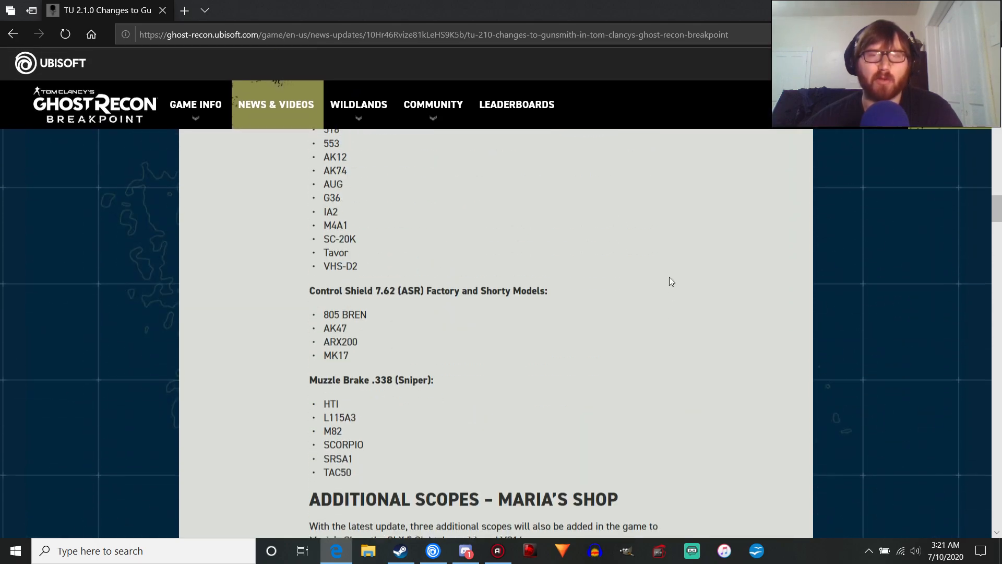
{"action": "scroll", "scroll_direction": "down", "scroll_amount": 3}
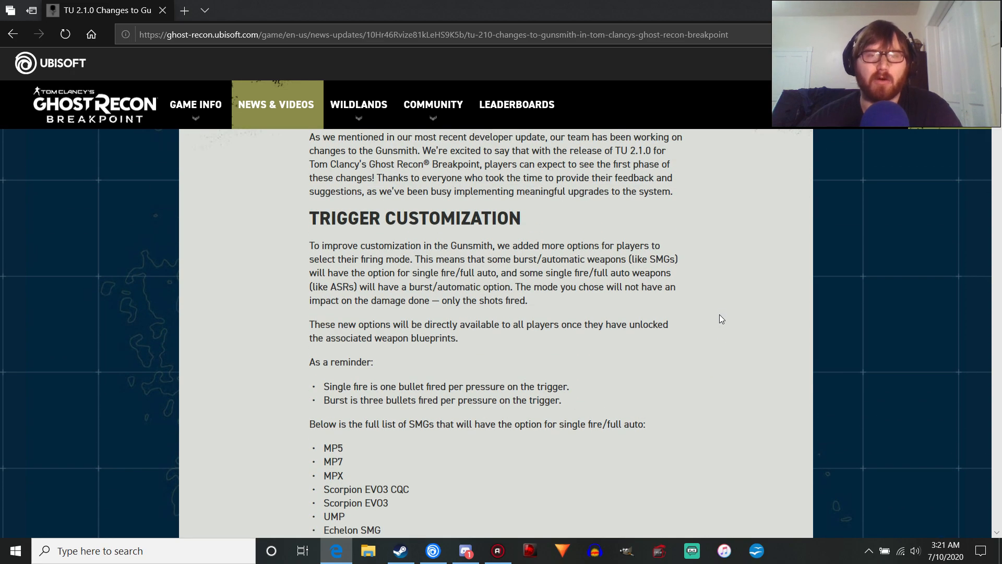
{"action": "scroll", "scroll_direction": "down", "scroll_amount": 3}
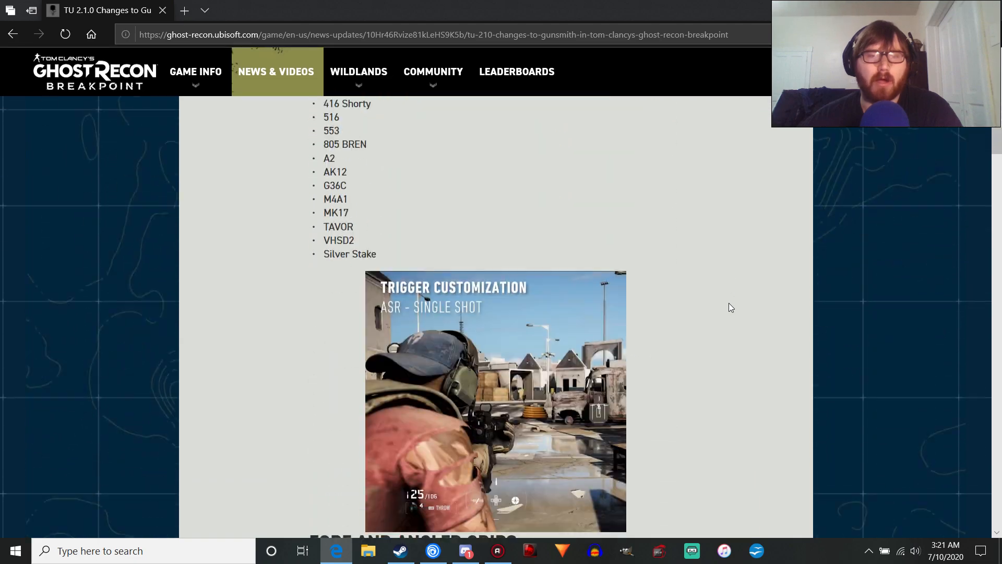
{"action": "scroll", "scroll_direction": "down", "scroll_amount": 3}
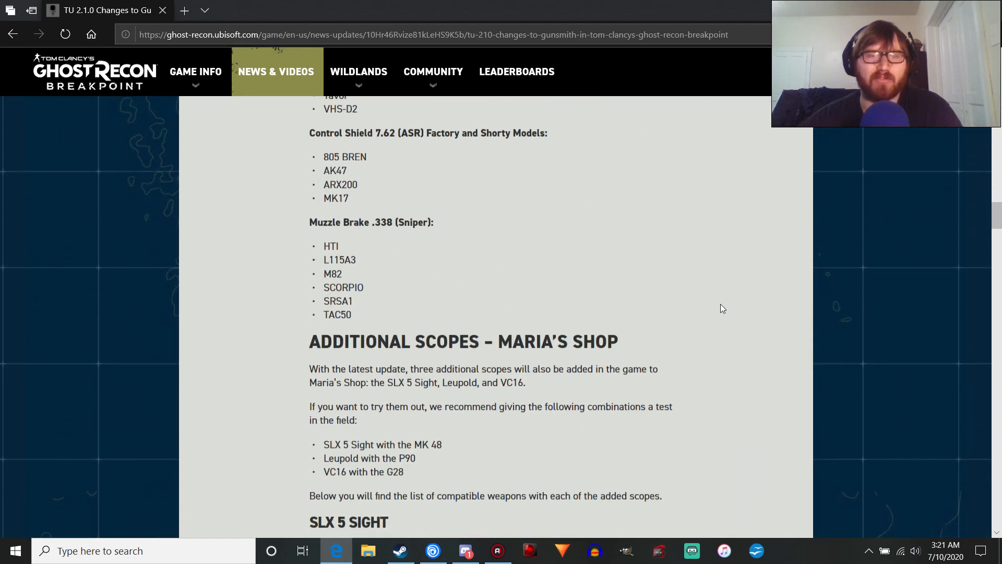
{"action": "scroll", "scroll_direction": "down", "scroll_amount": 3}
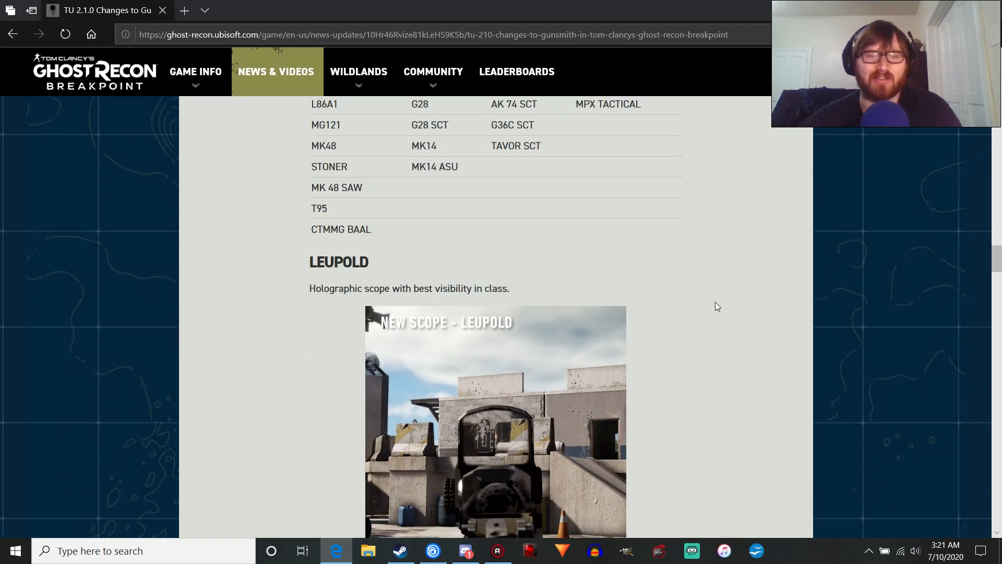
{"action": "scroll", "scroll_direction": "down", "scroll_amount": 3}
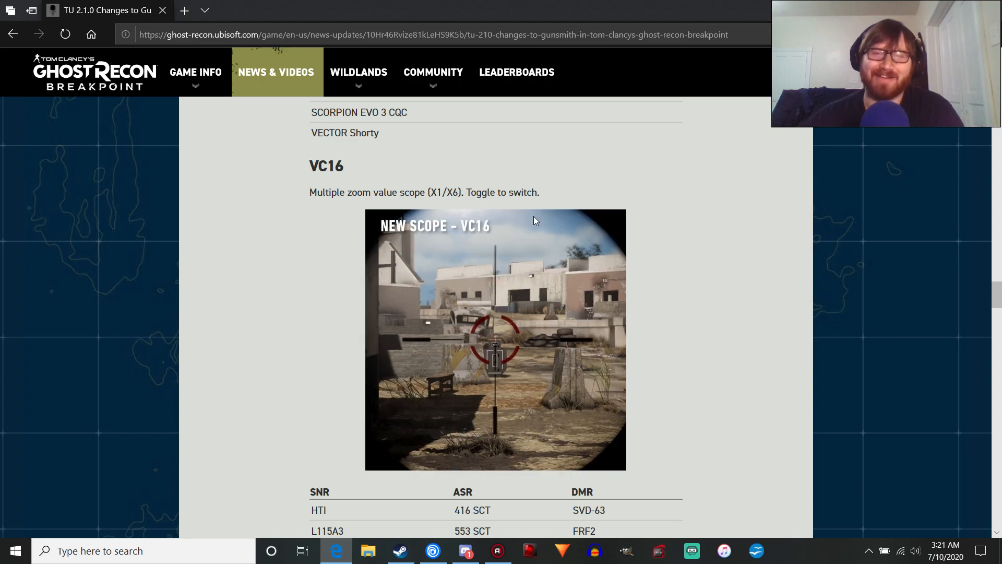
{"action": "scroll", "scroll_direction": "down", "scroll_amount": 3}
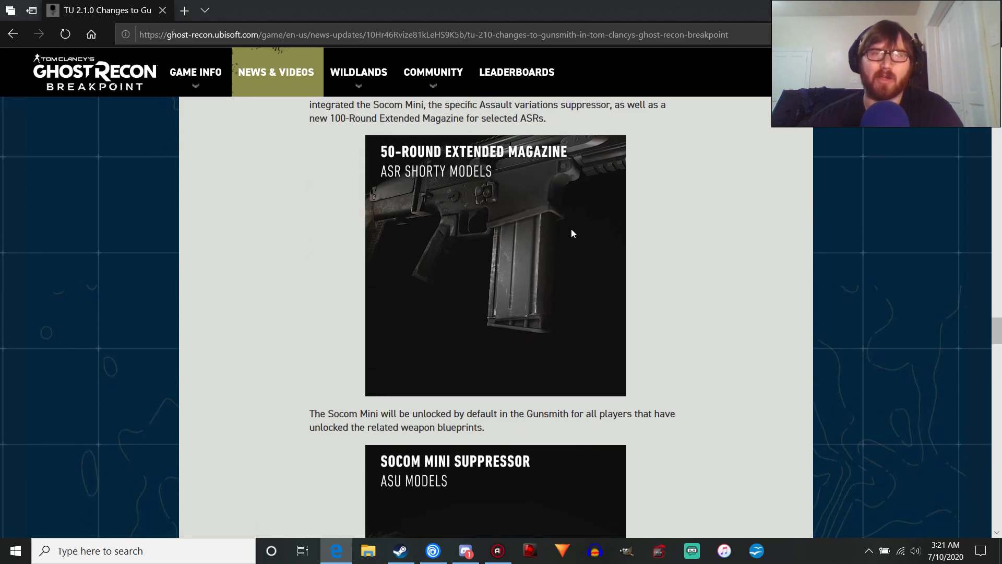
{"action": "scroll", "scroll_direction": "down", "scroll_amount": 3}
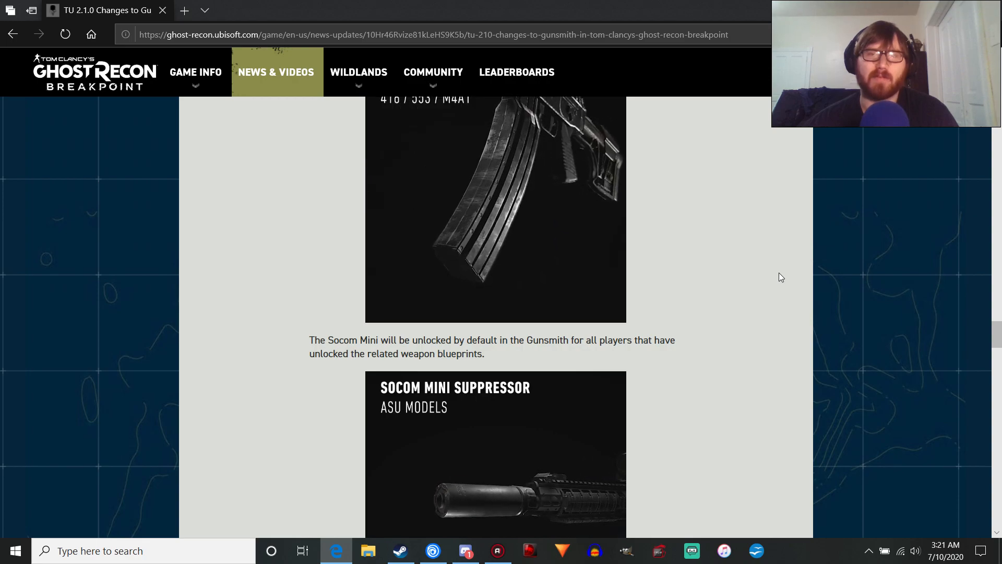
{"action": "scroll", "scroll_direction": "down", "scroll_amount": 3}
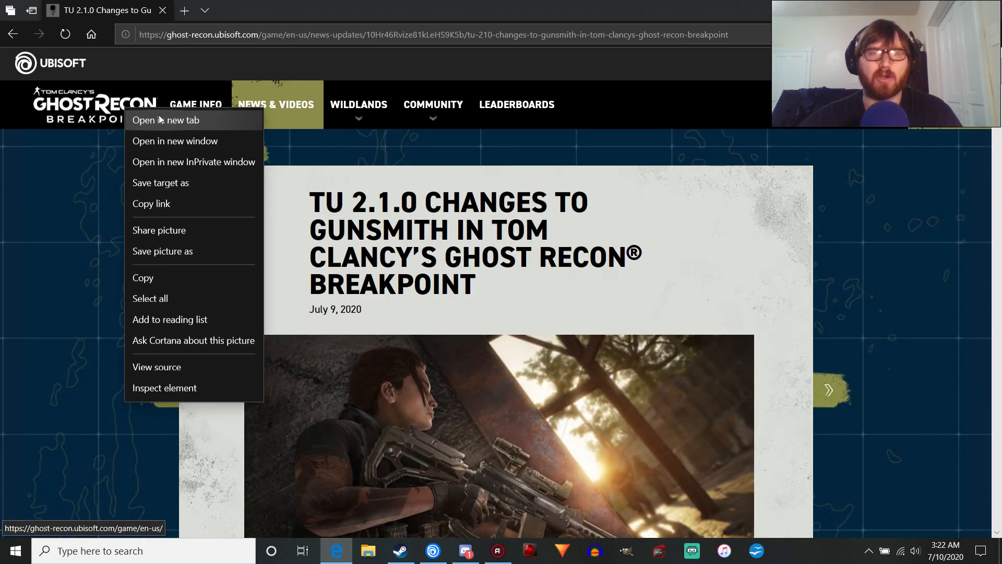
Step: Open the Ghost Recon Breakpoint home page in a new tab and browse its News & Videos section
{"action": "left_click", "coordinate": [166, 120]}
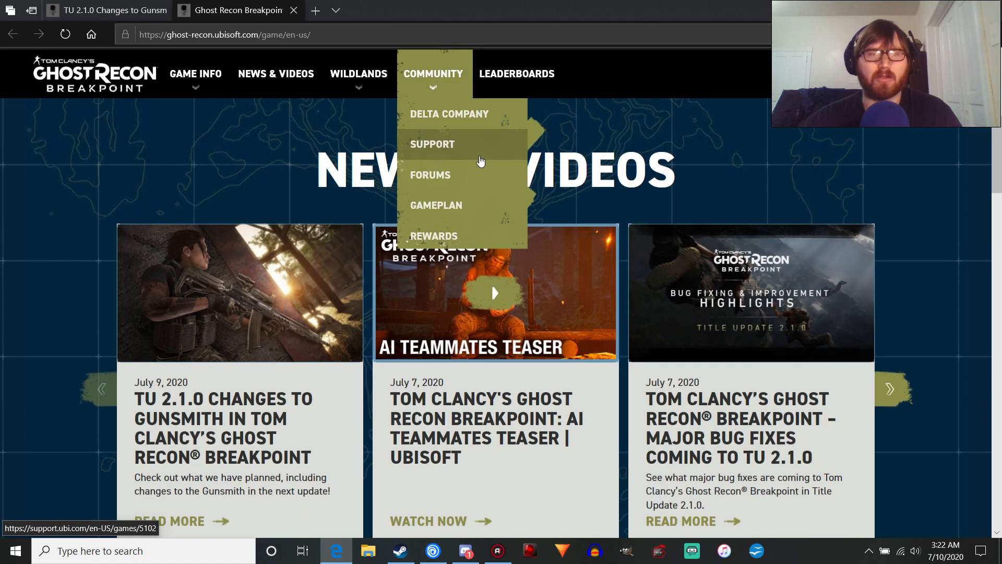
{"action": "scroll", "scroll_direction": "down", "scroll_amount": 3}
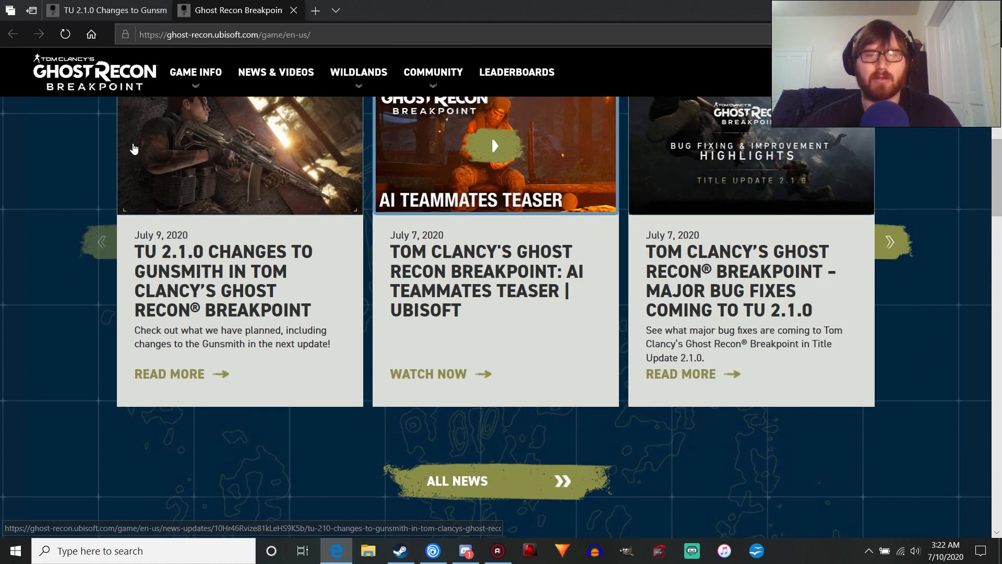
{"action": "scroll", "scroll_direction": "down", "scroll_amount": 3}
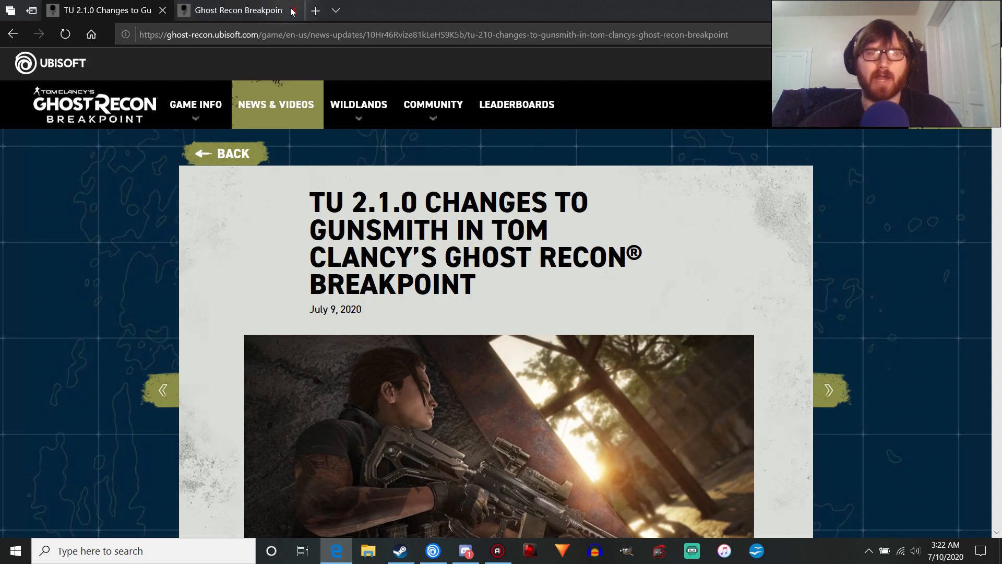
Step: Close the Ghost Recon Breakpoint home tab, leaving only the TU 2.1.0 Gunsmith article
{"action": "left_click", "coordinate": [291, 10]}
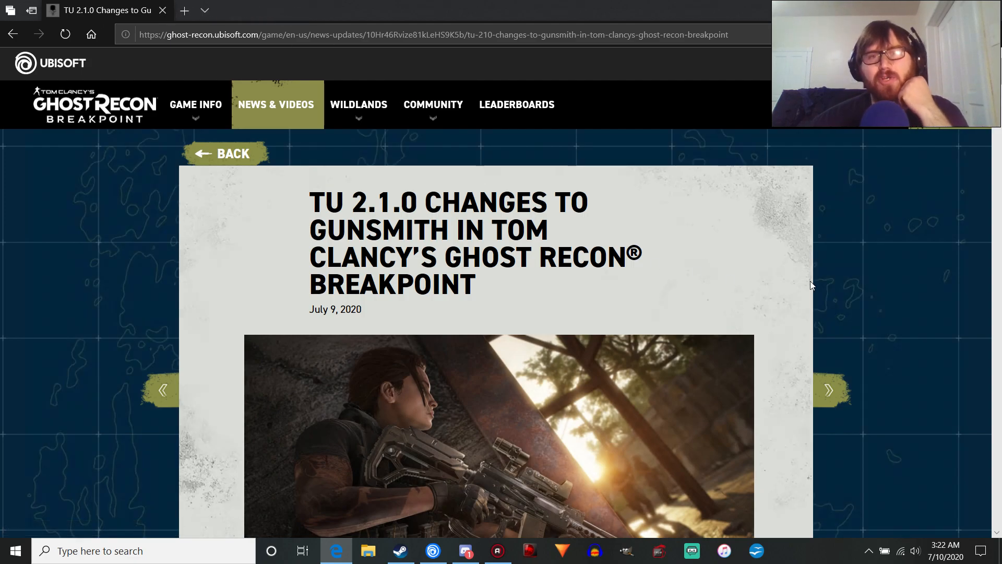
{"action": "mouse_move", "coordinate": [803, 288]}
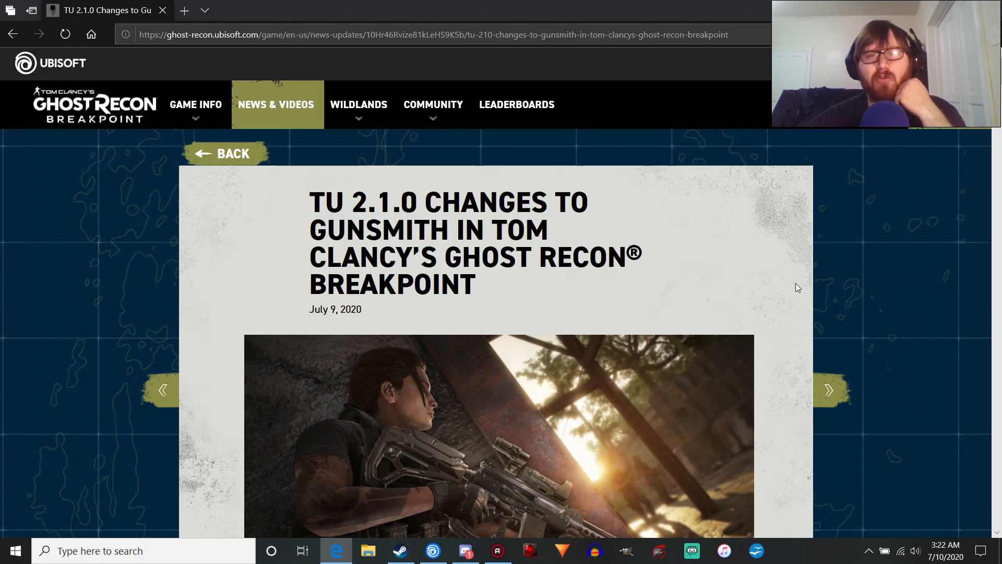
{"action": "scroll", "scroll_direction": "down", "scroll_amount": 3}
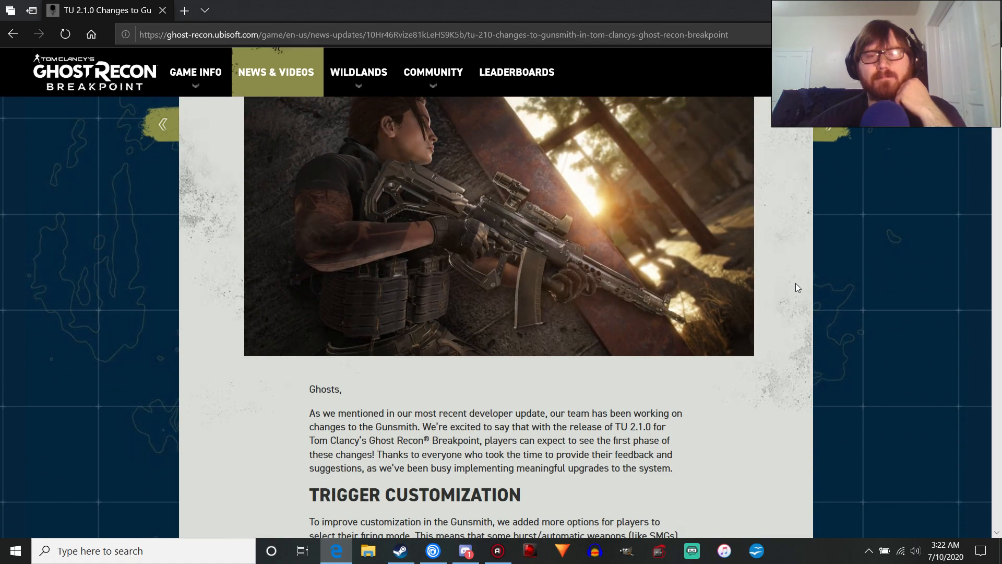